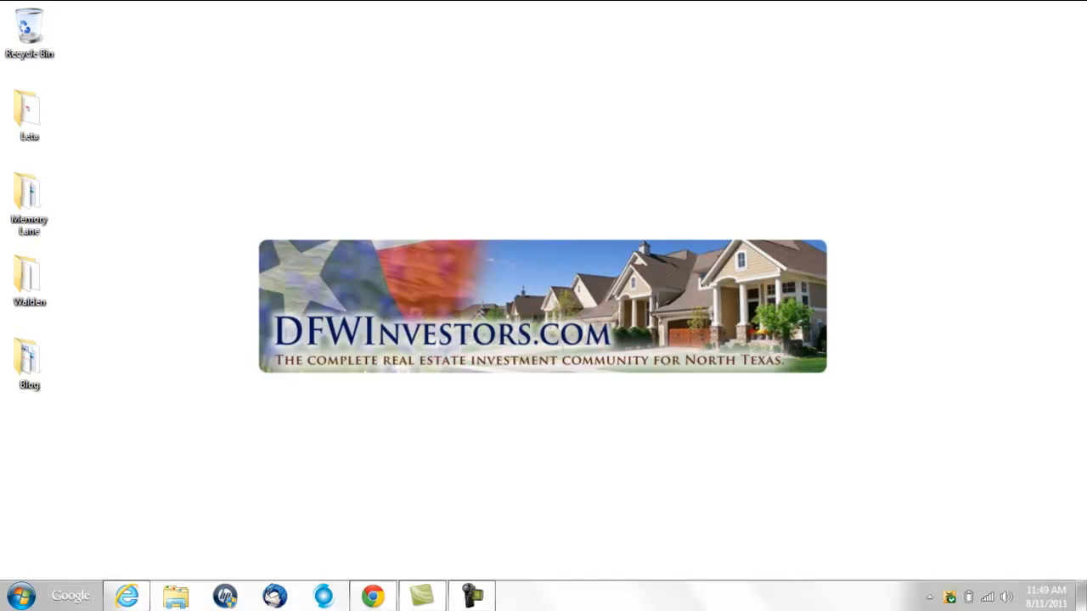
# Launch Internet Explorer from the taskbar so the Google home page appears
pyautogui.click(471, 595)
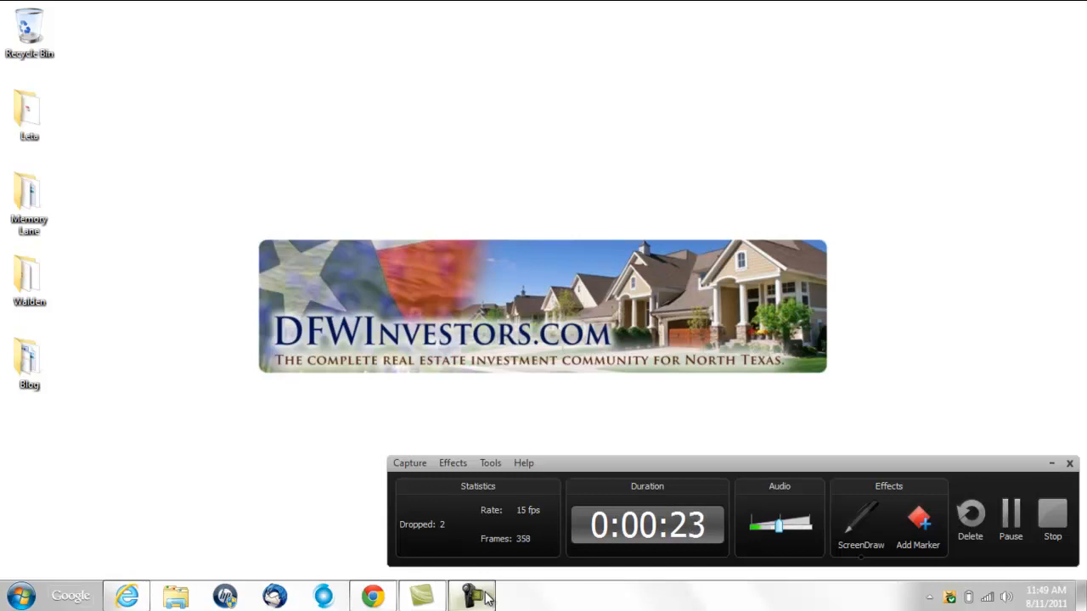
pyautogui.moveTo(766, 510)
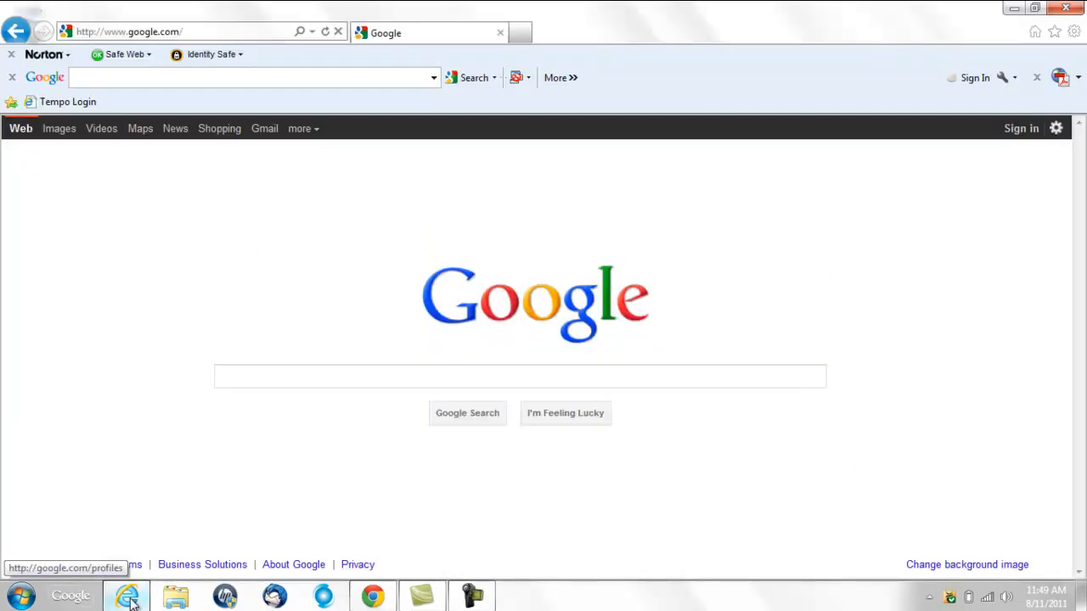
# Go to dfwinvestors.com and log in with the member nickname and password
pyautogui.click(127, 31)
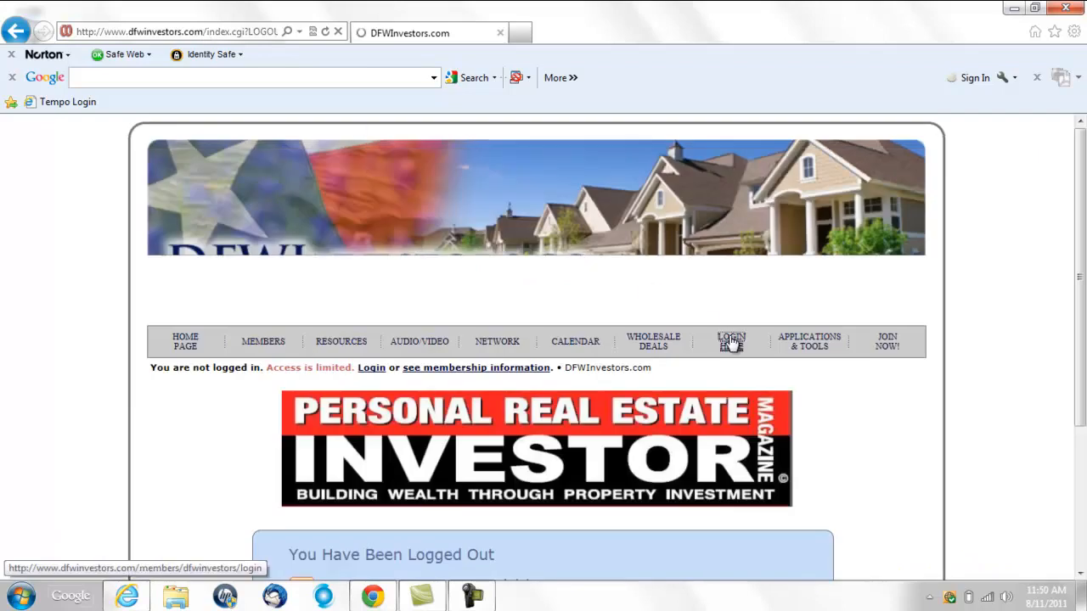
pyautogui.click(730, 340)
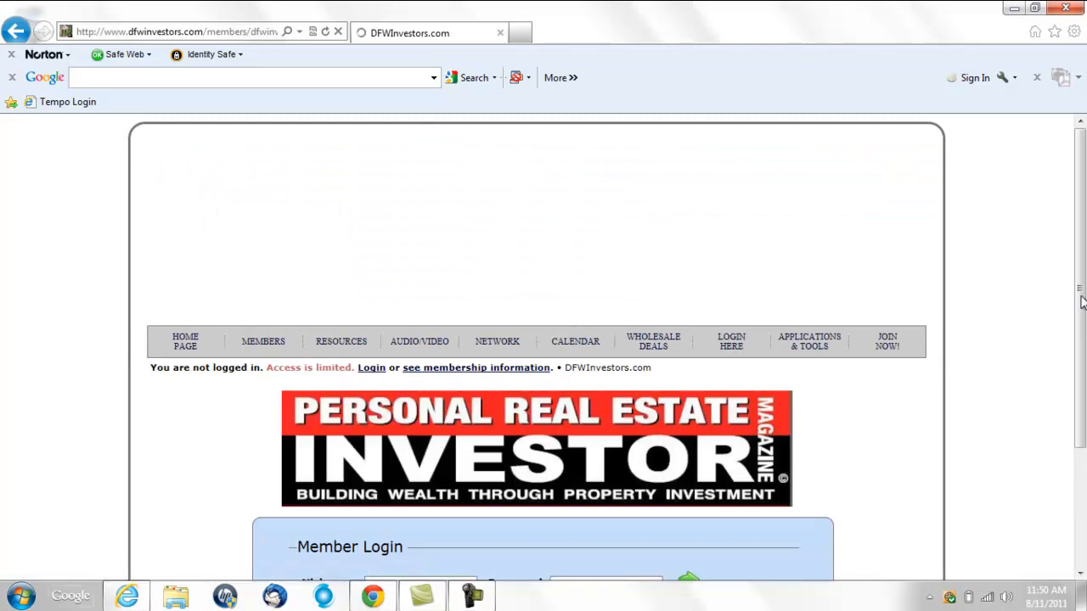
pyautogui.scroll(-3)
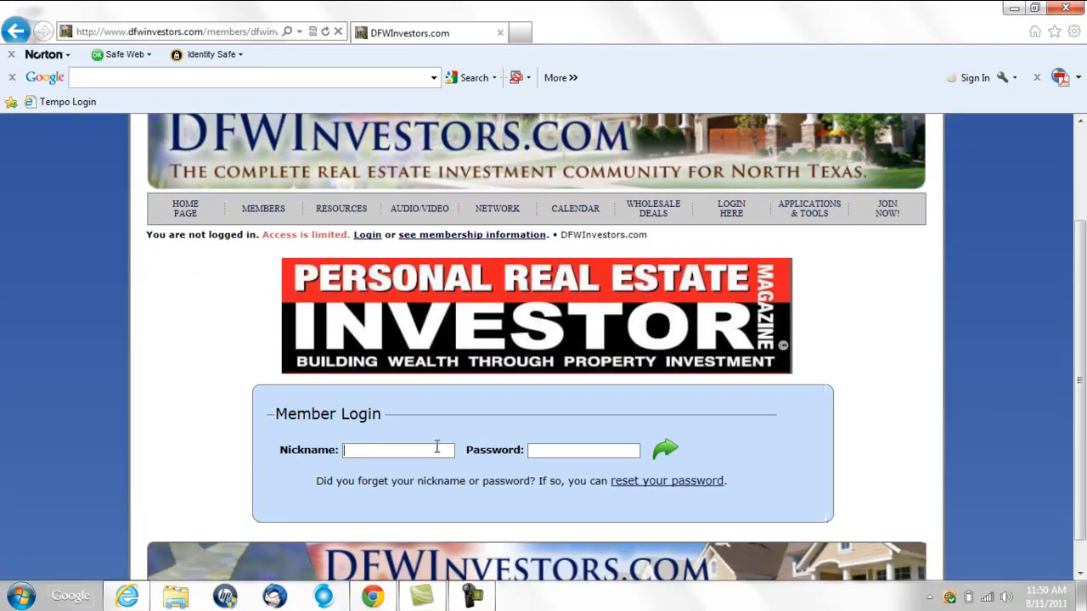
pyautogui.write('TimHerriage')
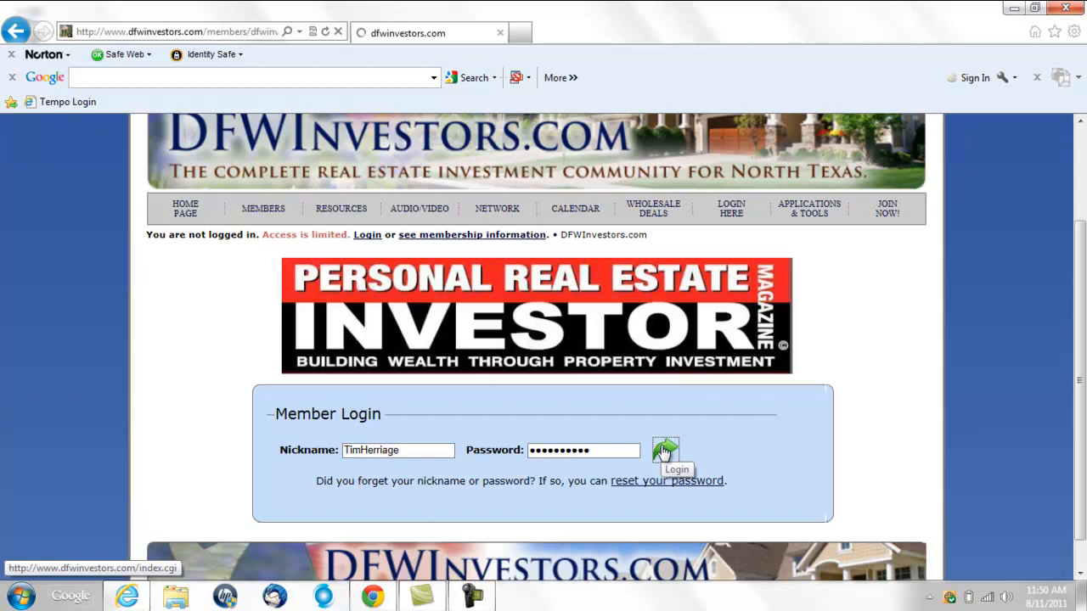
pyautogui.click(665, 450)
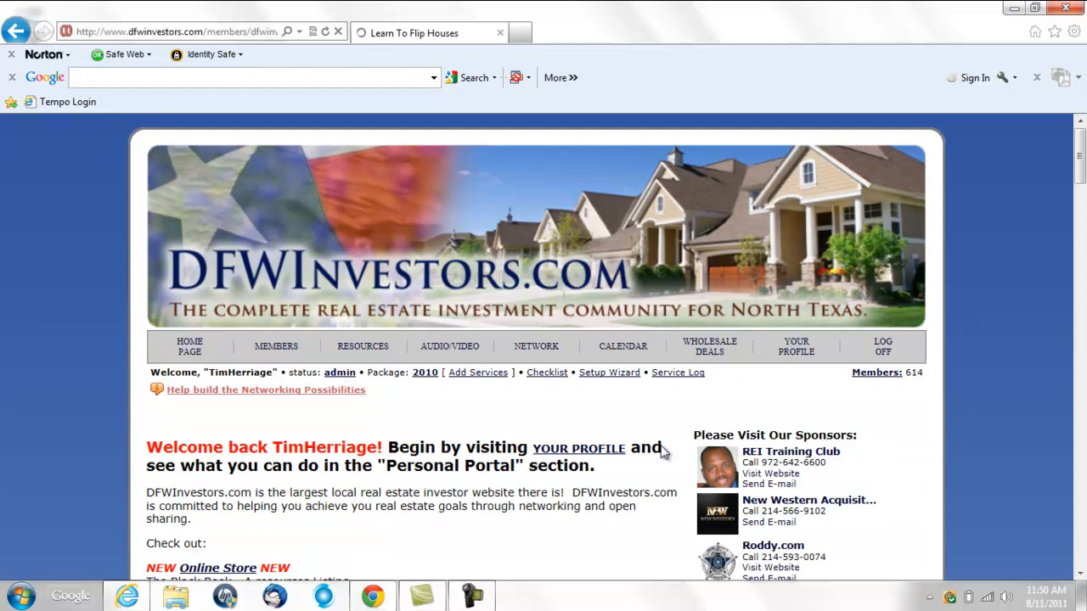
pyautogui.moveTo(665, 452)
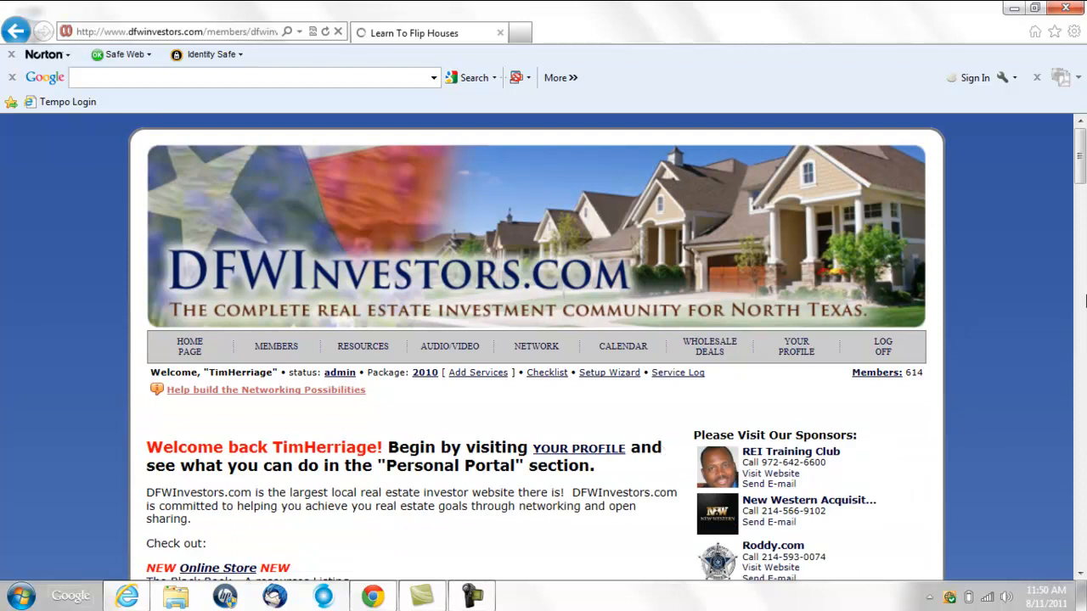
# Scroll through the members home page, then reload it via the site banner
pyautogui.scroll(-3)
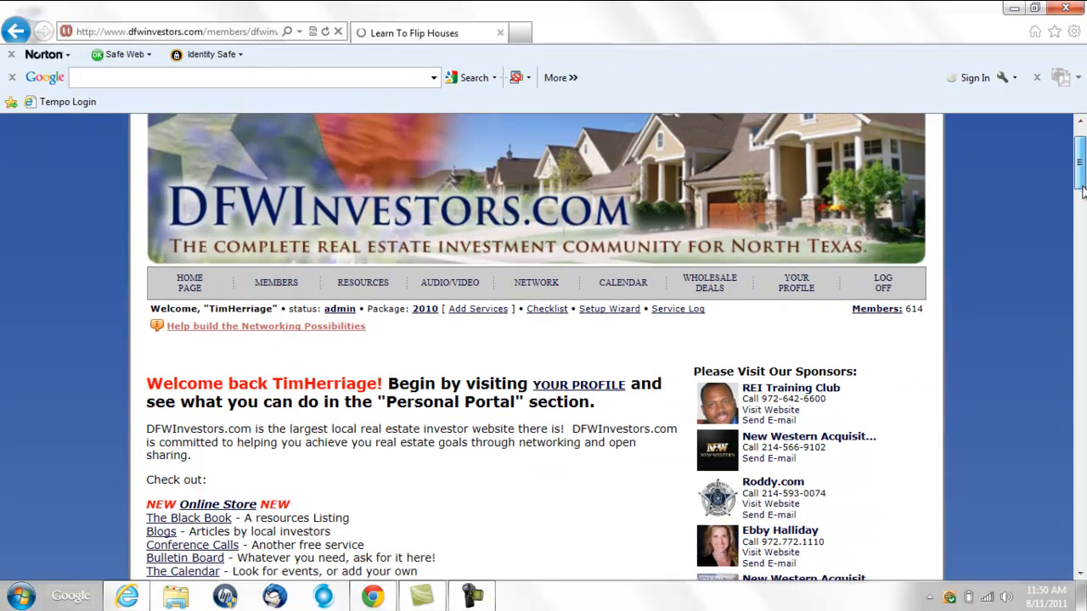
pyautogui.scroll(-3)
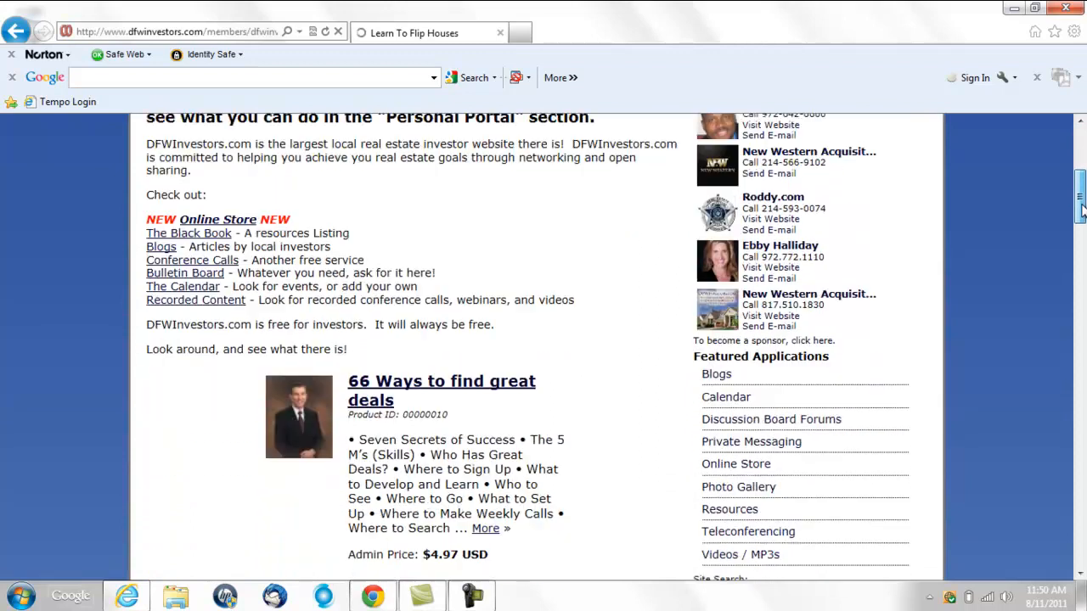
pyautogui.scroll(-3)
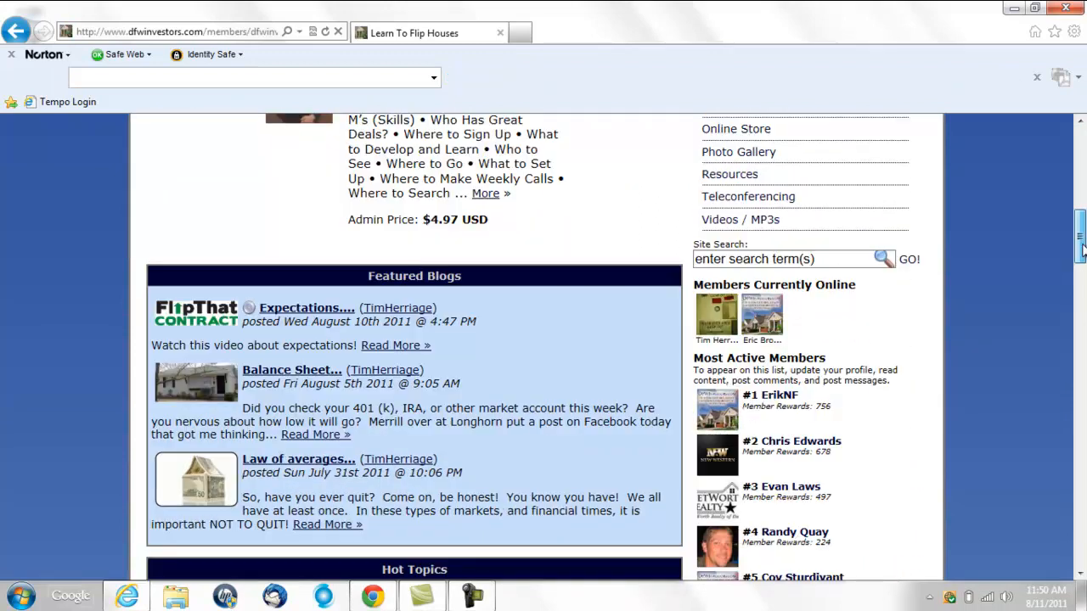
pyautogui.scroll(-3)
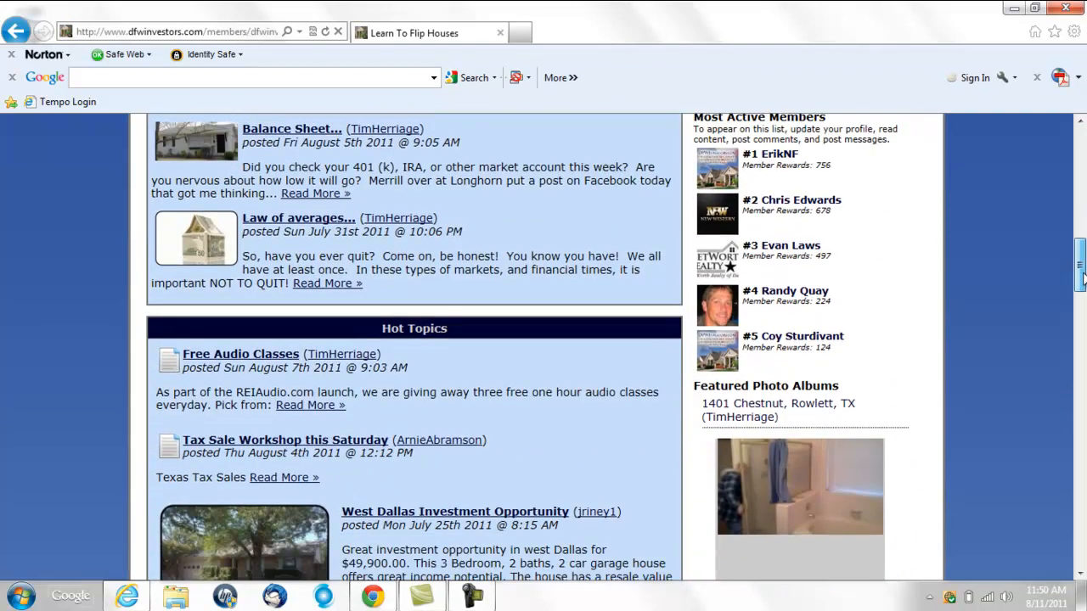
pyautogui.scroll(-3)
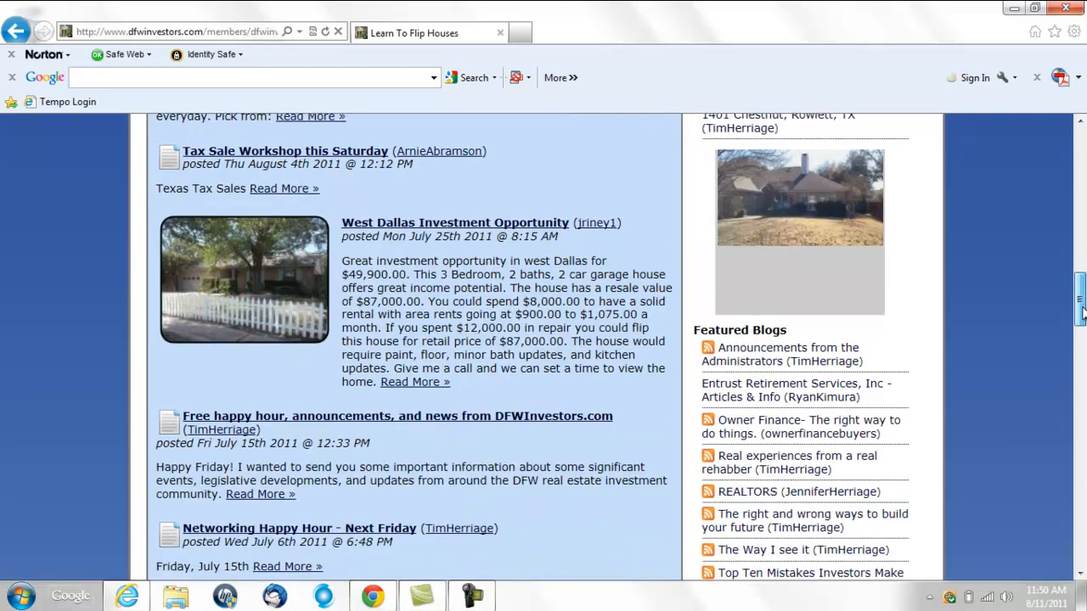
pyautogui.scroll(-3)
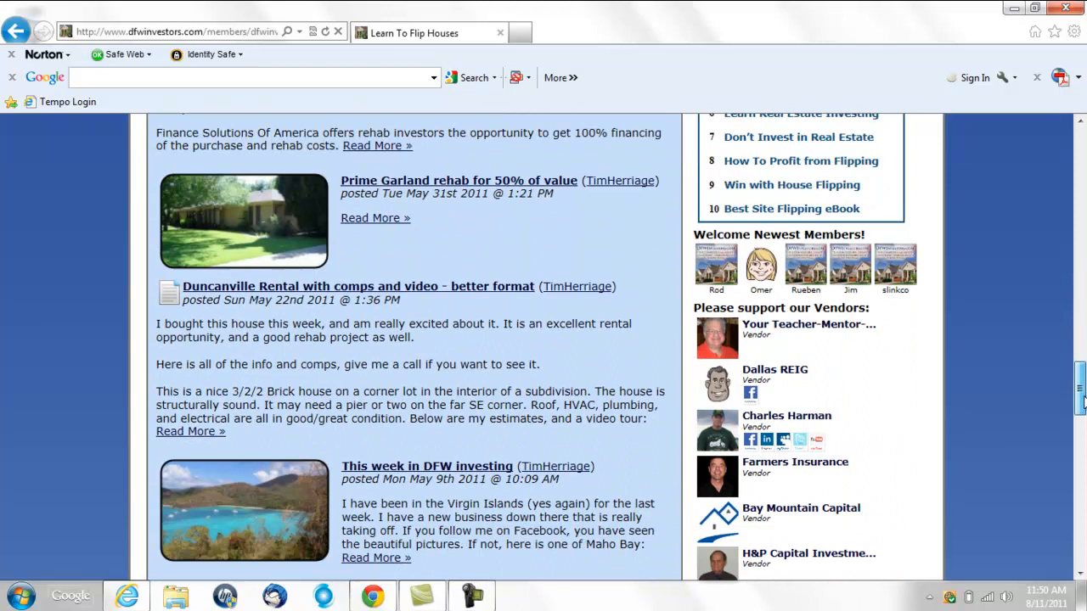
pyautogui.scroll(-3)
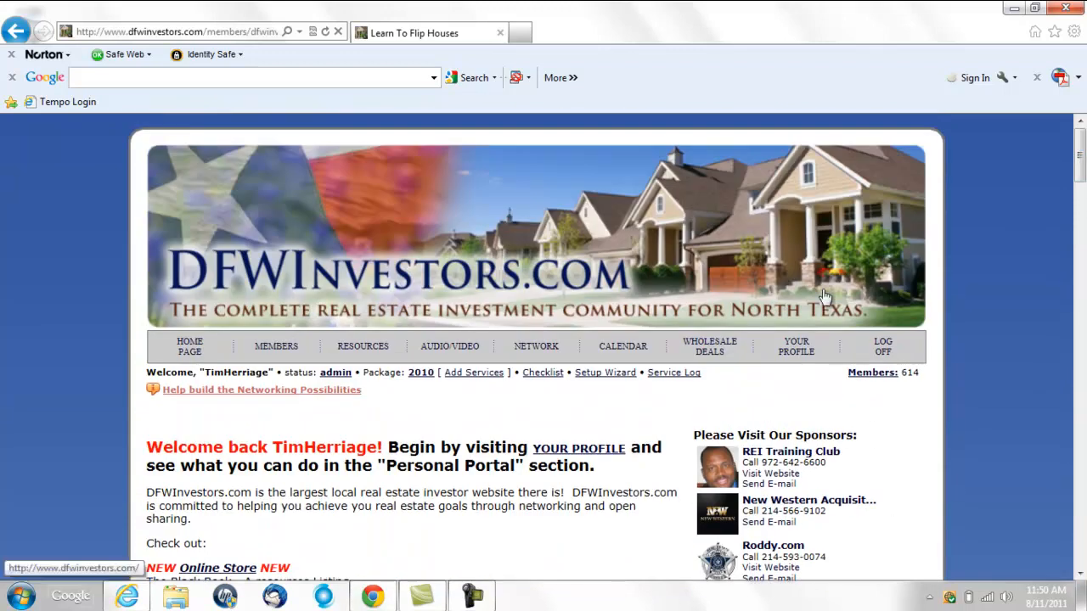
pyautogui.click(335, 372)
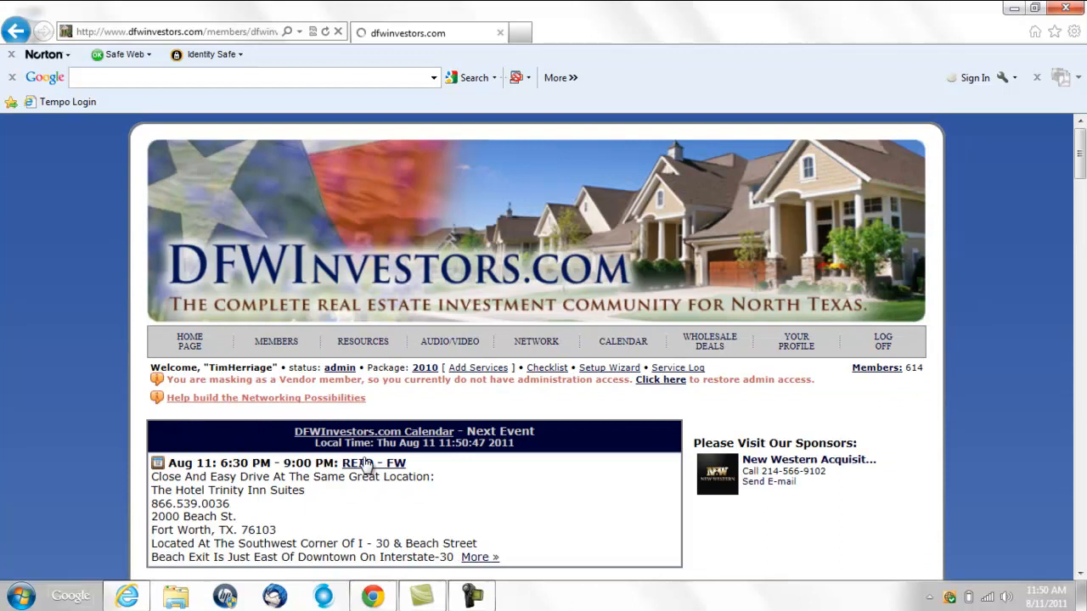
# Open Blogs/Podcast from the RESOURCES menu and scroll down to the blog categories
pyautogui.click(362, 342)
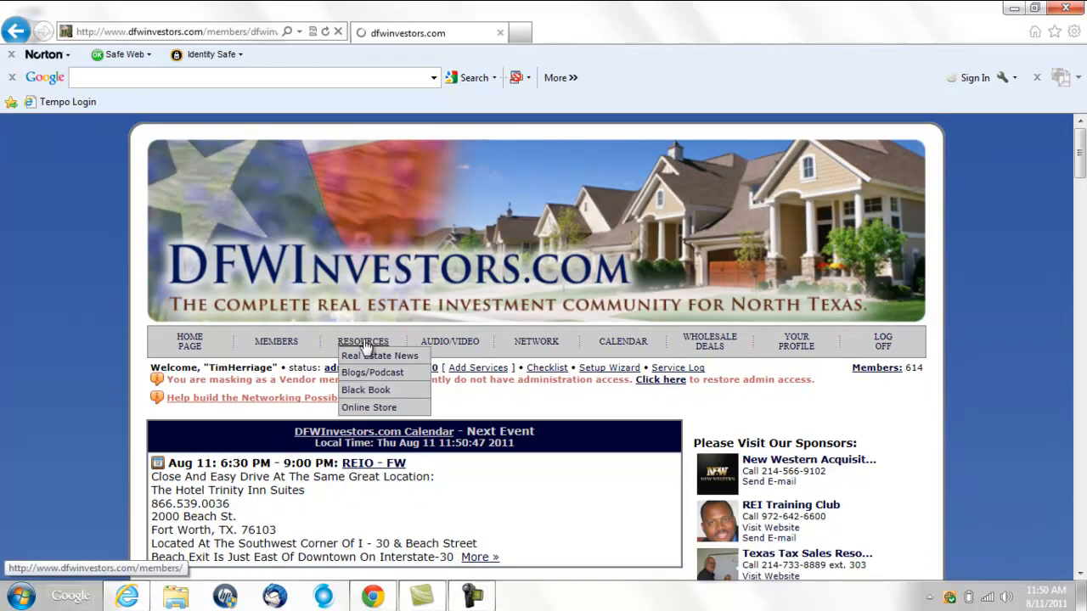
pyautogui.click(372, 373)
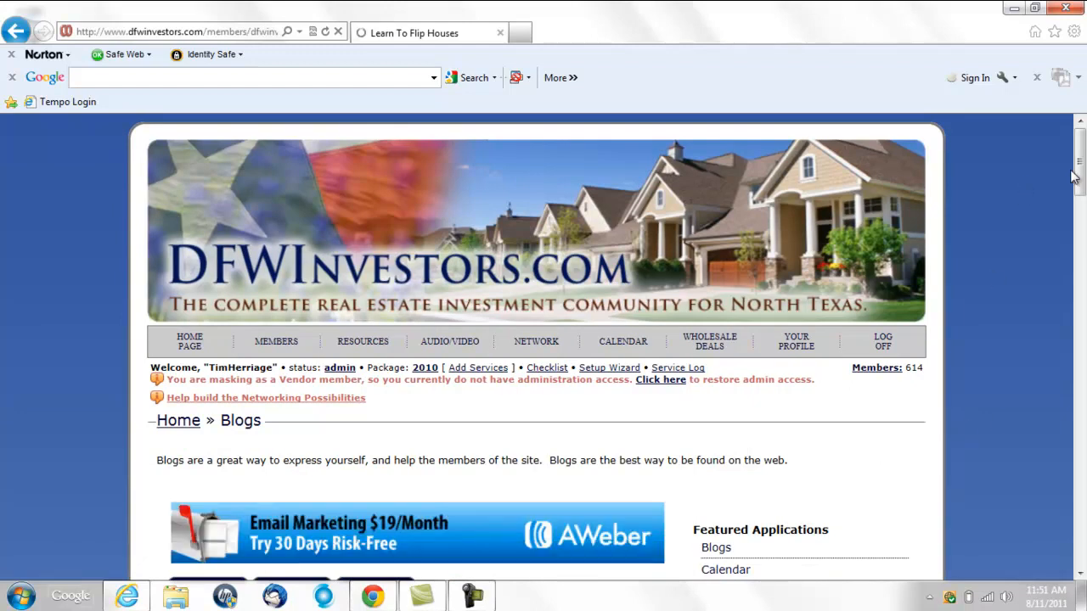
pyautogui.scroll(-3)
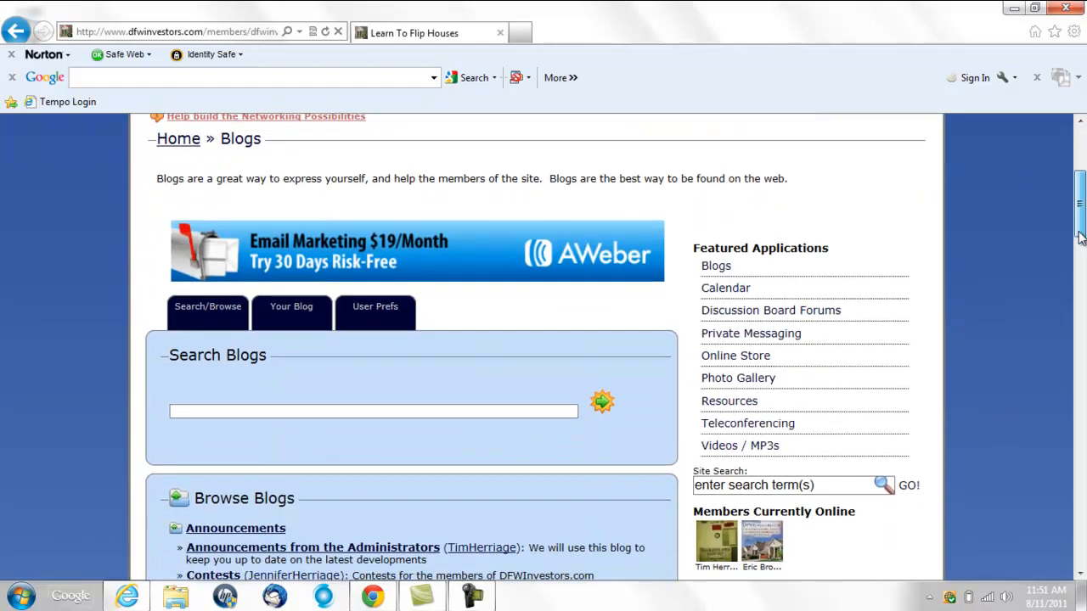
pyautogui.scroll(-3)
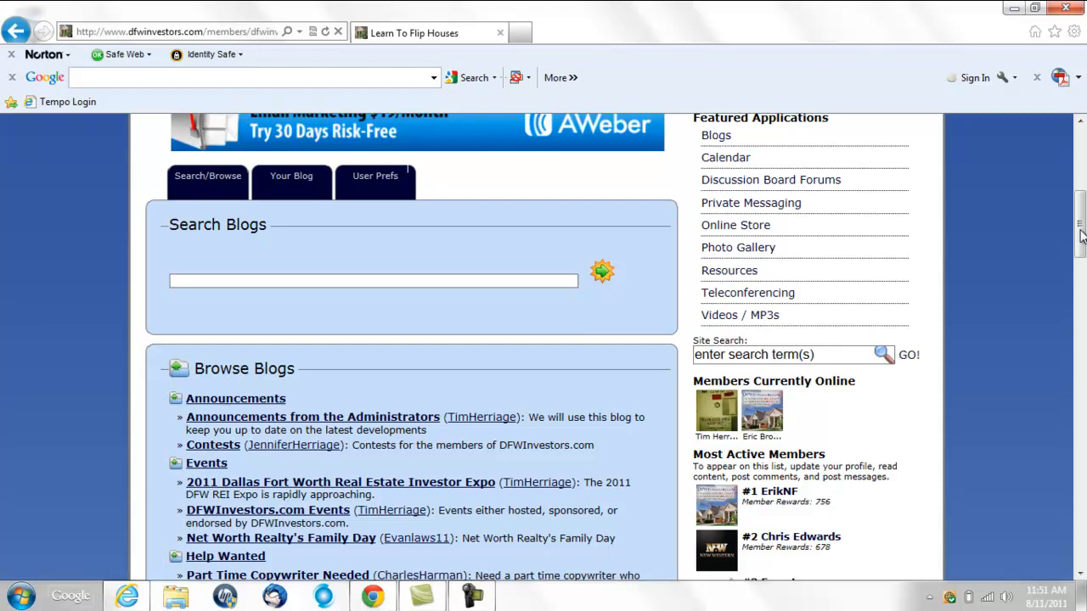
pyautogui.scroll(-3)
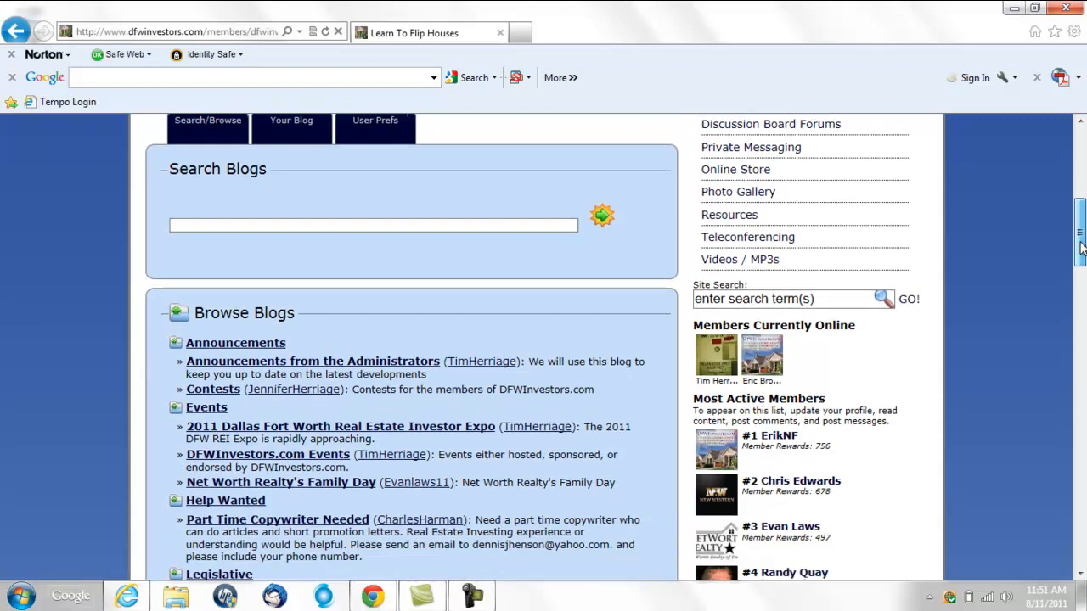
pyautogui.scroll(-3)
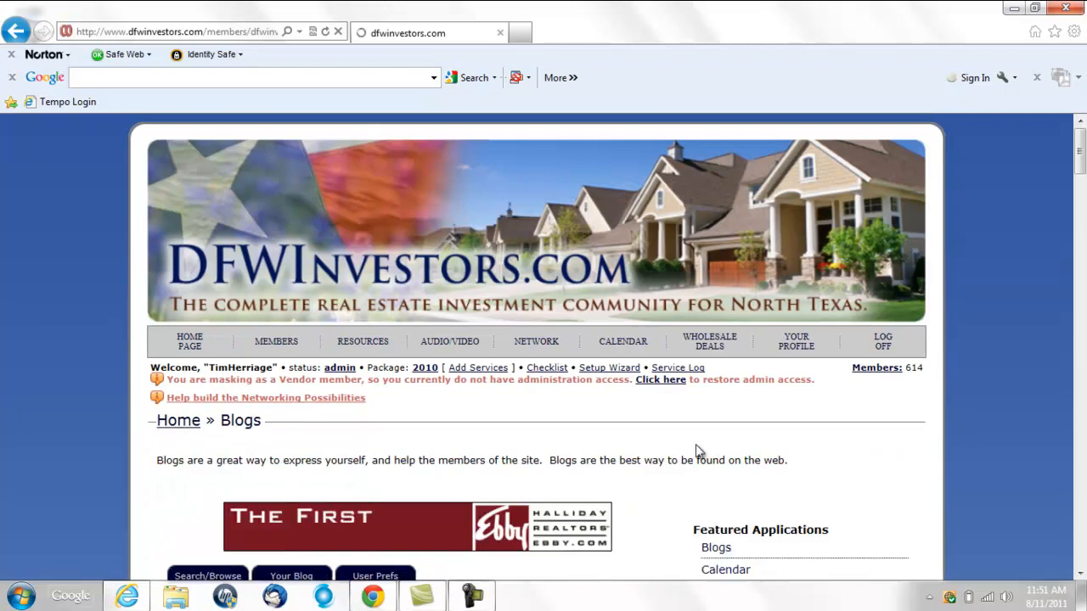
pyautogui.scroll(-3)
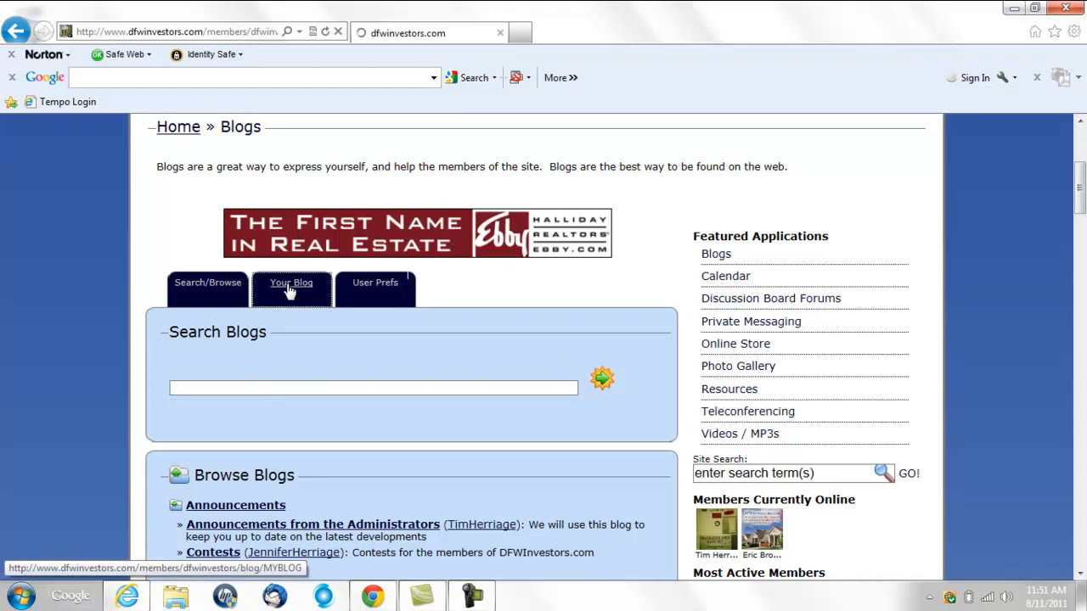
# Open Tim Herriage's 'One day money' entry in the Events blog and scroll through it
pyautogui.click(291, 283)
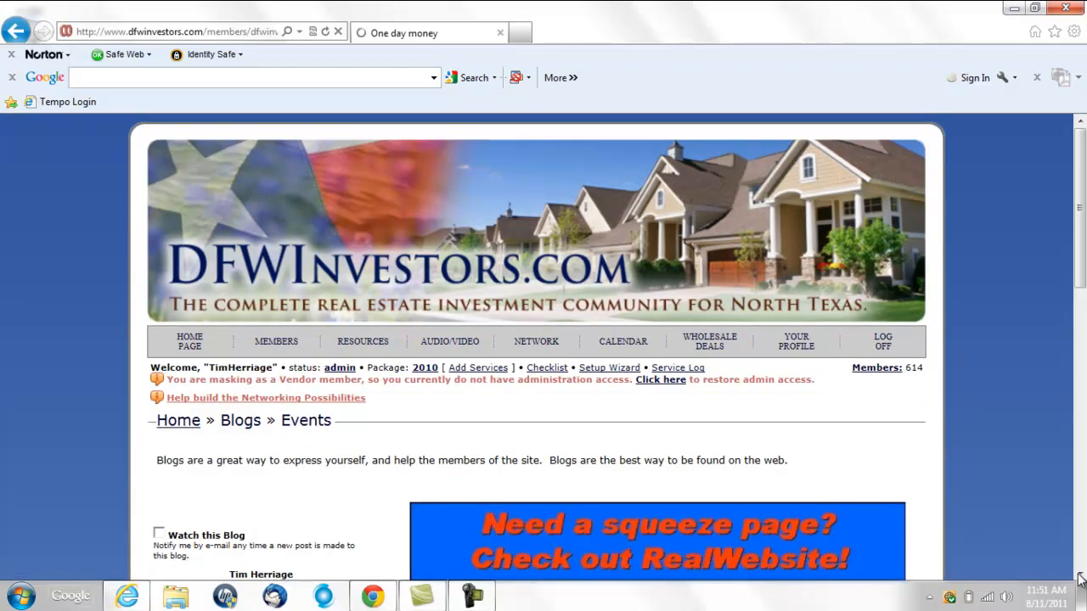
pyautogui.scroll(-3)
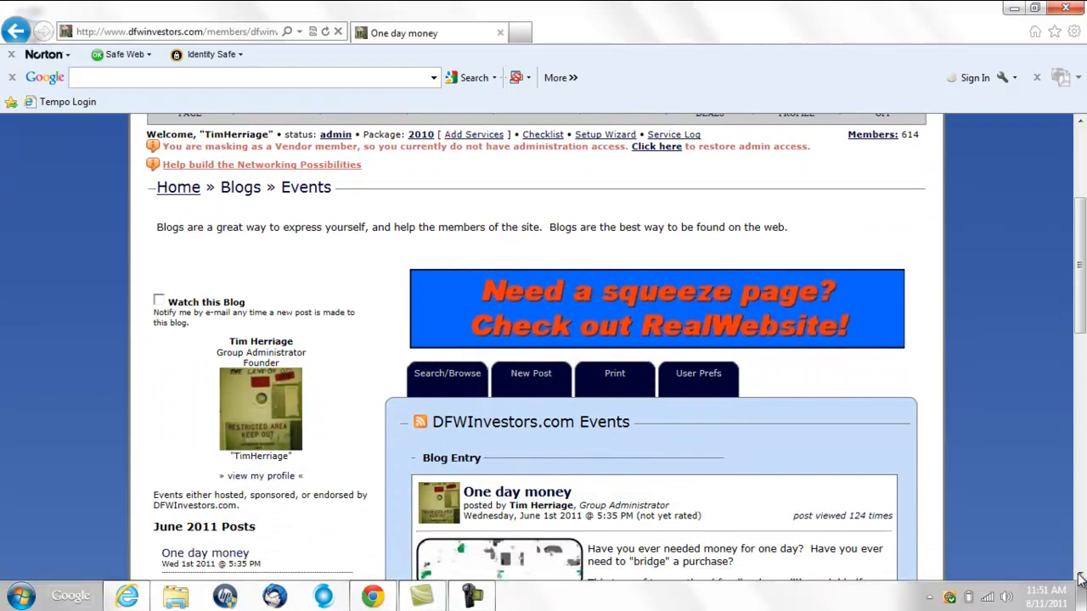
pyautogui.scroll(-3)
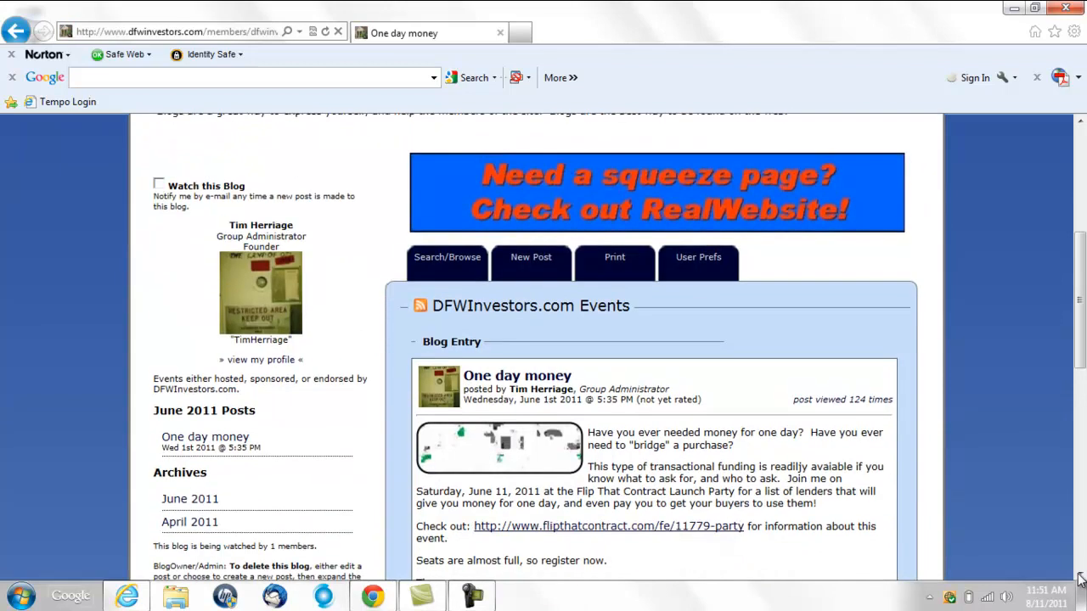
pyautogui.moveTo(1072, 494)
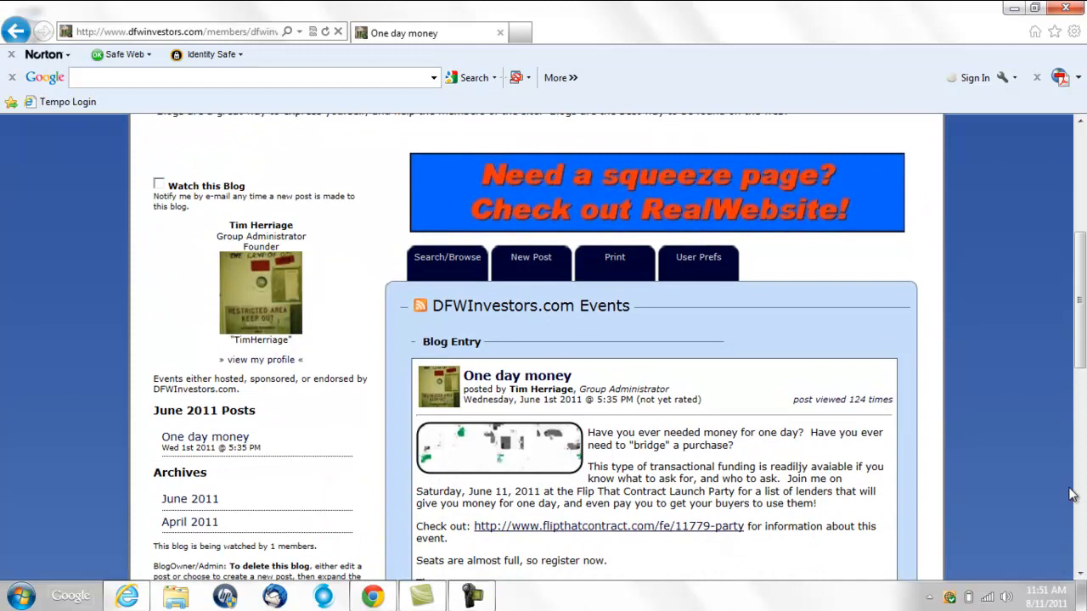
pyautogui.moveTo(1078, 363)
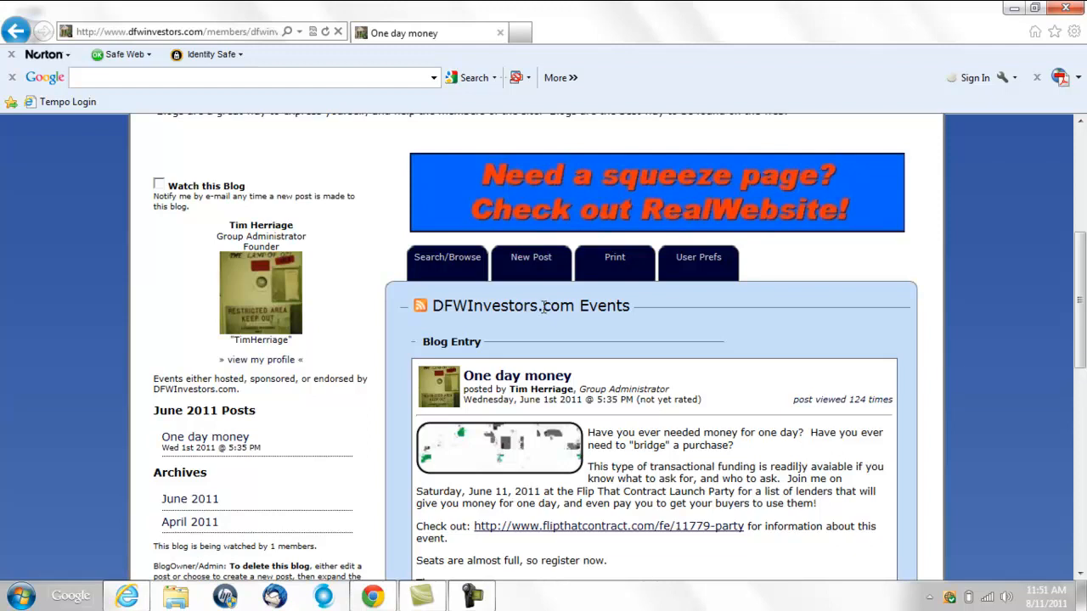
pyautogui.moveTo(1078, 236)
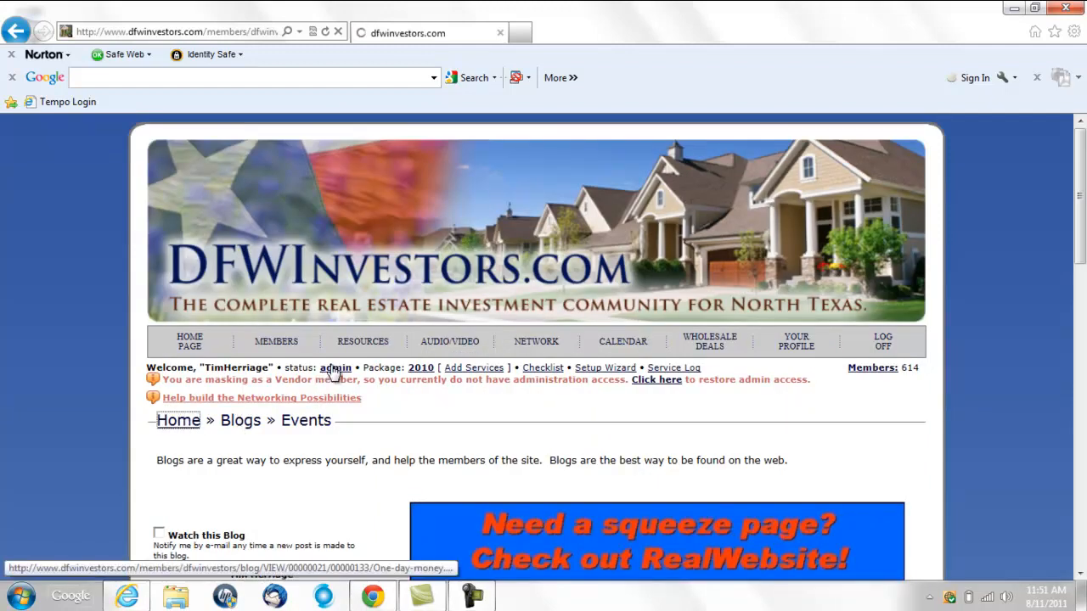
# Return to the Blogs directory and scroll to 'The Way I see it' posts, starting with 'Expectations'
pyautogui.click(449, 340)
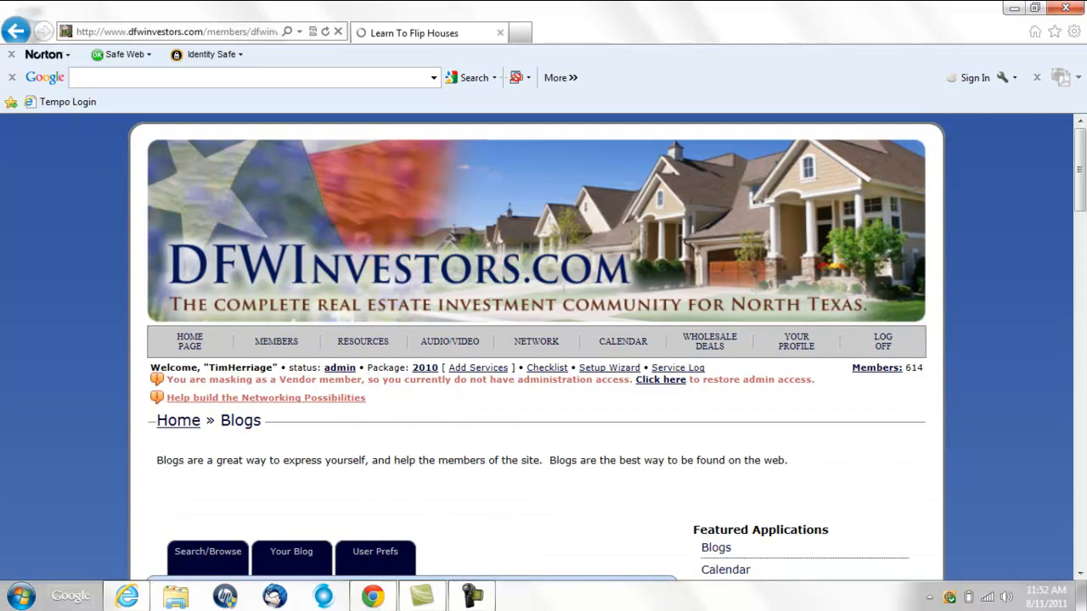
pyautogui.scroll(-3)
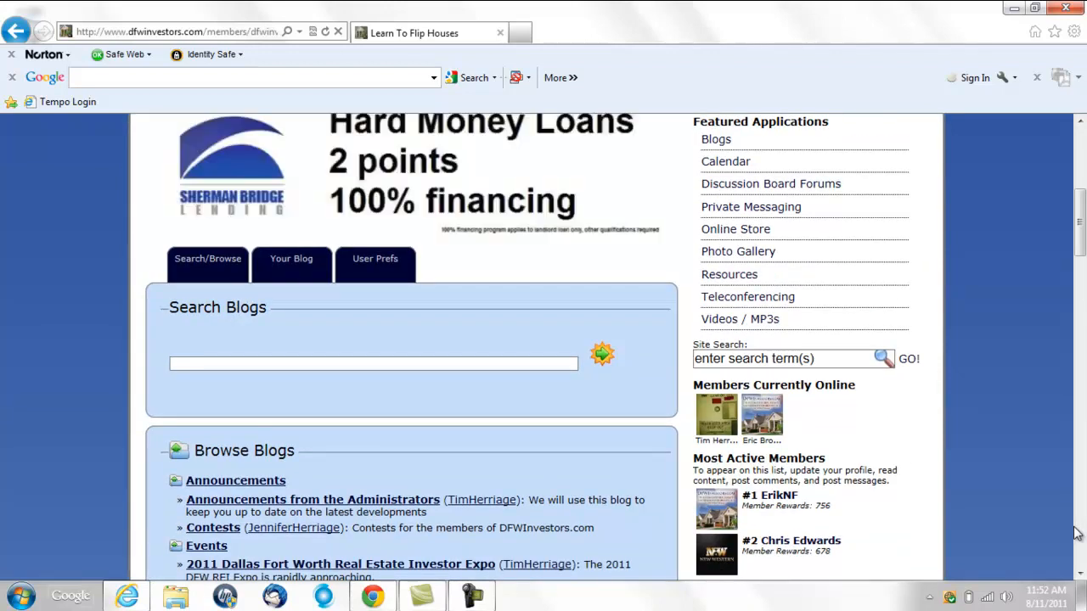
pyautogui.scroll(-3)
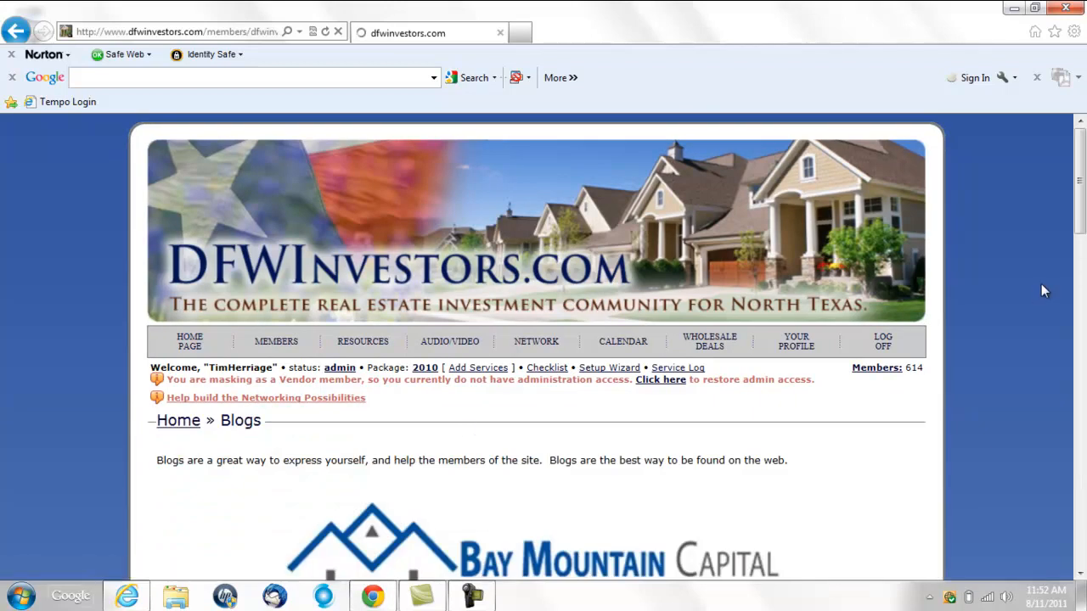
pyautogui.scroll(-3)
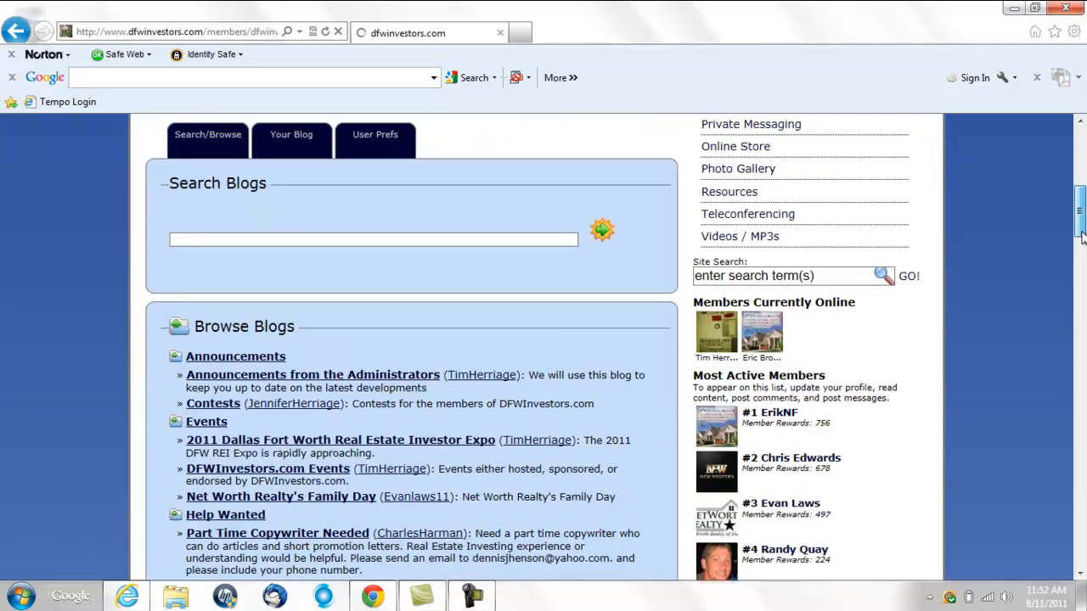
pyautogui.scroll(3)
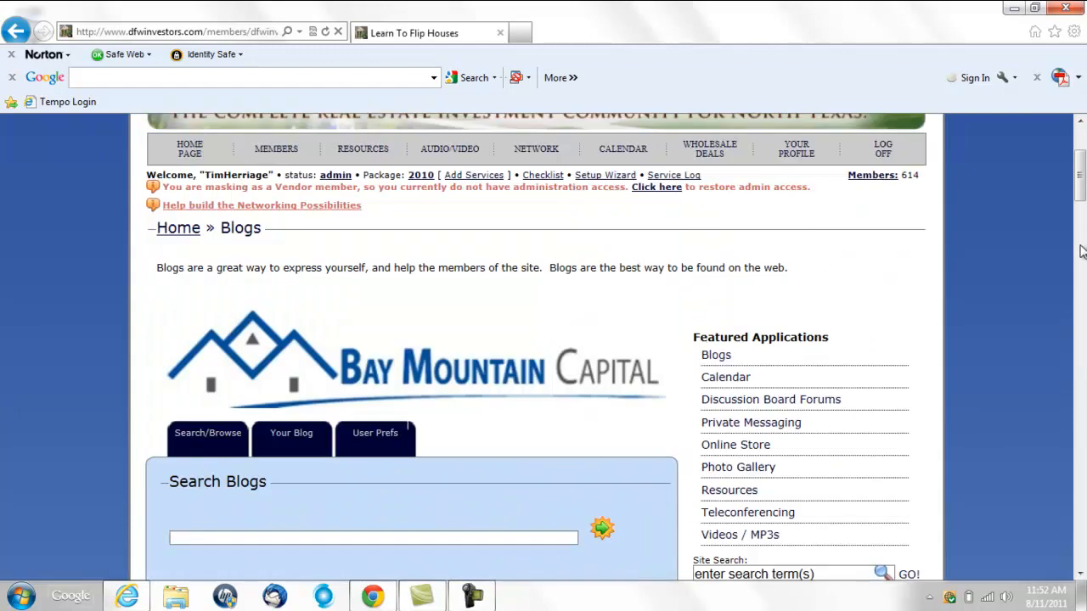
pyautogui.scroll(-3)
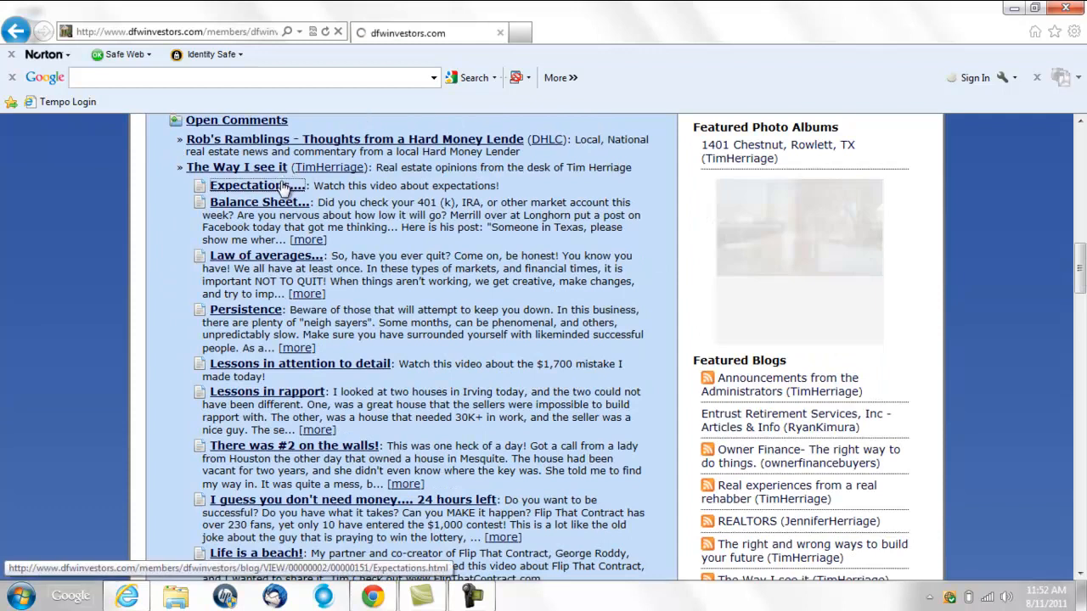
# Open the 'Expectations....' post and scroll down to its embedded video
pyautogui.click(249, 185)
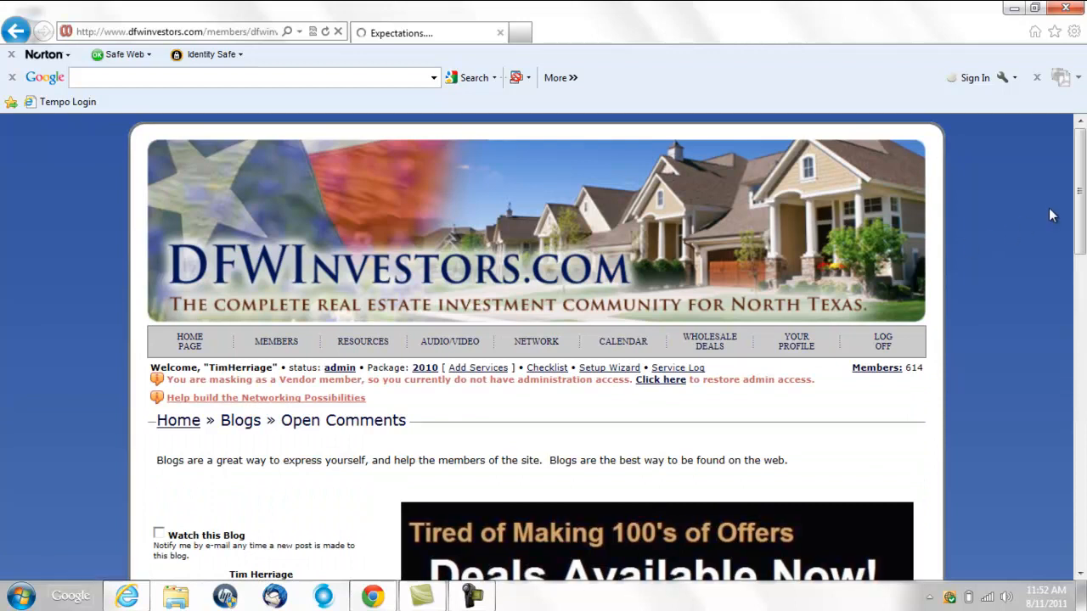
pyautogui.scroll(-3)
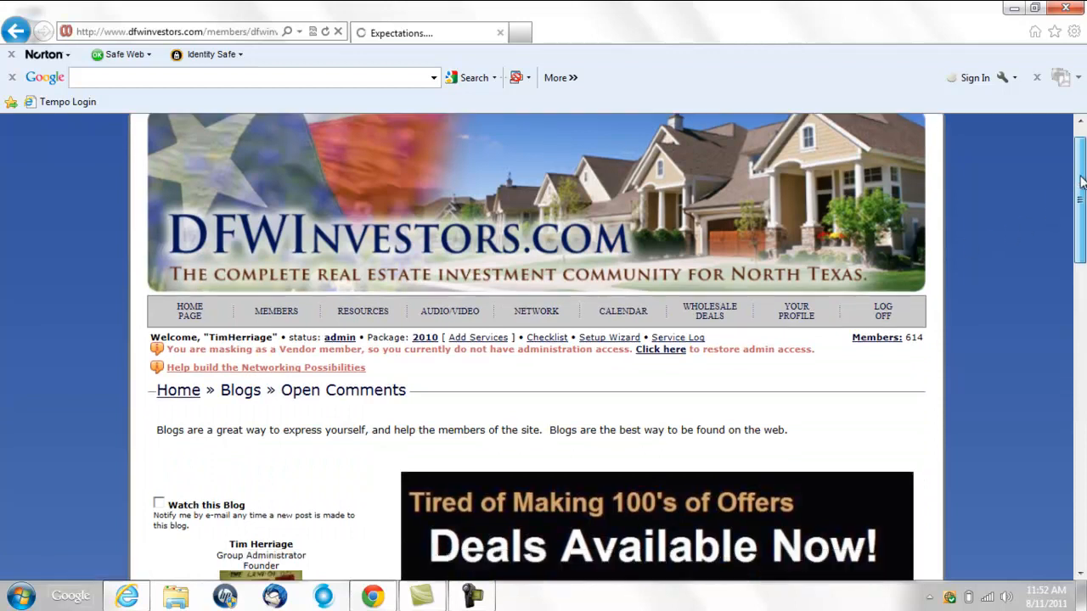
pyautogui.scroll(-3)
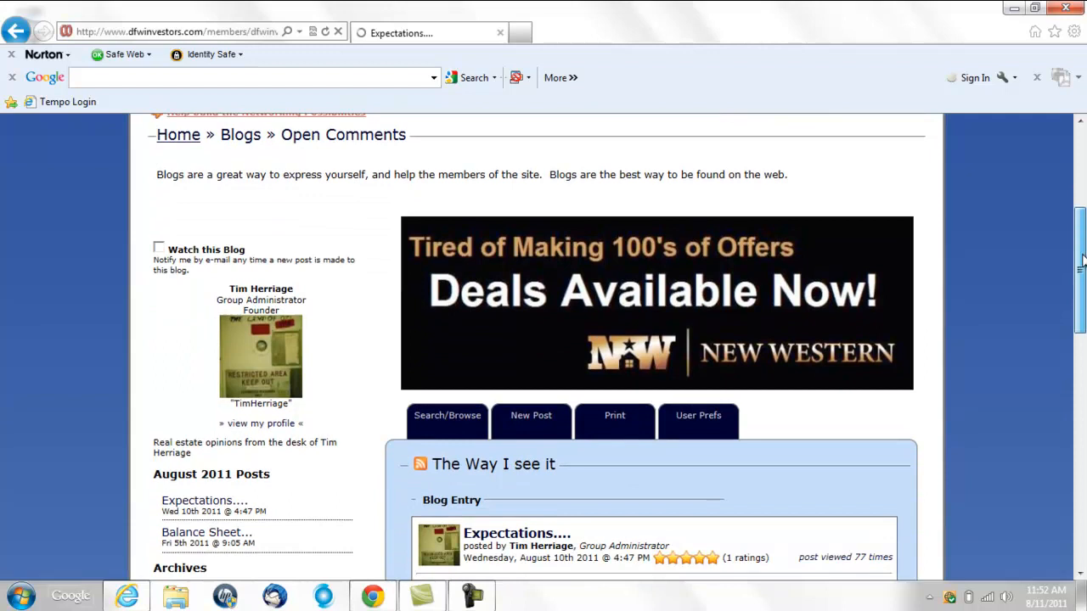
pyautogui.scroll(-3)
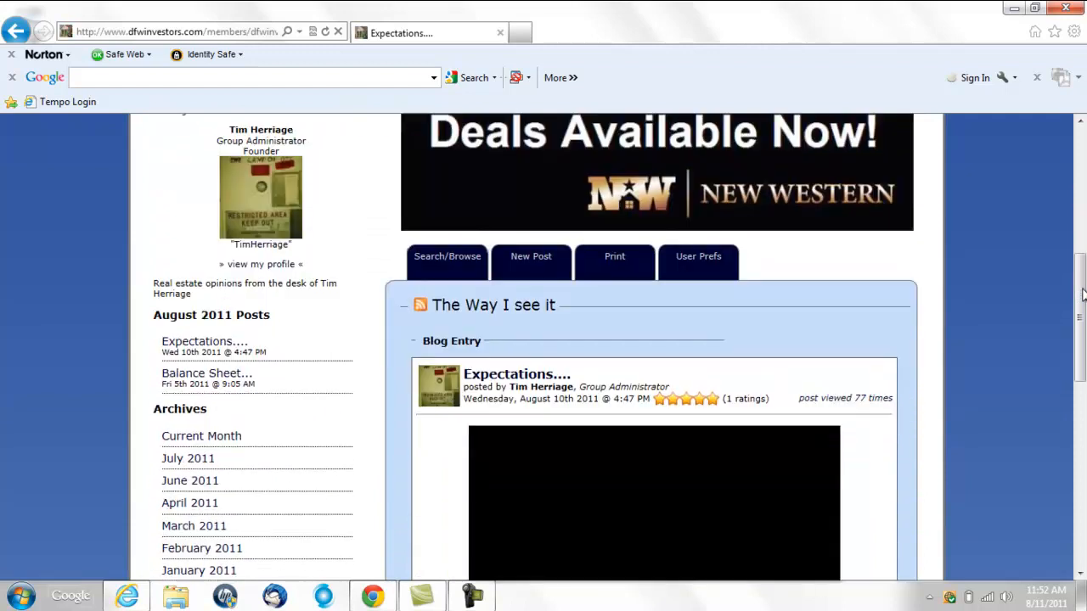
pyautogui.moveTo(531, 256)
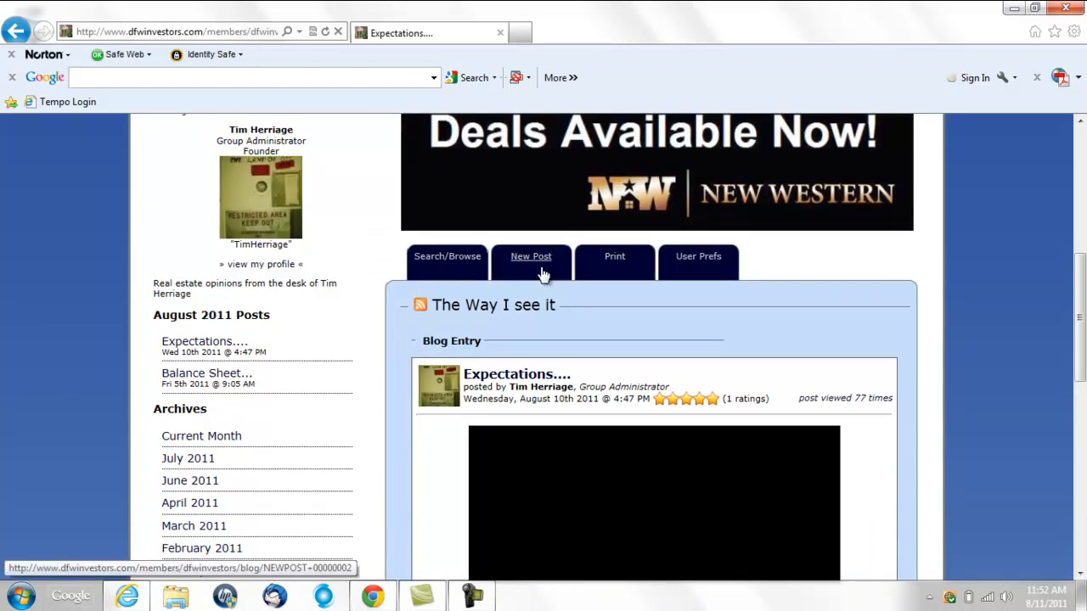
# Start a New Post, expand and collapse Record Audio/Video, and scroll to the editor and Photo/Image fields
pyautogui.click(530, 256)
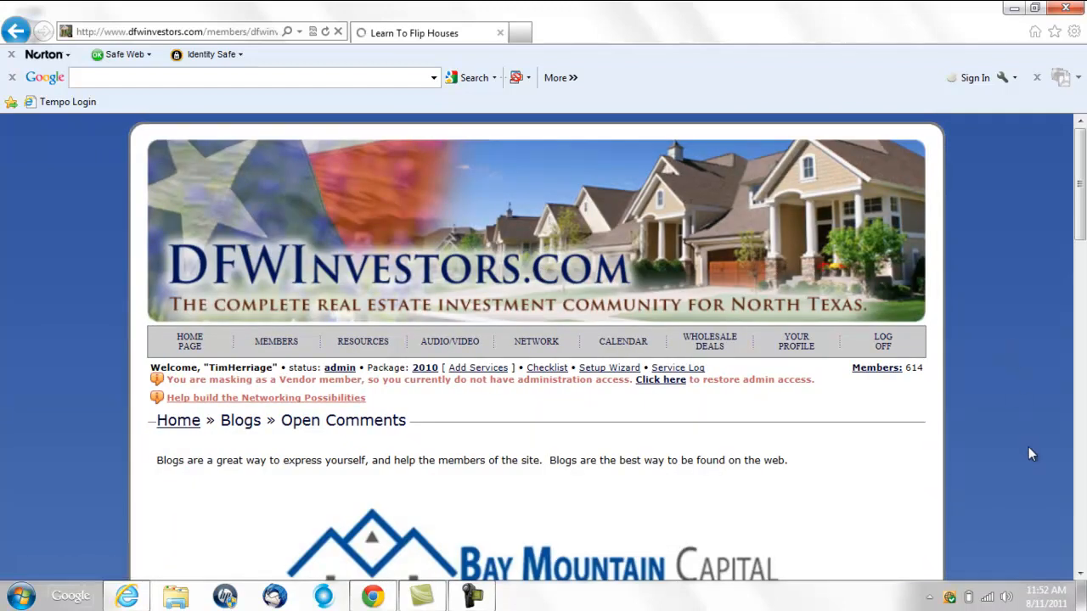
pyautogui.scroll(-3)
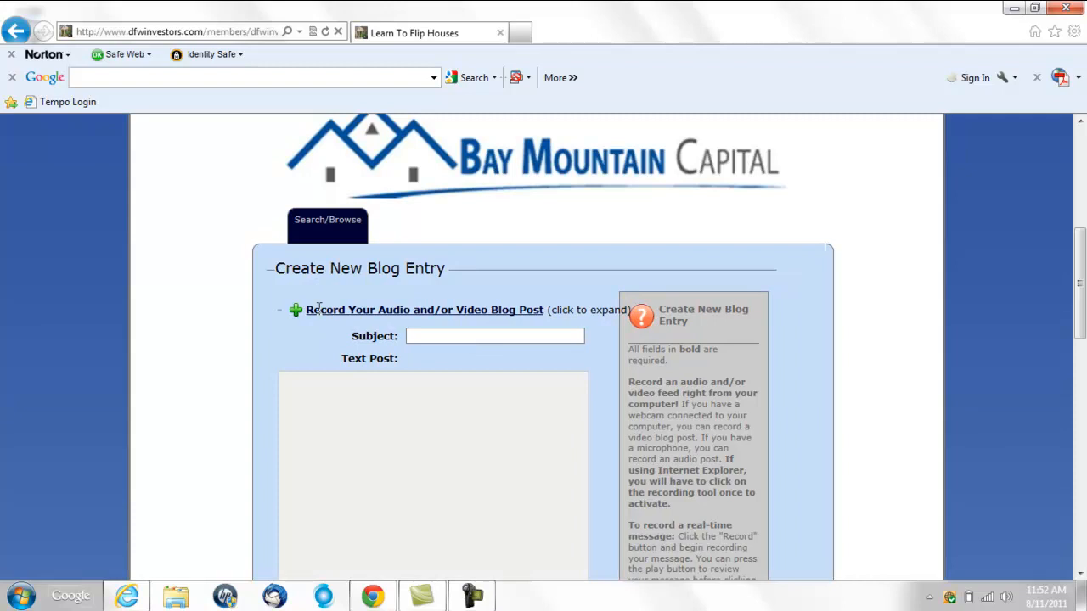
pyautogui.click(295, 310)
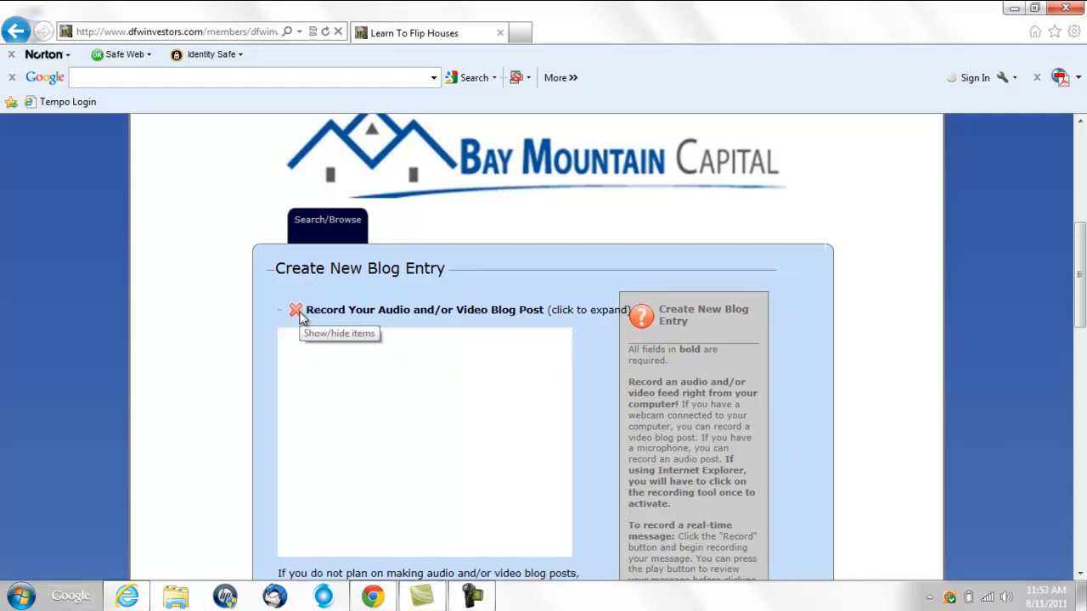
pyautogui.moveTo(406, 378)
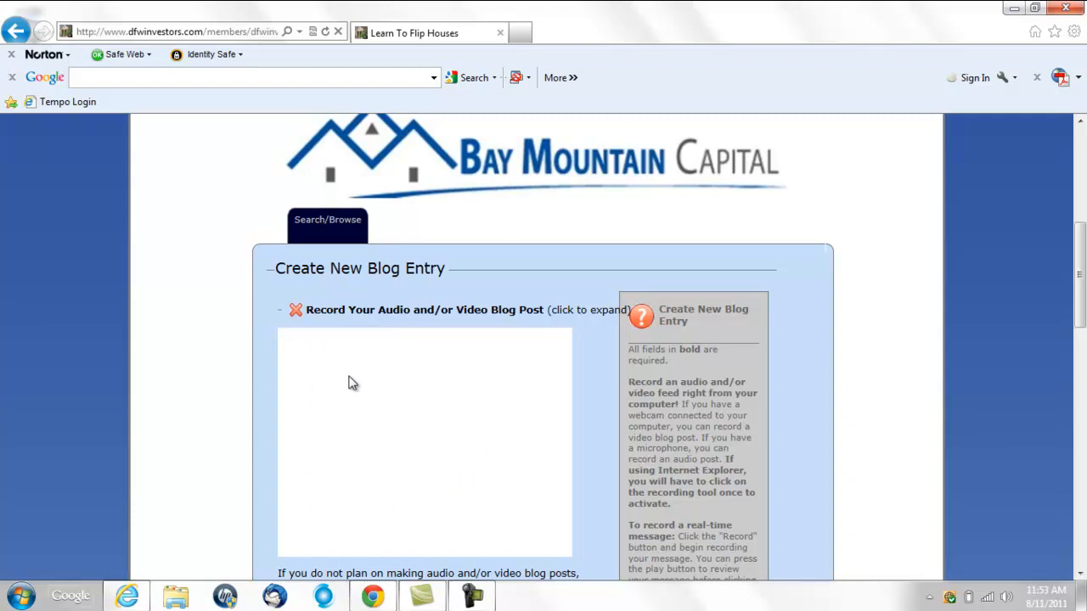
pyautogui.click(295, 310)
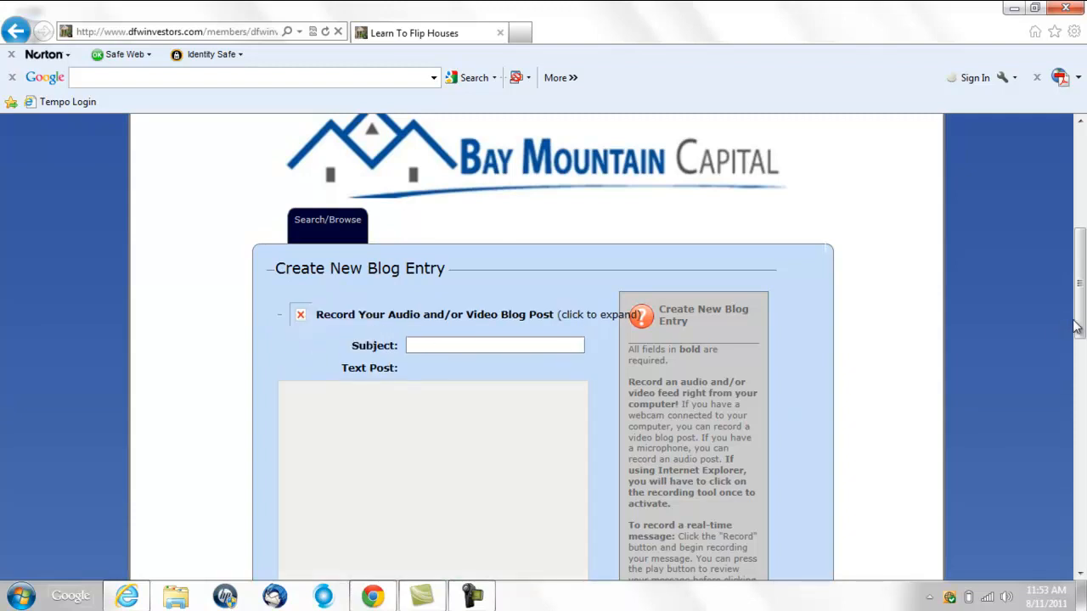
pyautogui.scroll(-3)
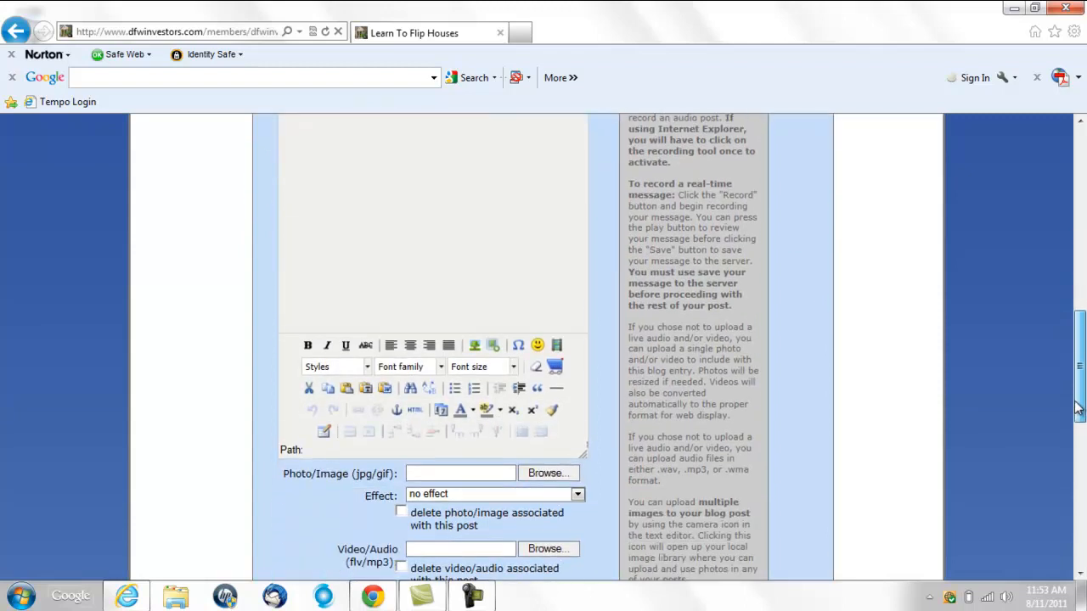
pyautogui.scroll(-3)
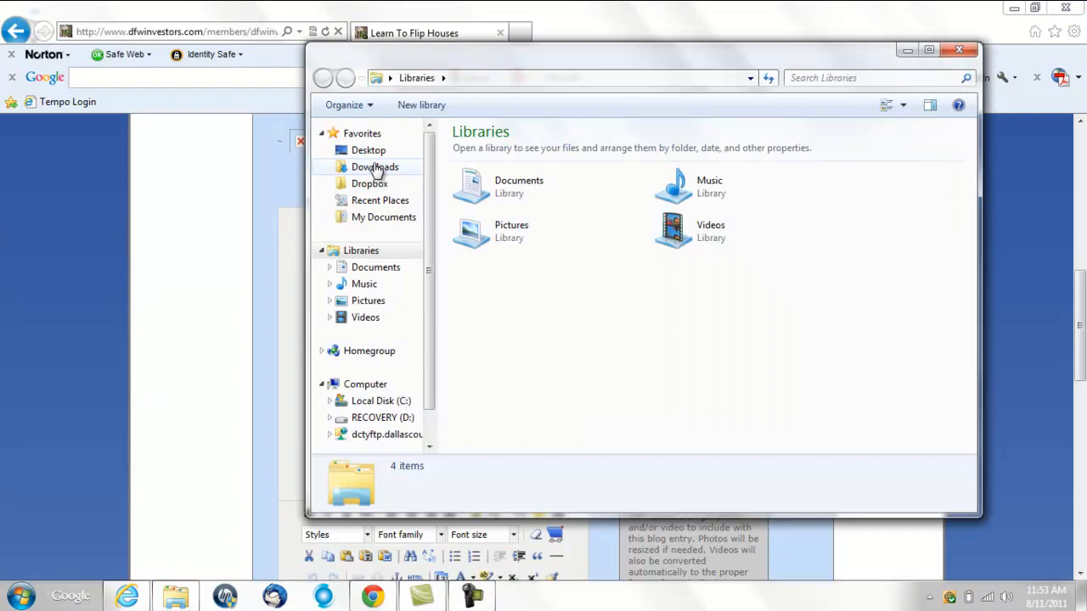
# In Explorer, go to Desktop > Blog and open the Dow Word document
pyautogui.click(369, 150)
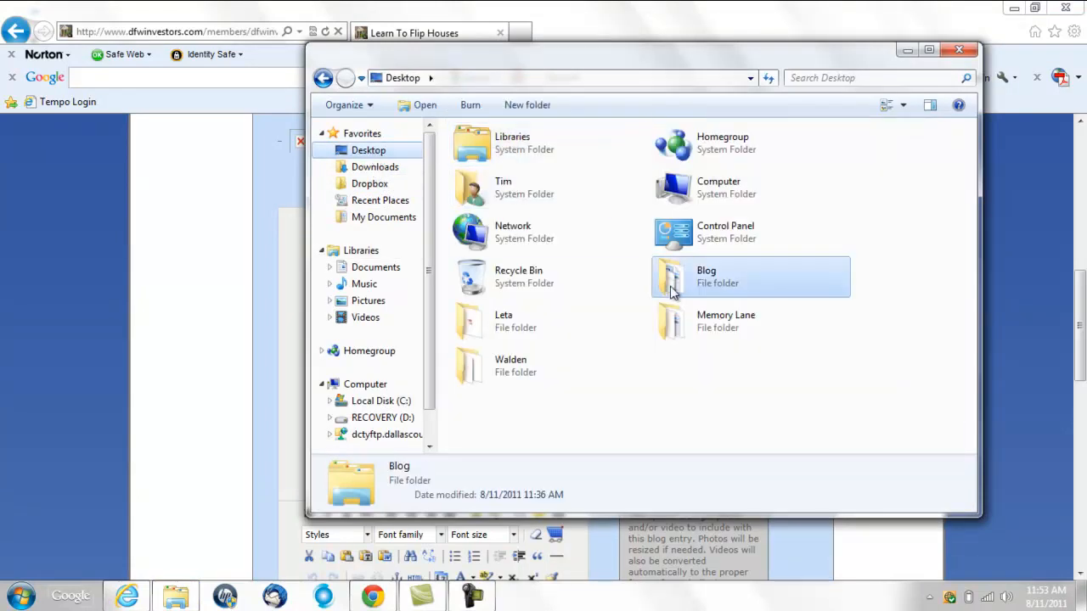
pyautogui.doubleClick(706, 275)
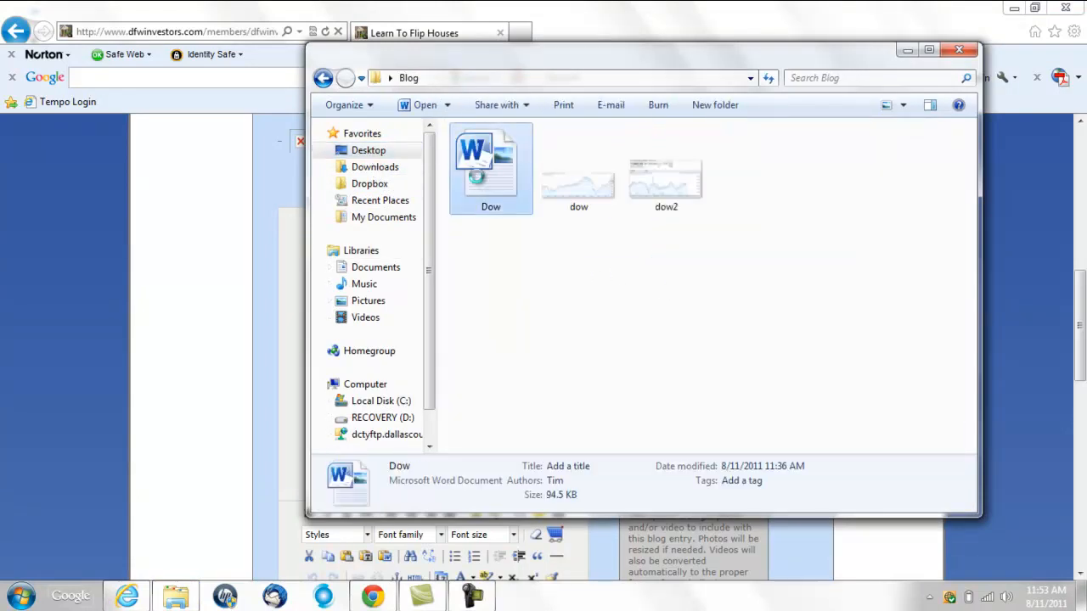
pyautogui.doubleClick(491, 167)
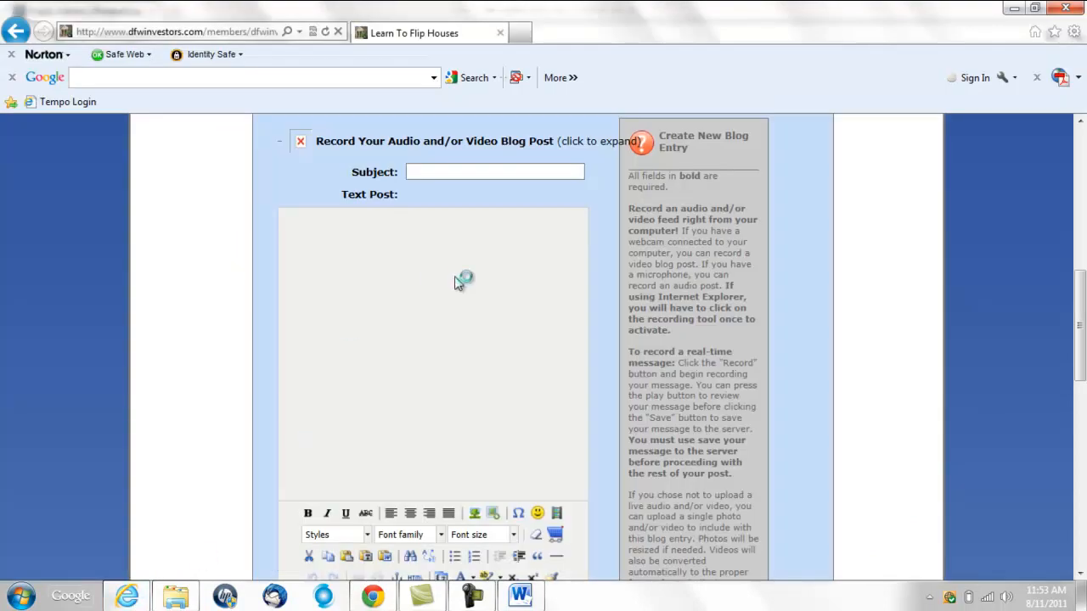
pyautogui.scroll(-3)
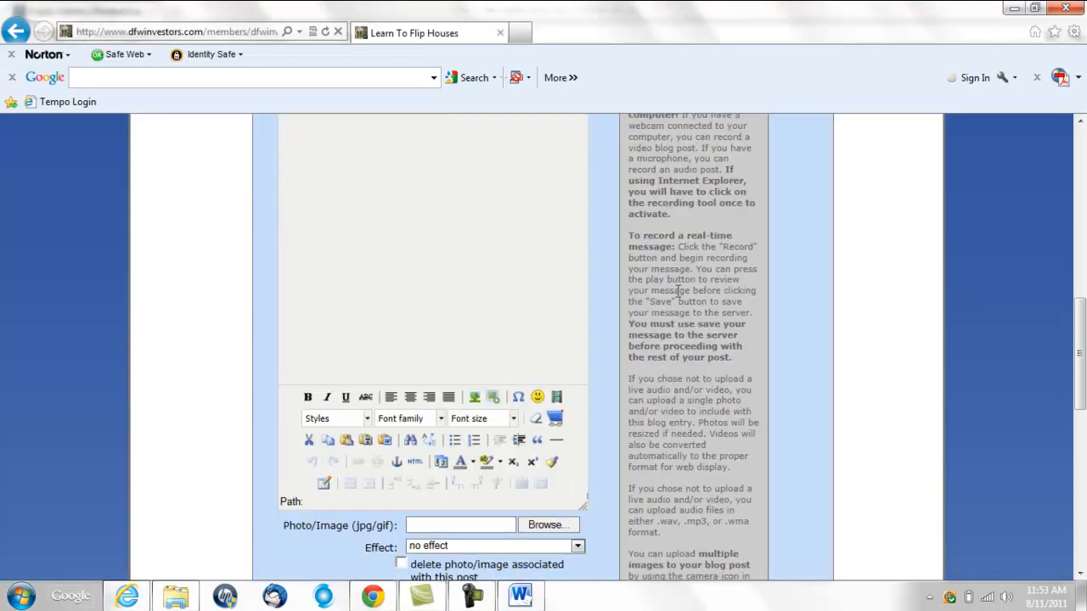
pyautogui.moveTo(424, 262)
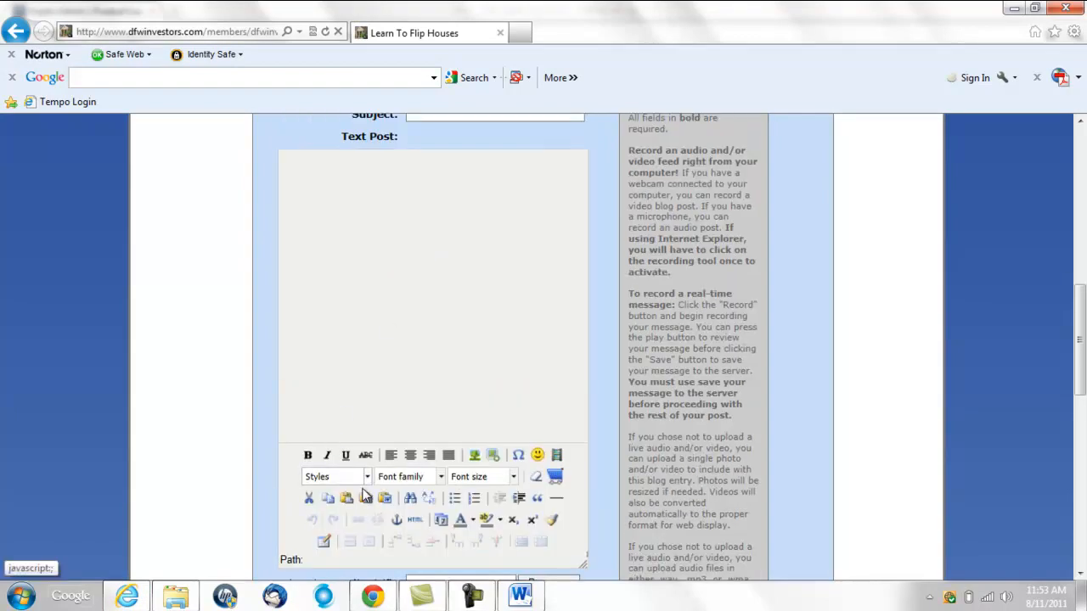
pyautogui.moveTo(383, 497)
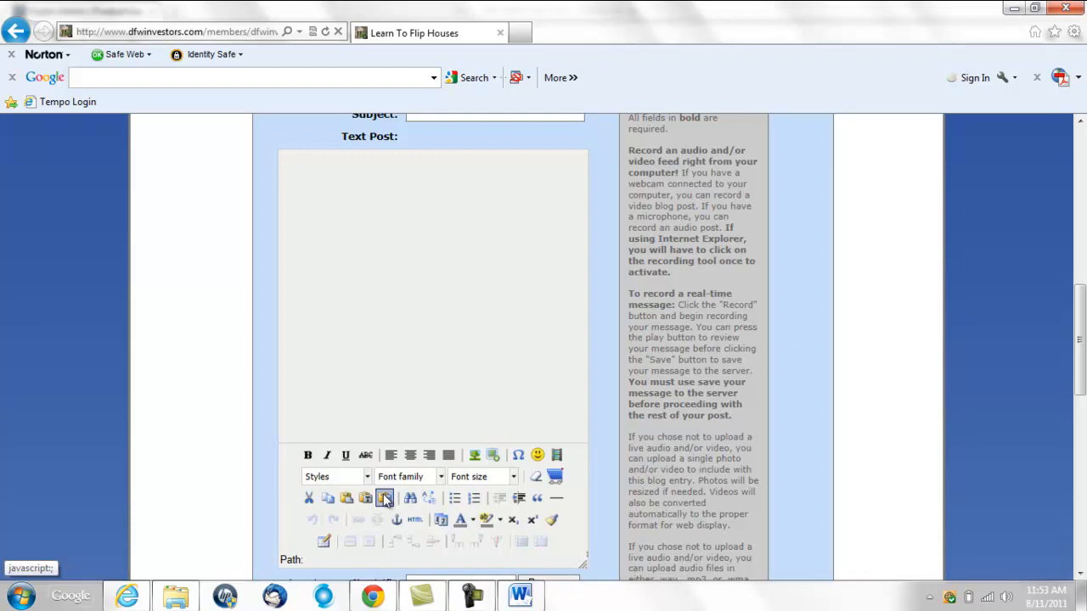
pyautogui.click(384, 498)
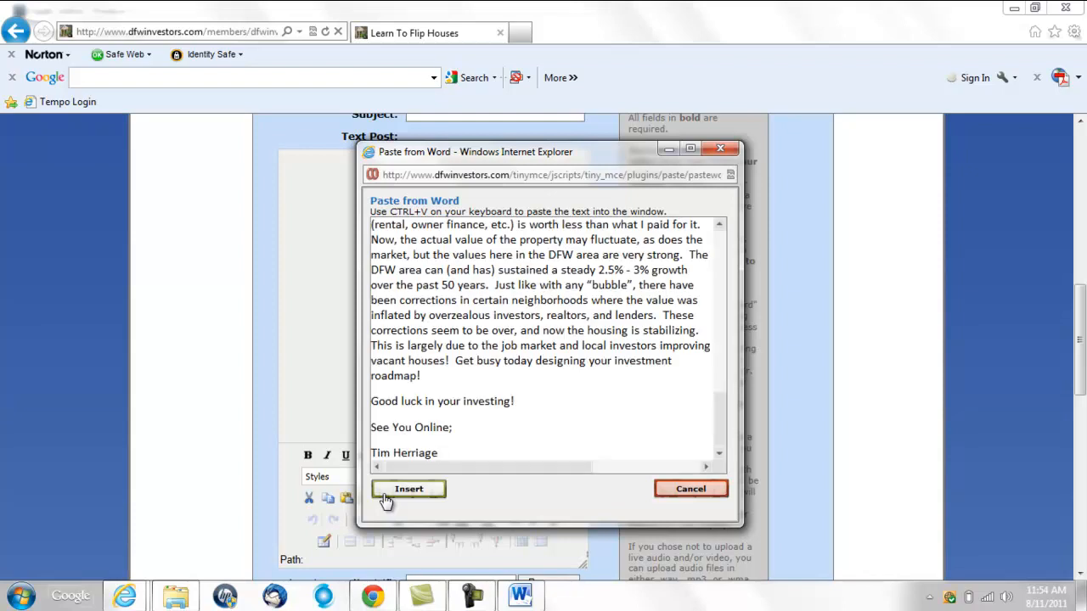
# Try inserting the article through Paste from Word with Ctrl+V, then cancel the empty dialog
pyautogui.click(409, 488)
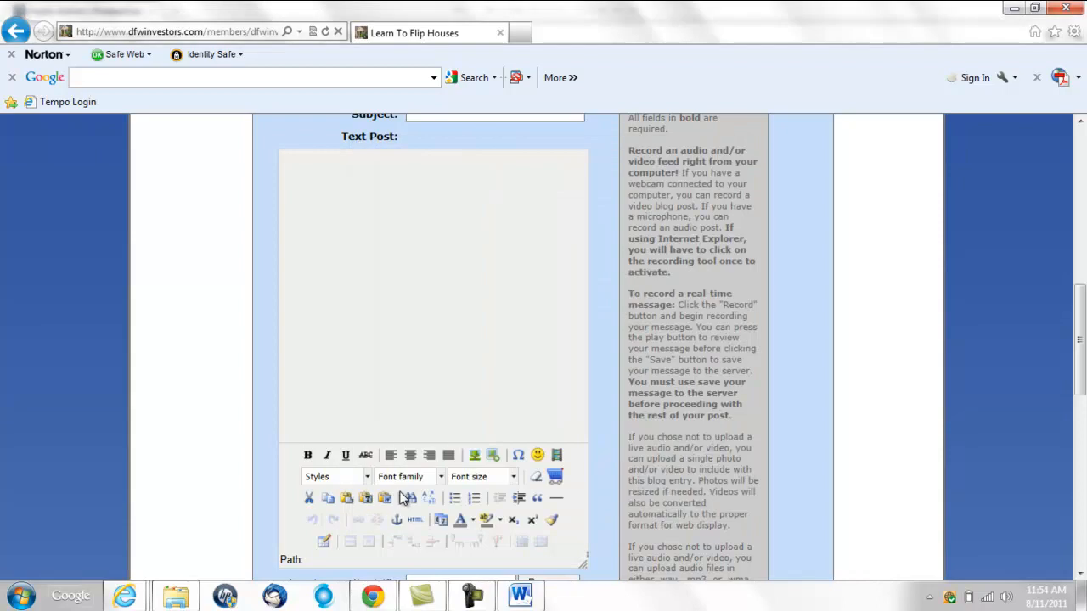
pyautogui.click(384, 498)
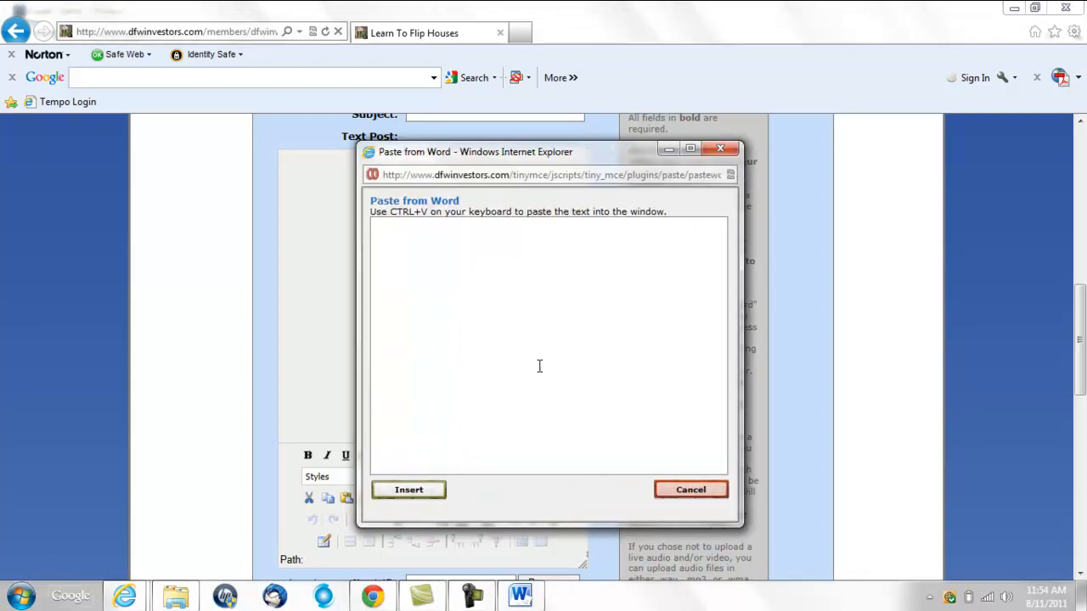
pyautogui.moveTo(530, 414)
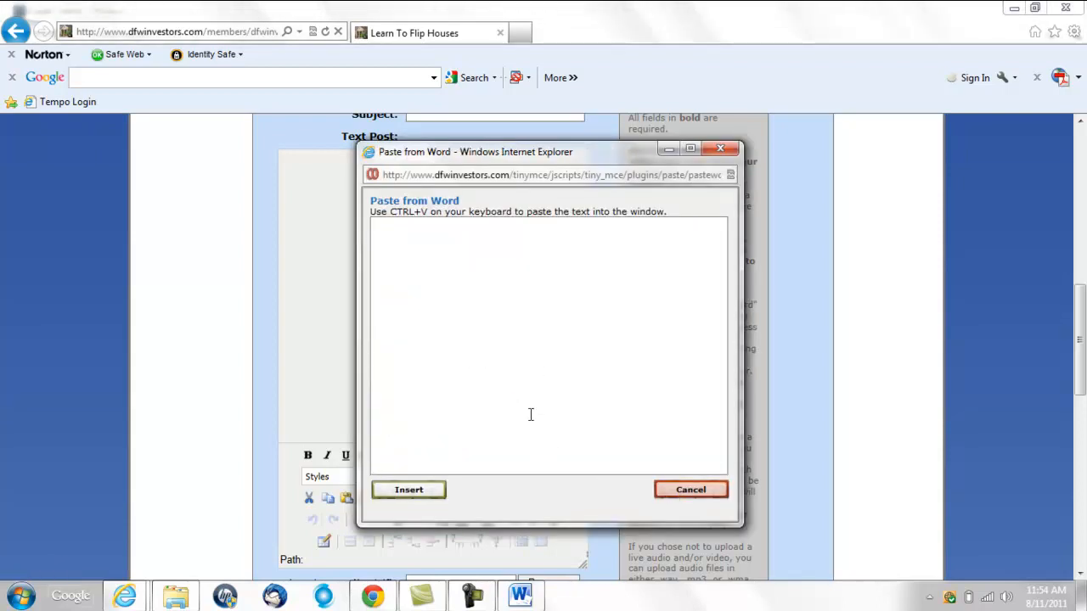
pyautogui.press('ctrl+v')
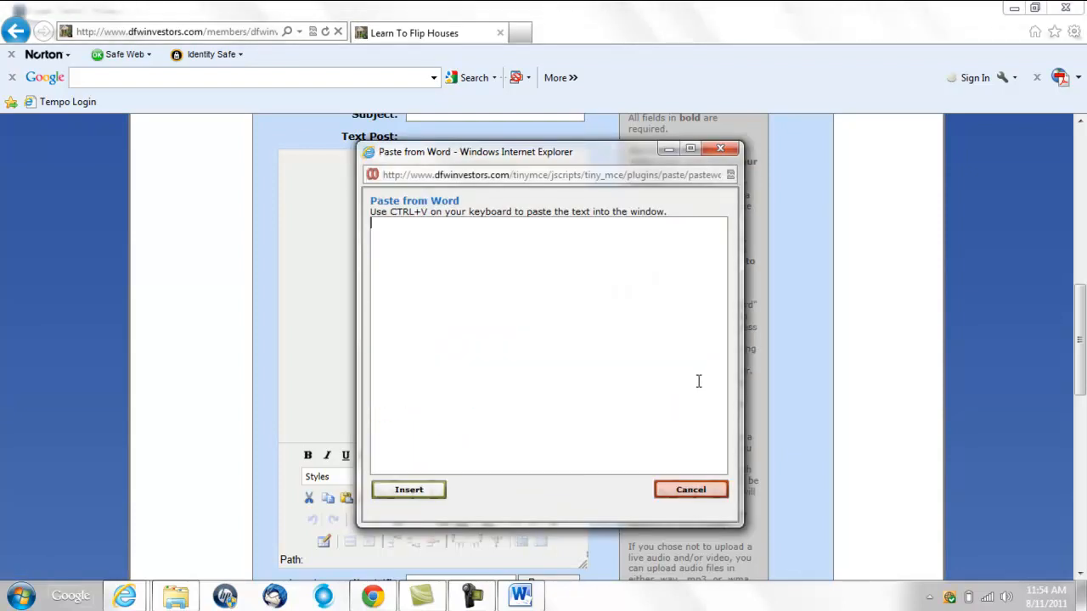
pyautogui.click(690, 489)
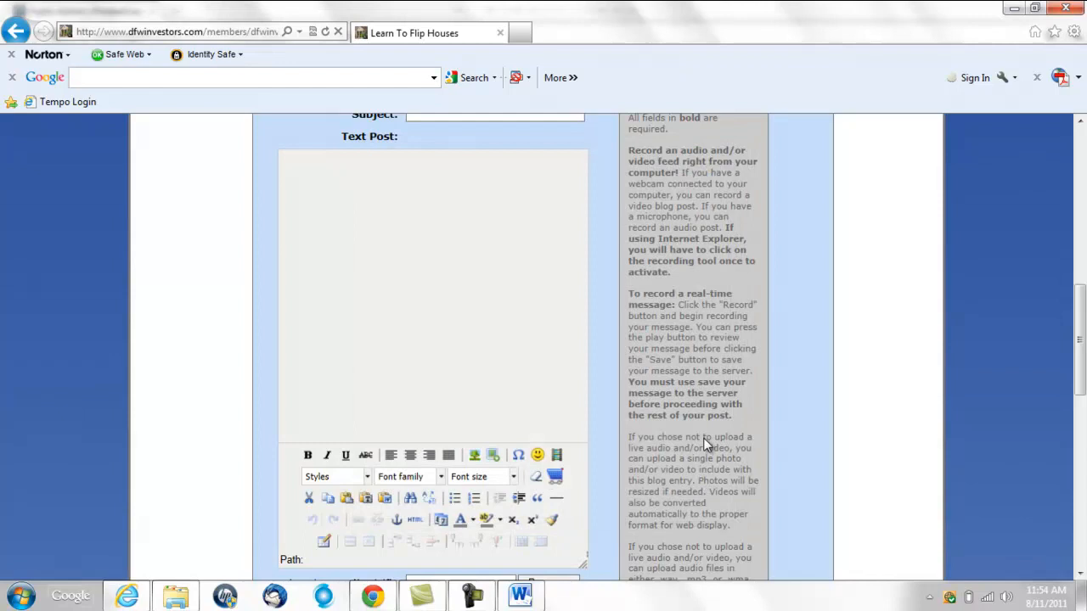
pyautogui.moveTo(713, 293)
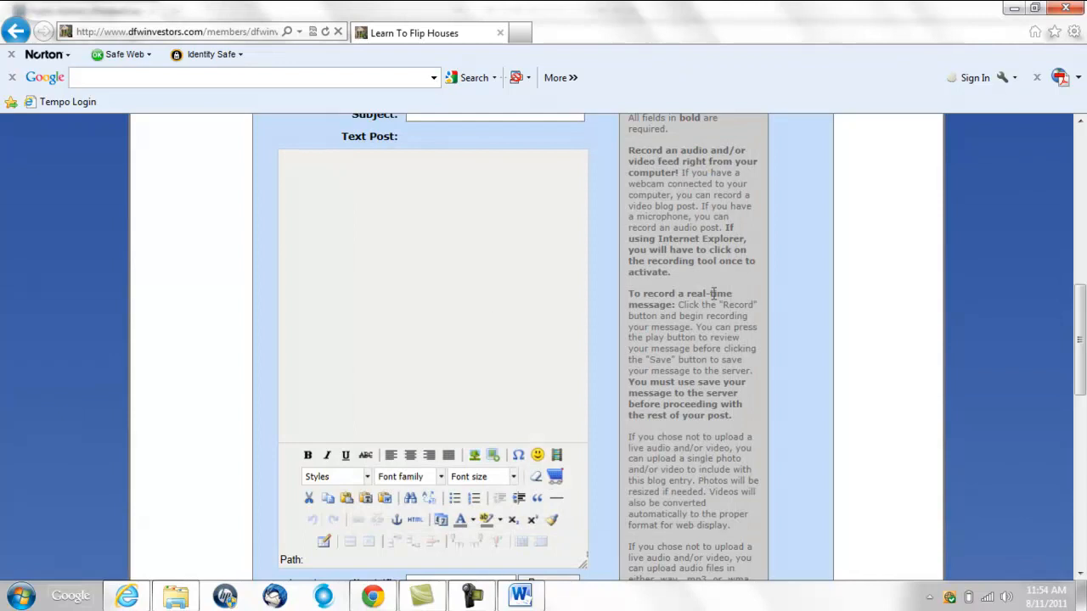
# Restore admin access and reach the Expectations blog's empty Create New Blog Entry form
pyautogui.scroll(3)
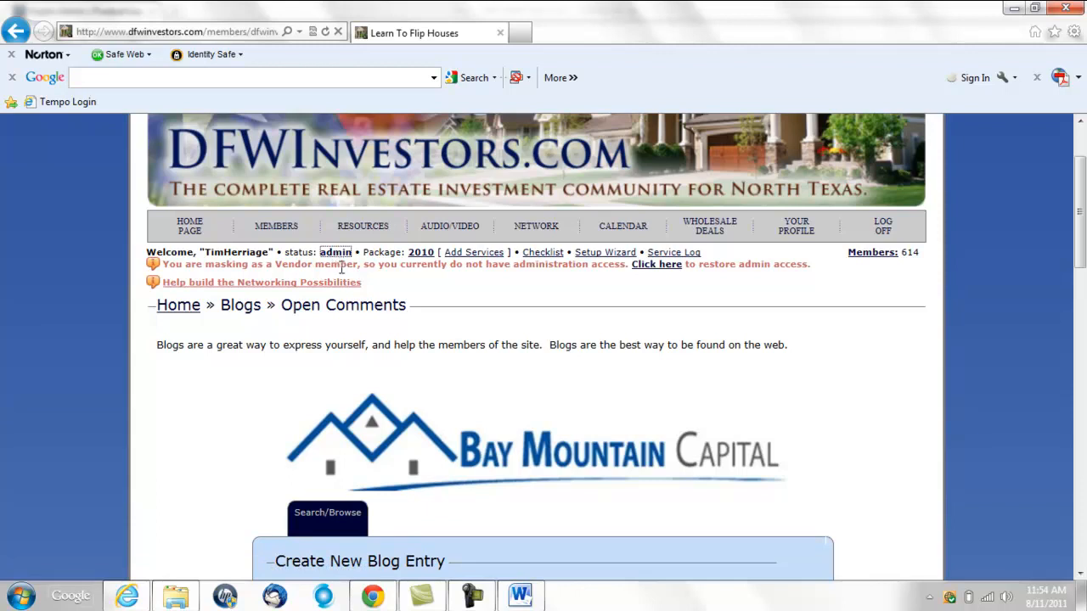
pyautogui.moveTo(655, 264)
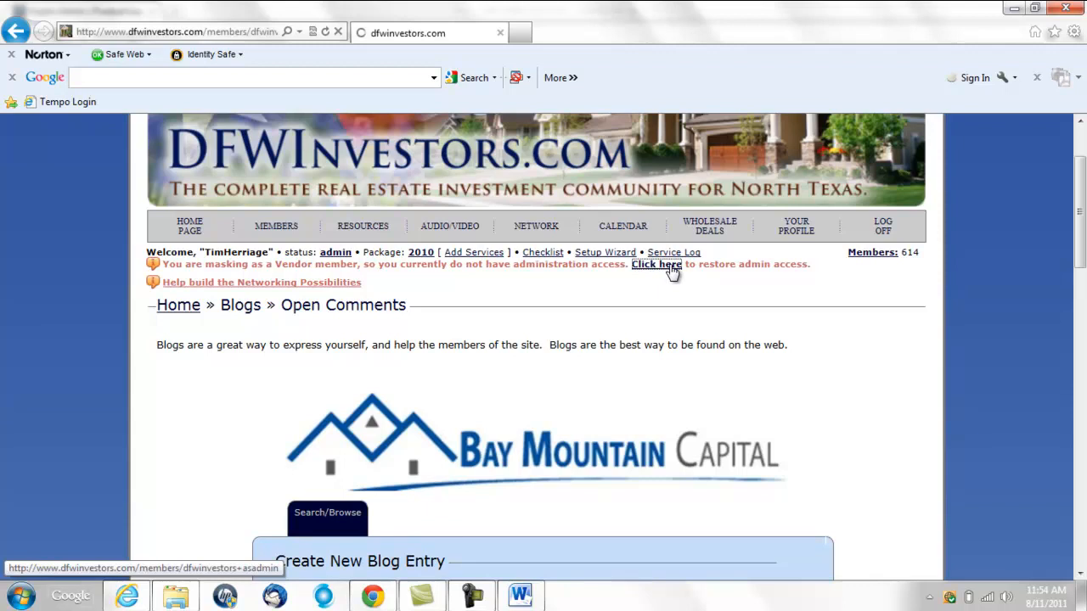
pyautogui.click(655, 264)
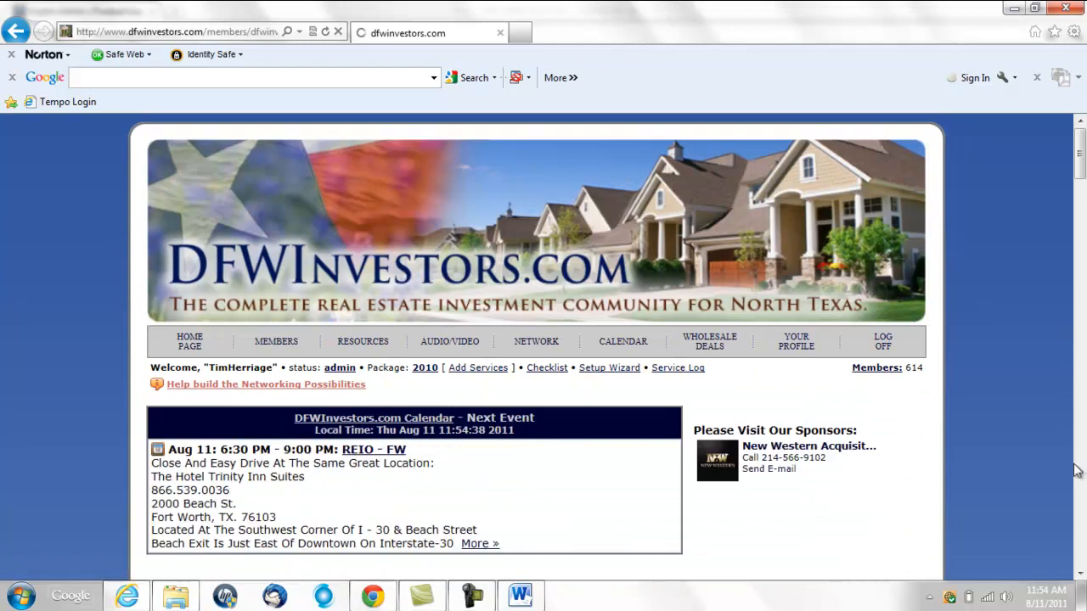
pyautogui.scroll(-3)
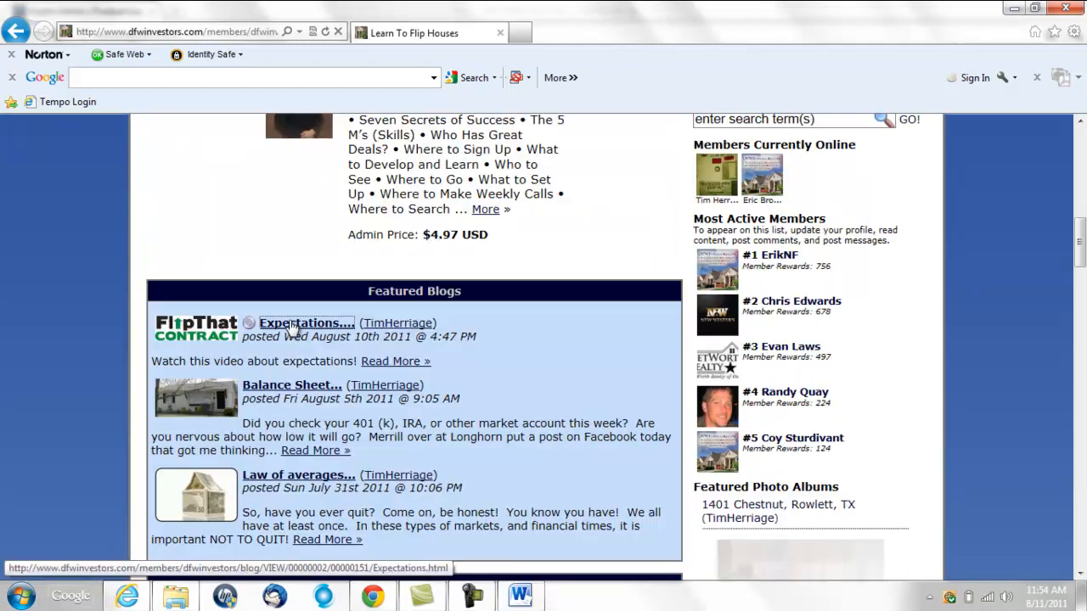
pyautogui.click(306, 323)
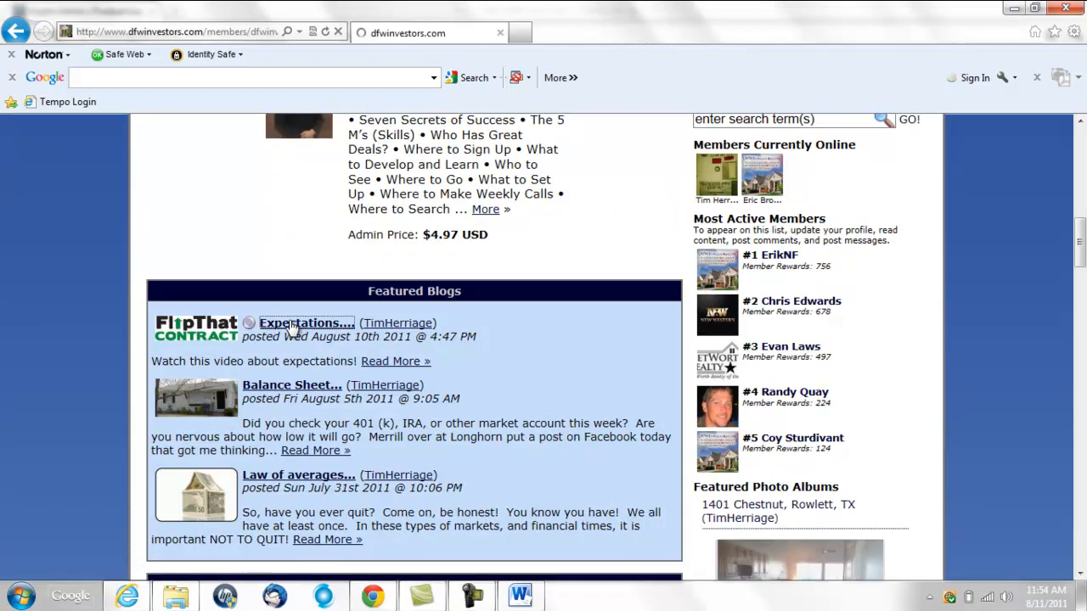
pyautogui.click(306, 322)
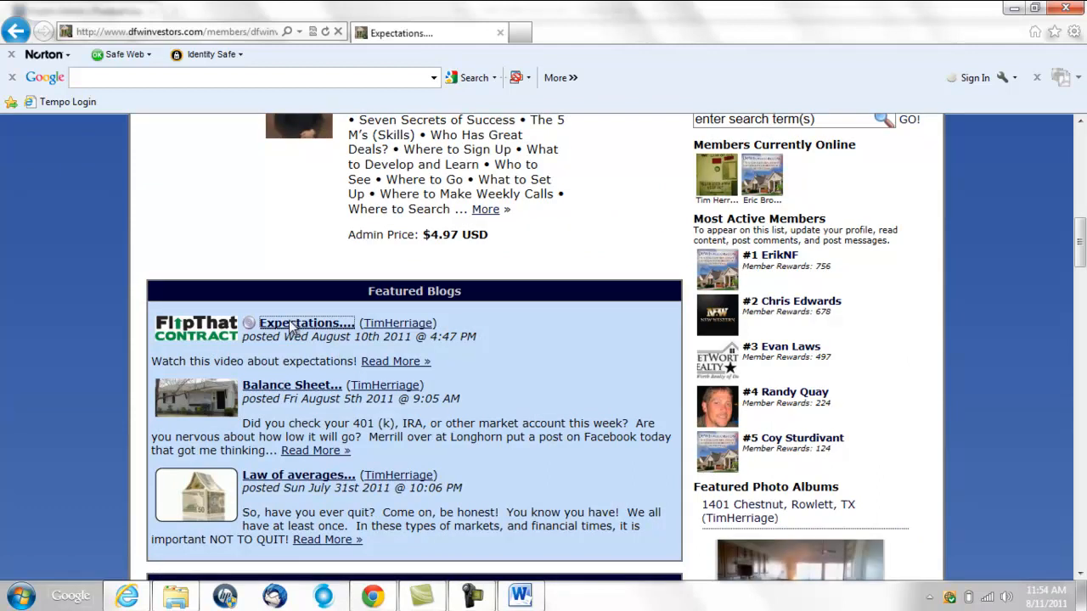
pyautogui.click(305, 323)
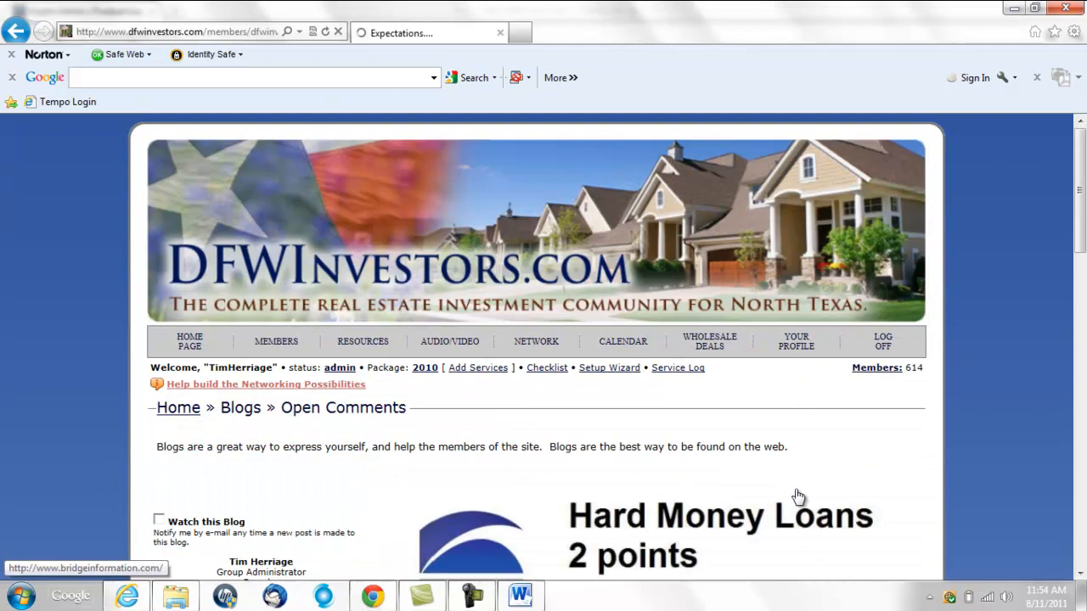
pyautogui.scroll(-3)
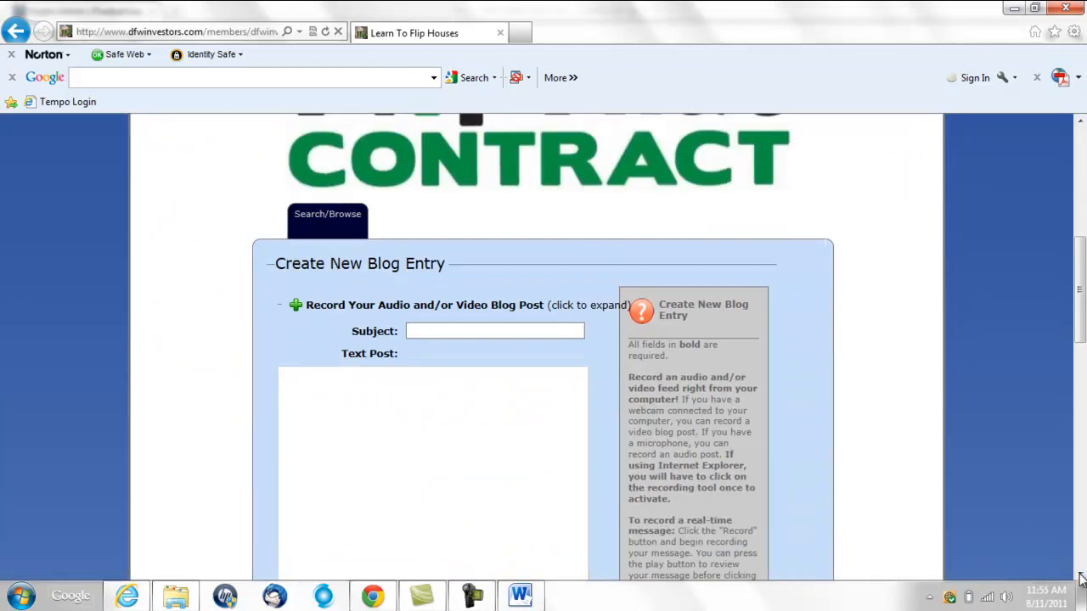
# Paste the Dow article via Paste from Word and select its title line
pyautogui.scroll(-3)
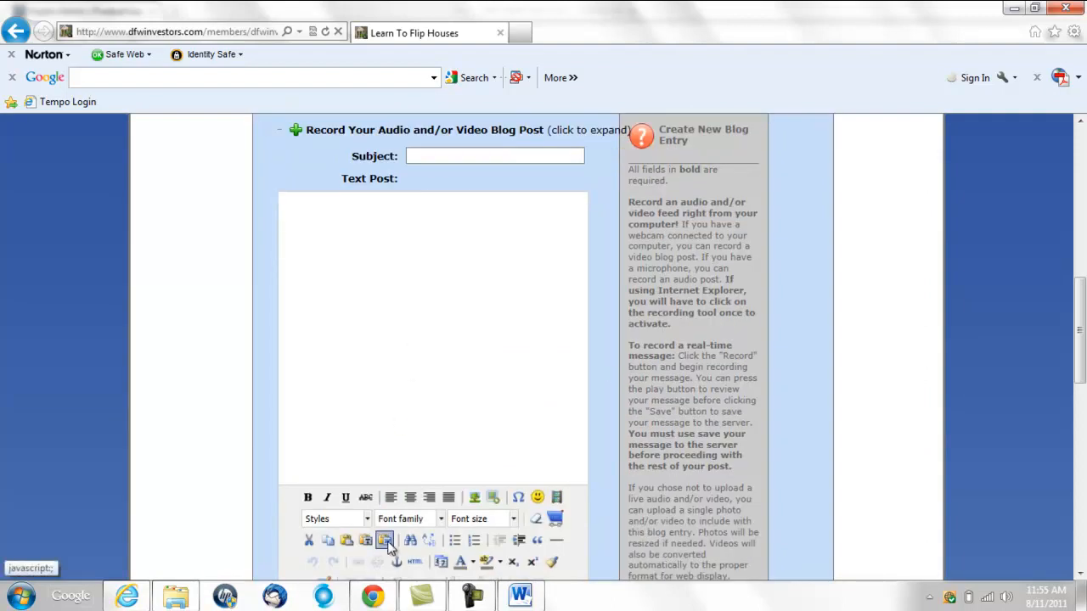
pyautogui.click(383, 540)
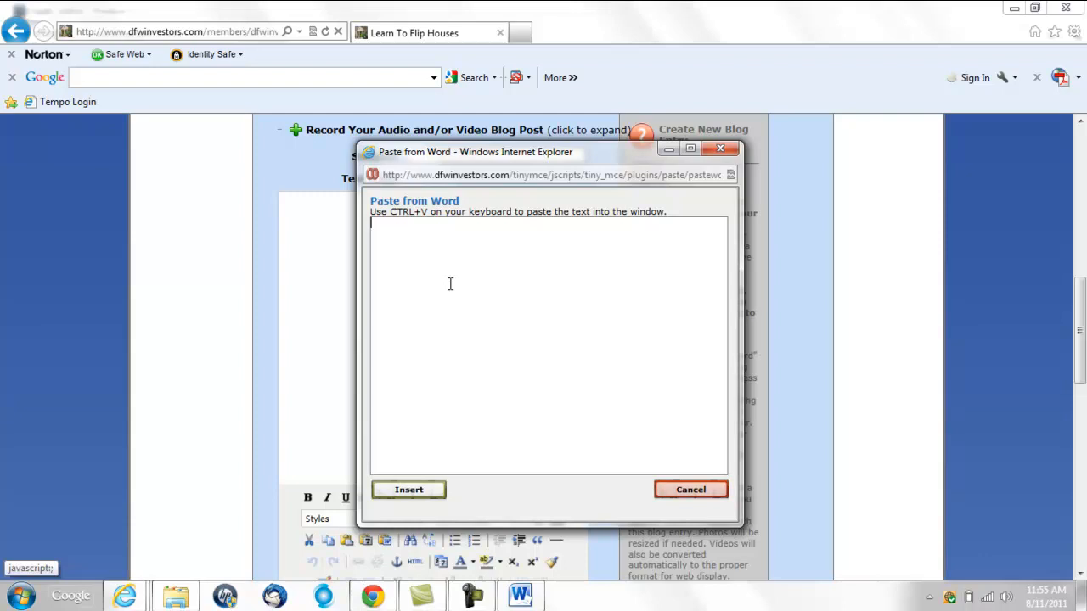
pyautogui.press('ctrl+v')
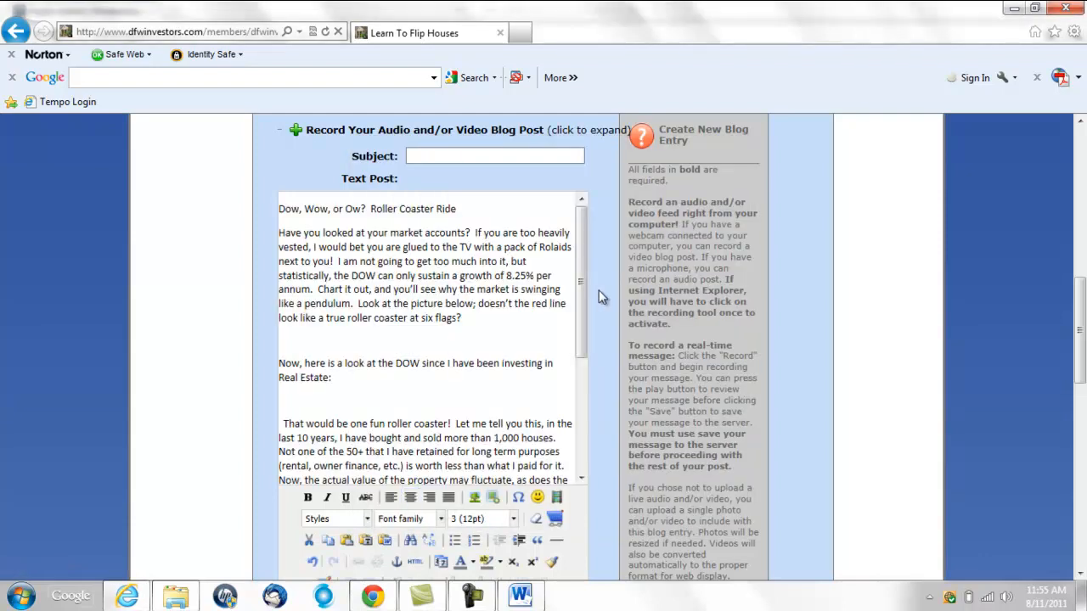
pyautogui.tripleClick(367, 209)
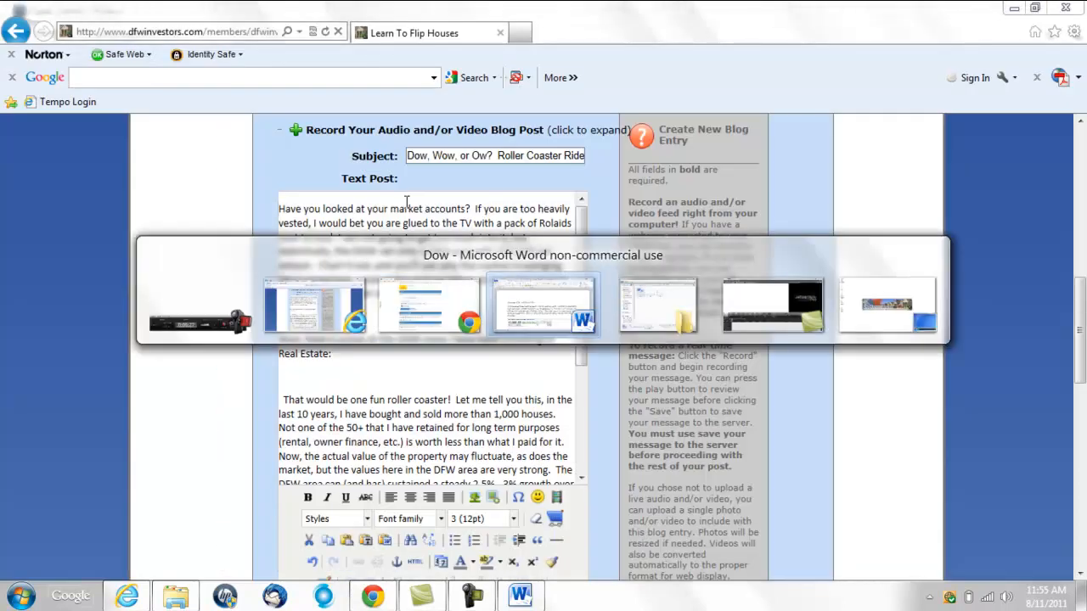
# Switch to the Dow article in Word and scroll through its two charts
pyautogui.click(543, 306)
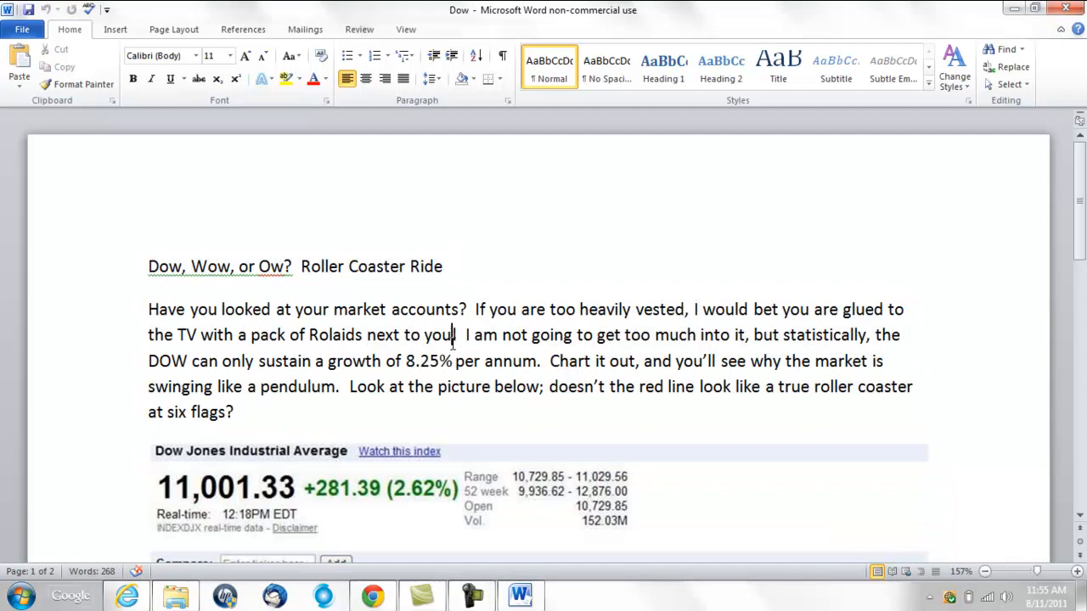
pyautogui.scroll(-3)
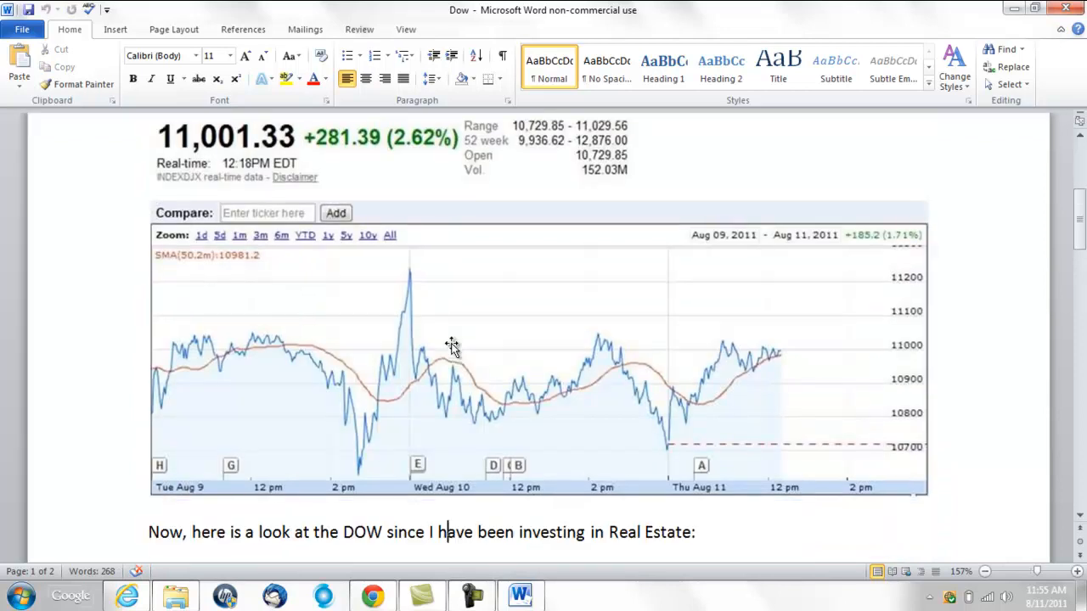
pyautogui.scroll(-3)
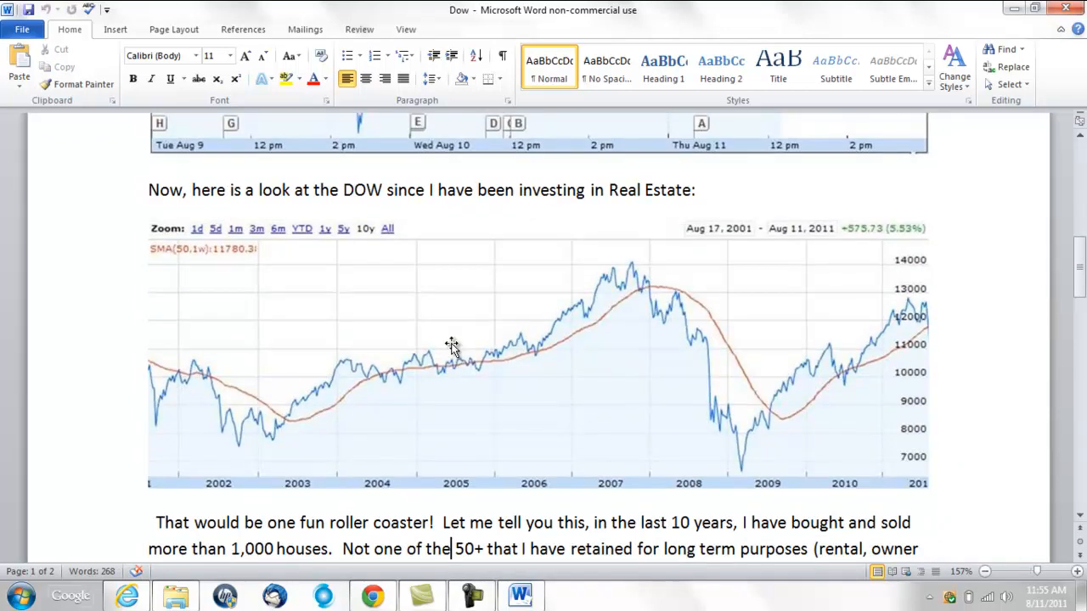
pyautogui.click(373, 594)
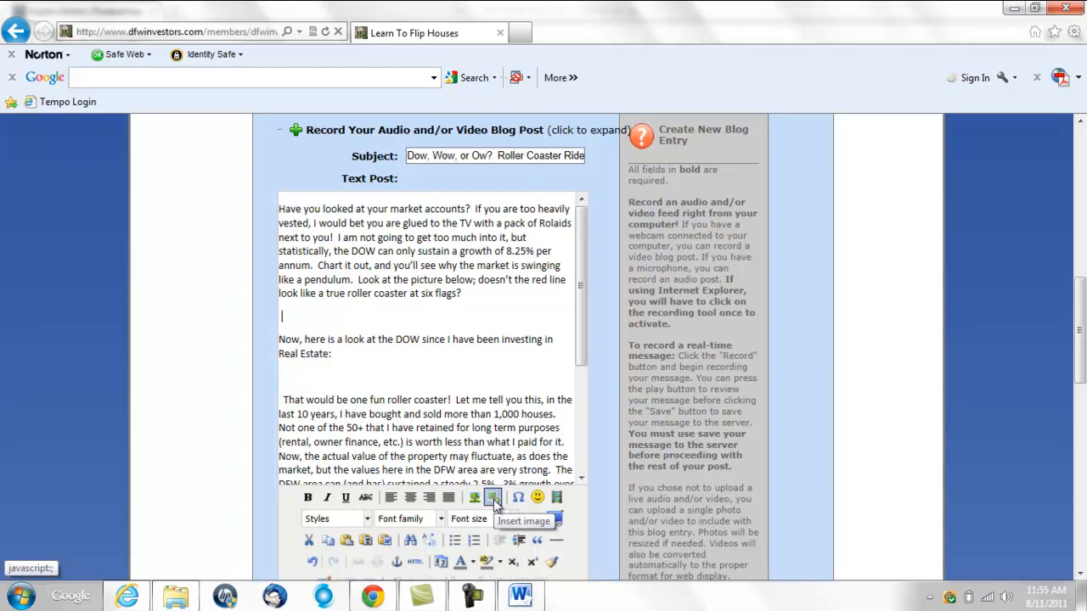
# Start inserting an image on the blank line below the first paragraph
pyautogui.click(493, 498)
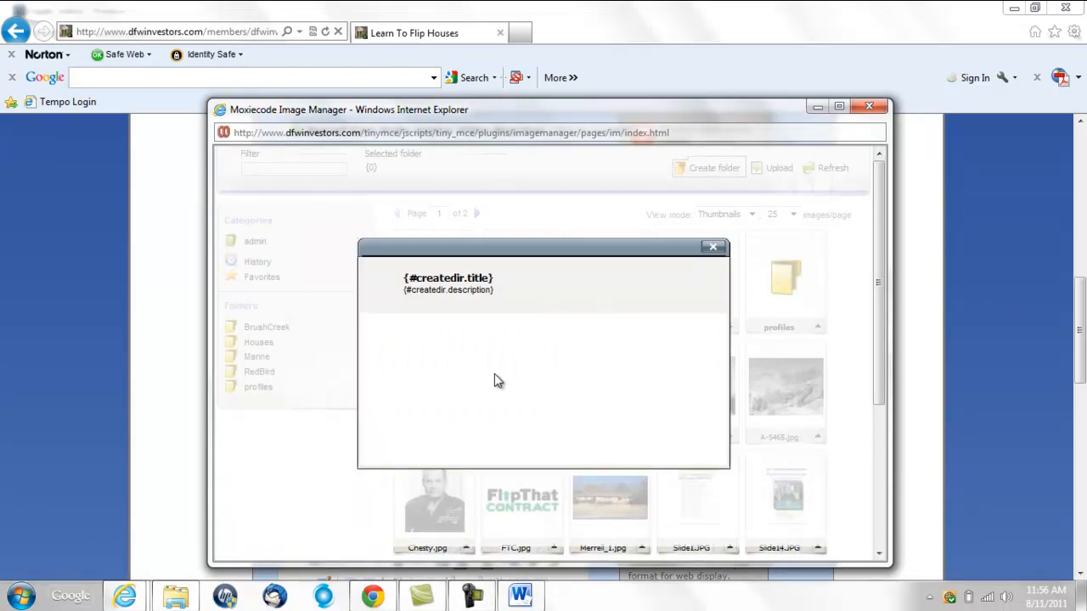
# Create and open a 'blog' image folder, then bring up its Upload form
pyautogui.click(708, 167)
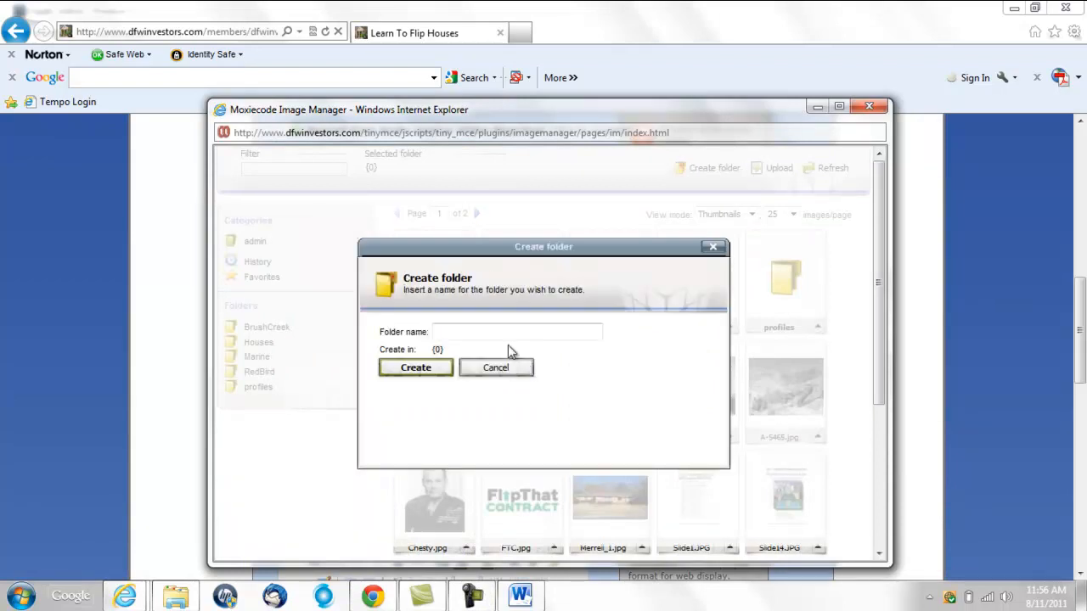
pyautogui.write('blo')
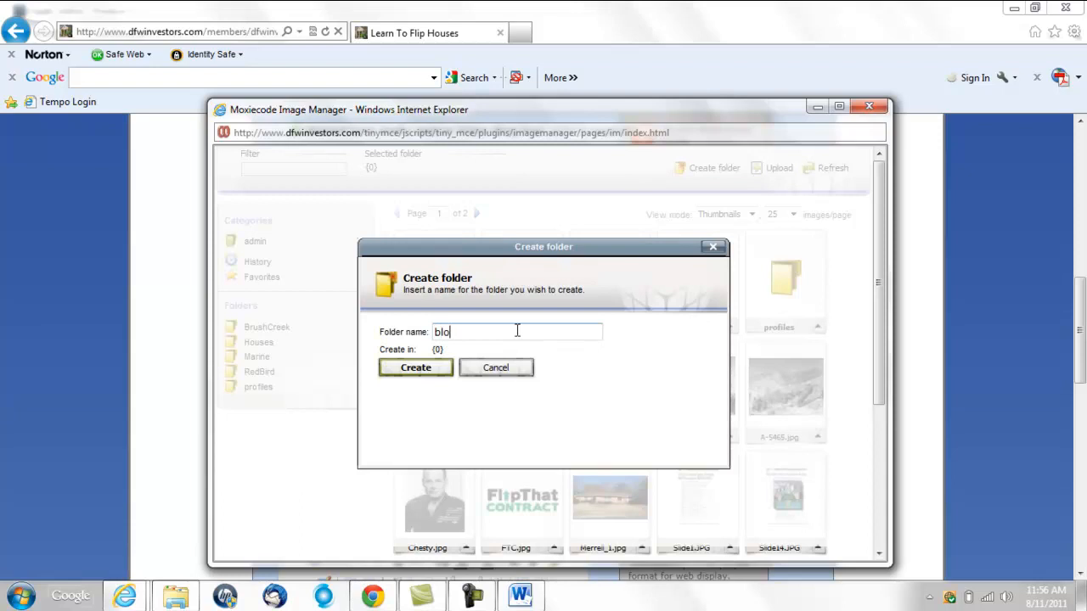
pyautogui.write('g')
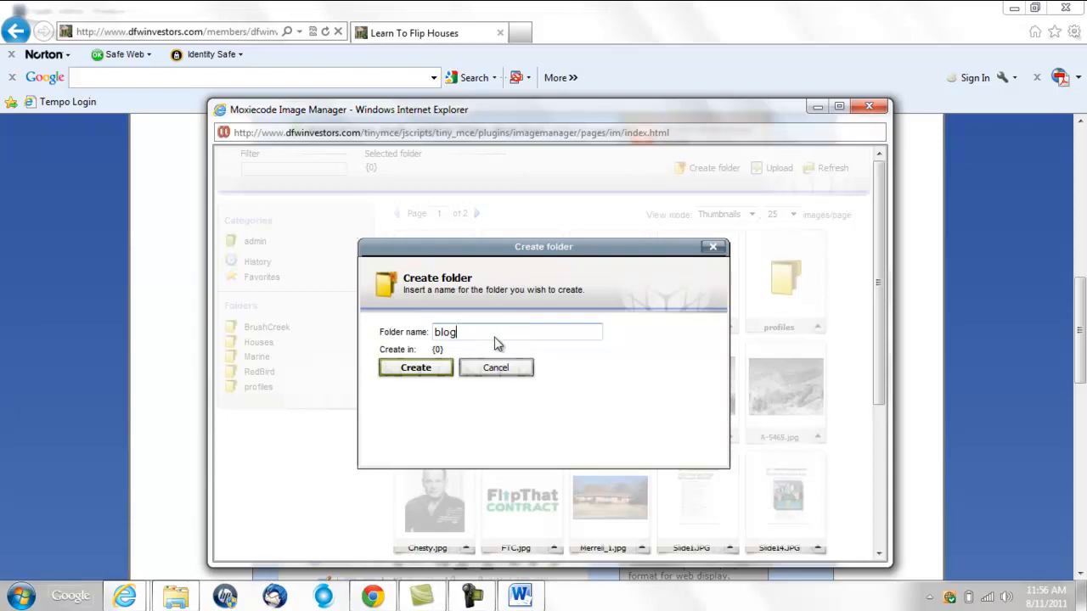
pyautogui.click(415, 367)
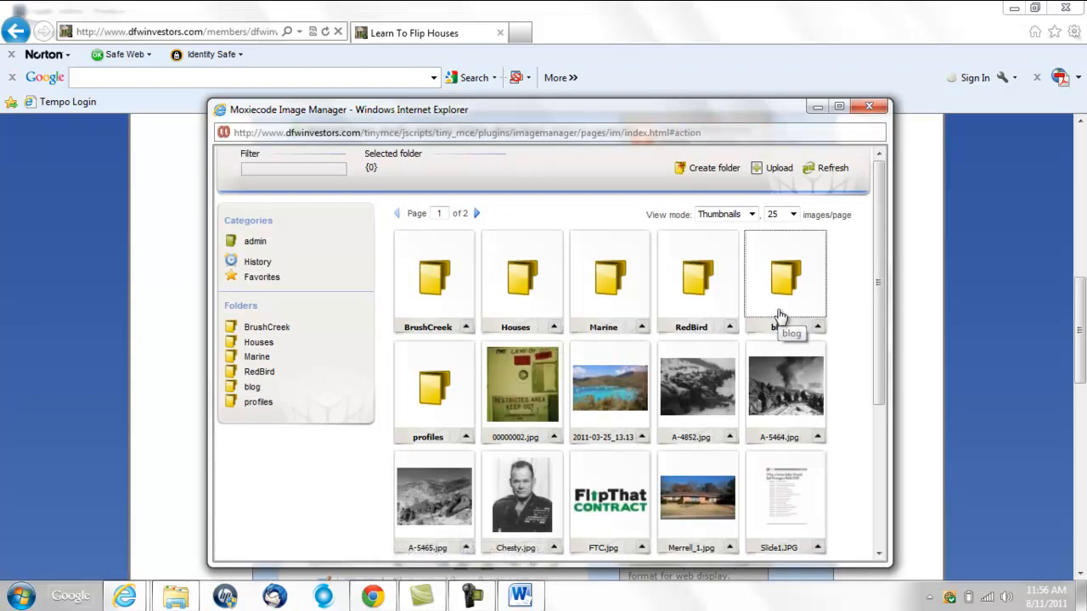
pyautogui.rightClick(784, 276)
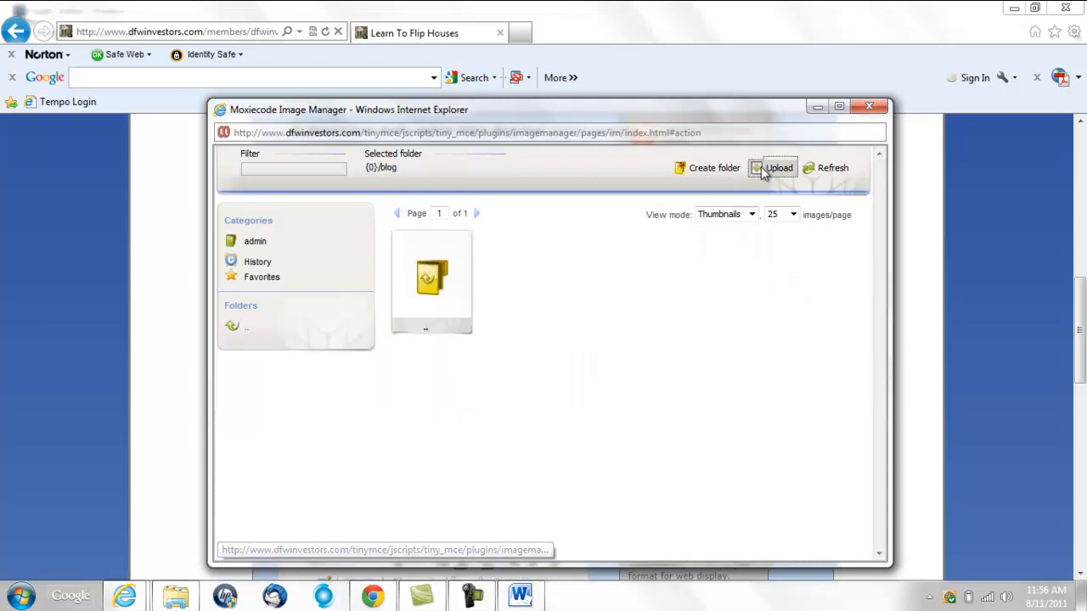
pyautogui.click(773, 167)
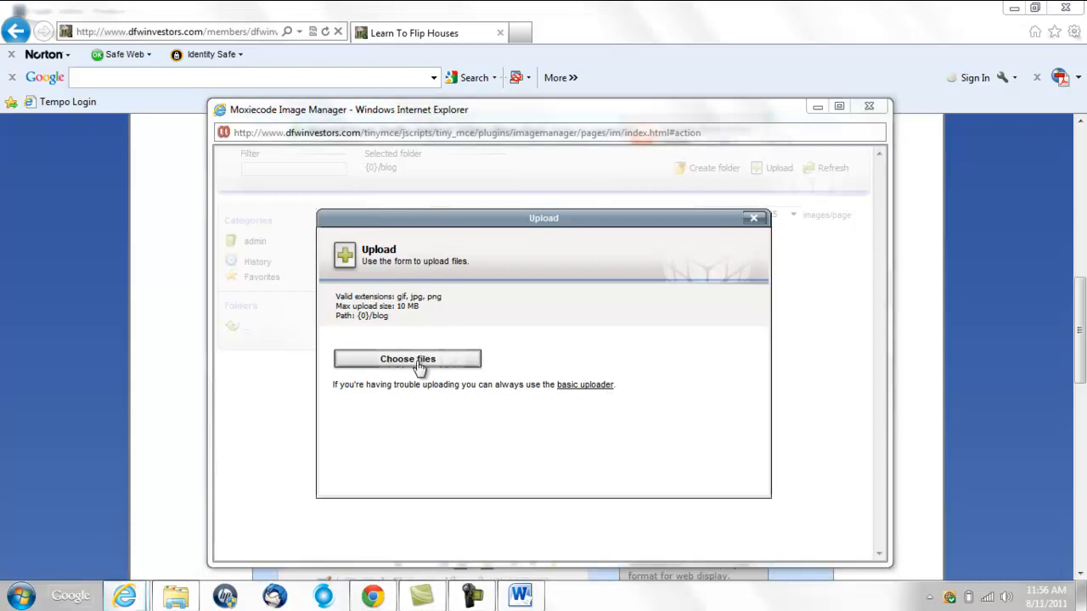
# Select dow.jpg and dow2.jpg and upload them to the server
pyautogui.click(406, 359)
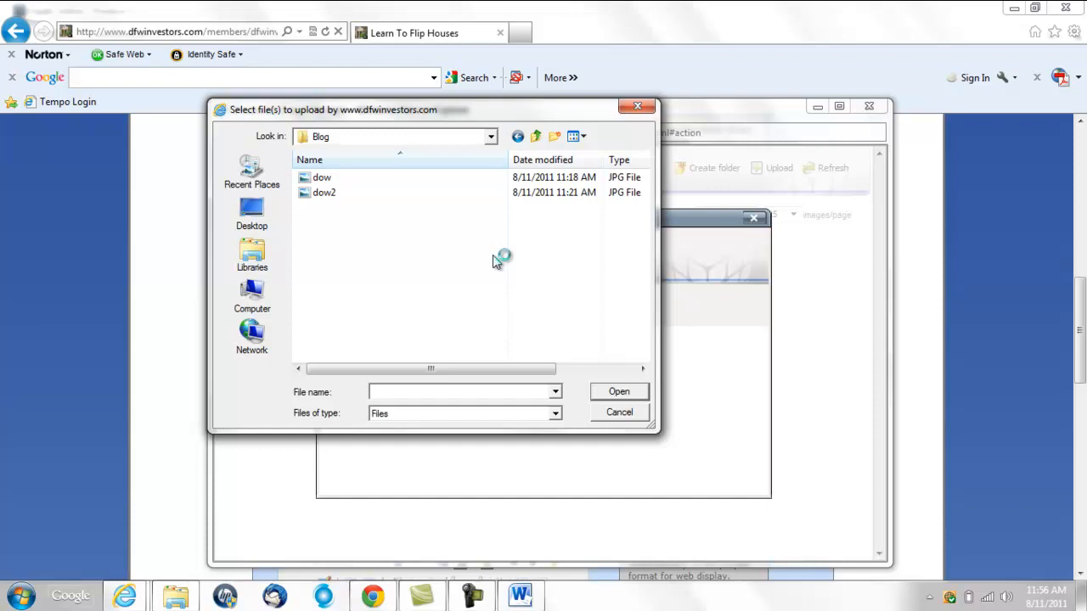
pyautogui.click(321, 177)
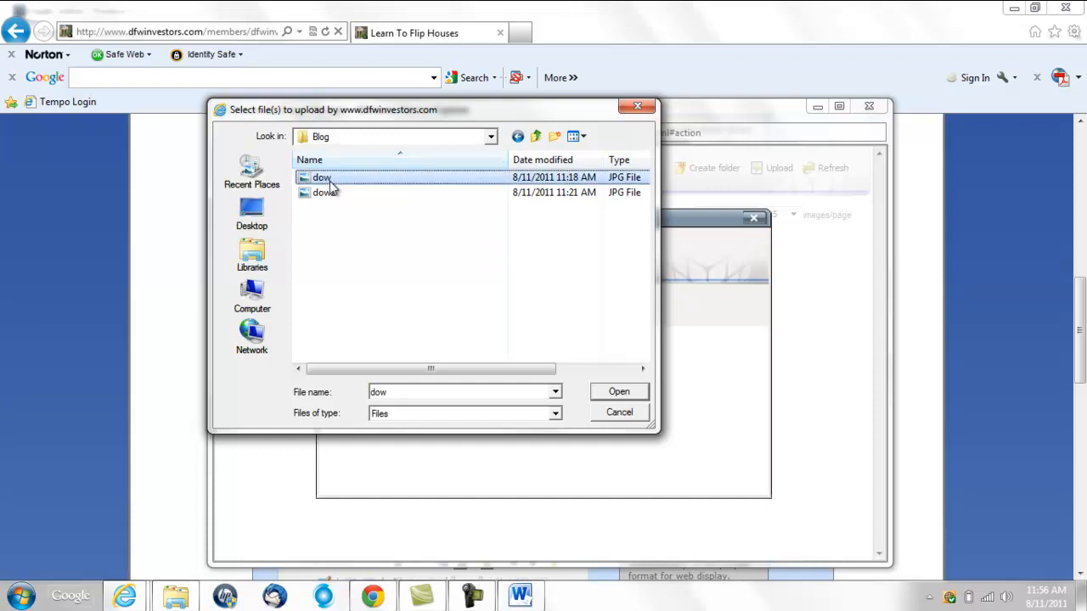
pyautogui.click(324, 192)
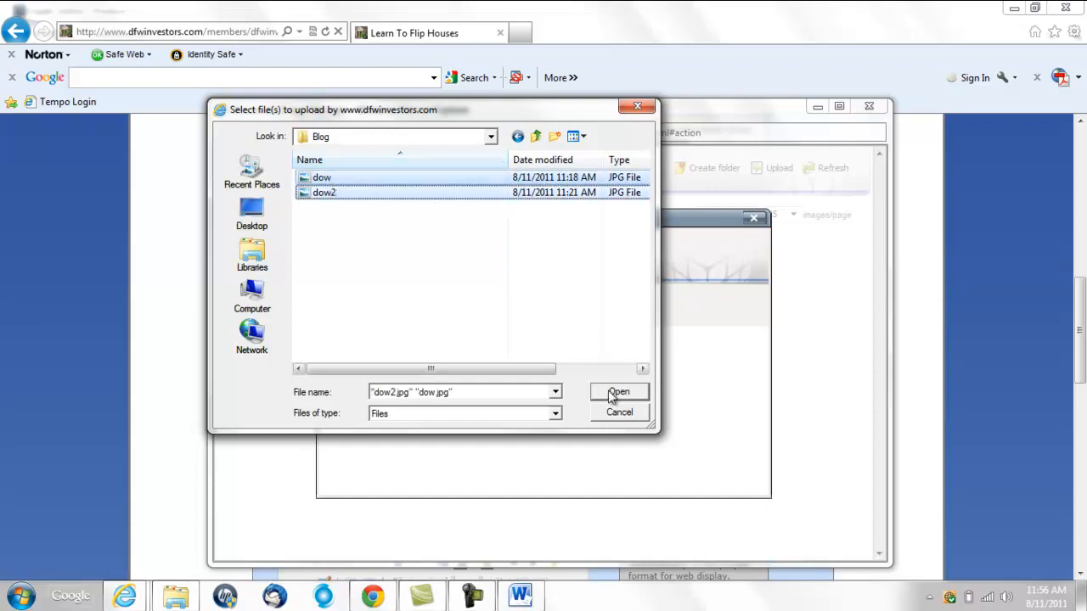
pyautogui.click(618, 391)
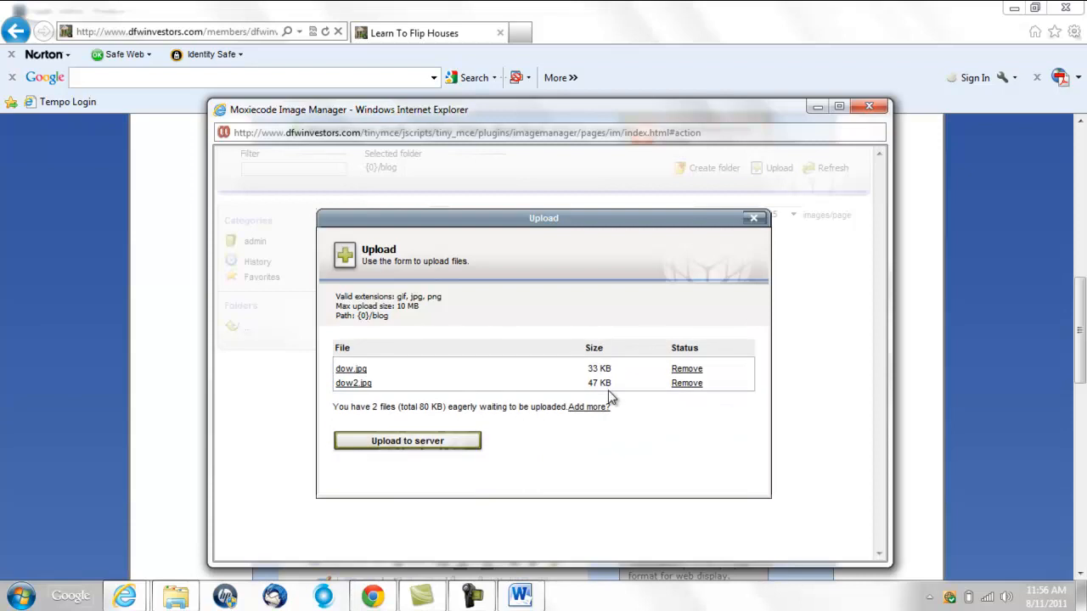
pyautogui.click(407, 440)
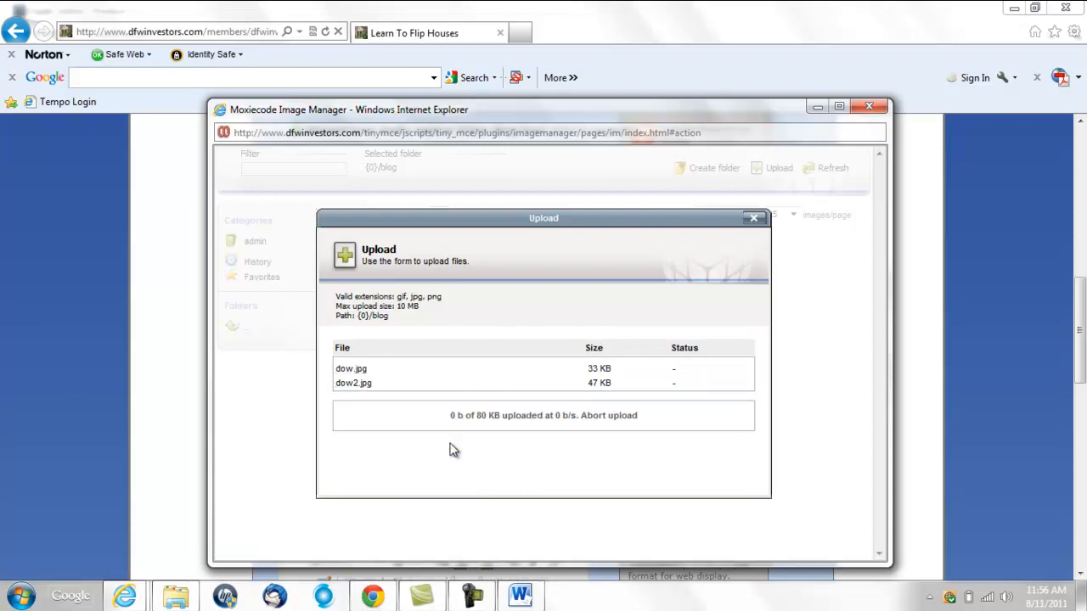
pyautogui.moveTo(461, 465)
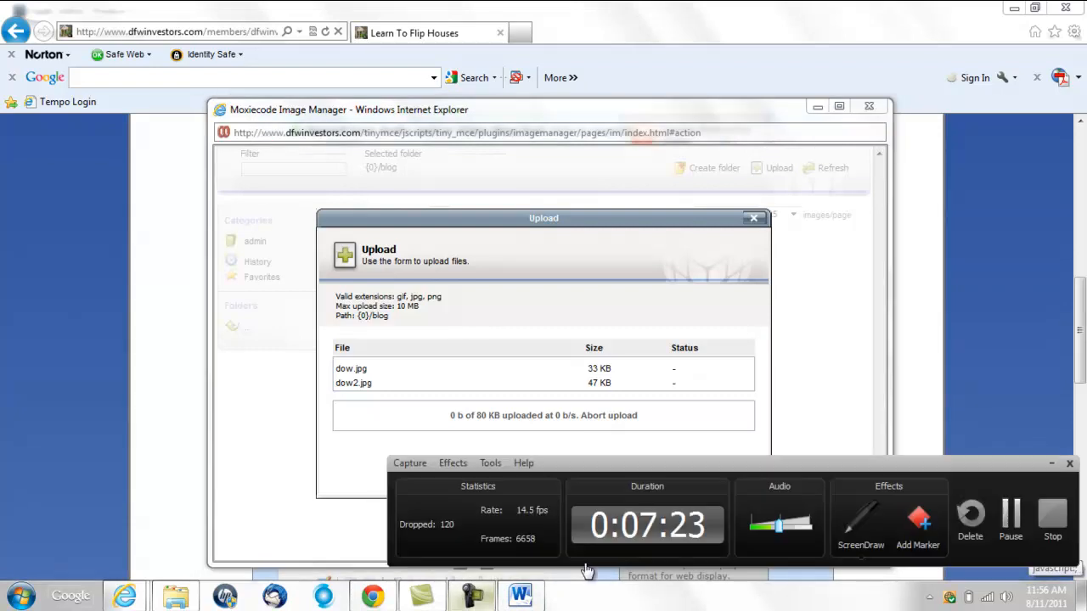
pyautogui.click(752, 217)
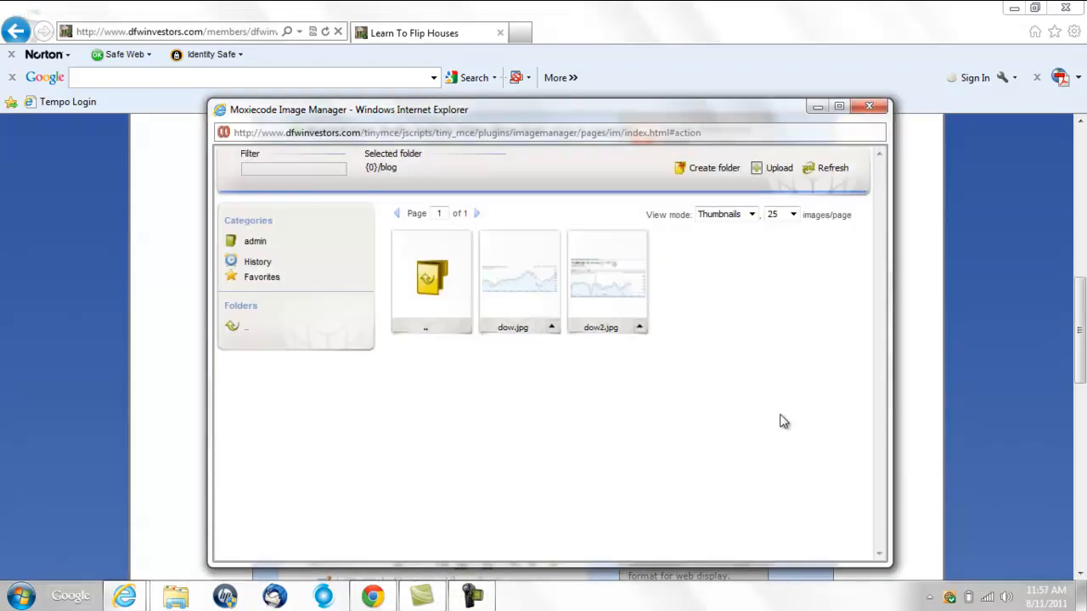
pyautogui.moveTo(611, 267)
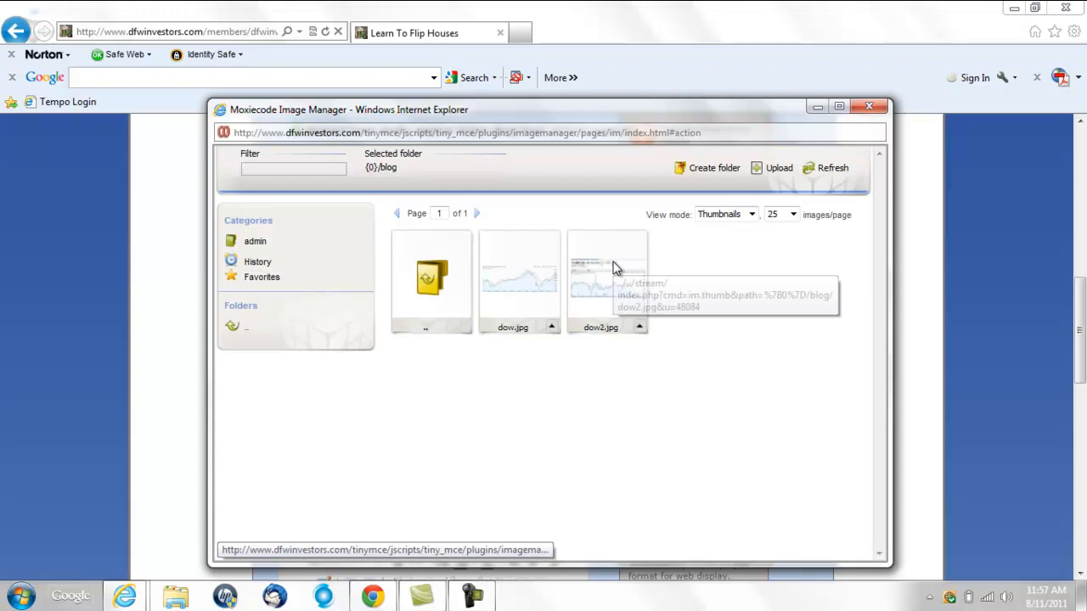
# Insert dow2.jpg below the opening paragraph and resize it to fit
pyautogui.click(607, 281)
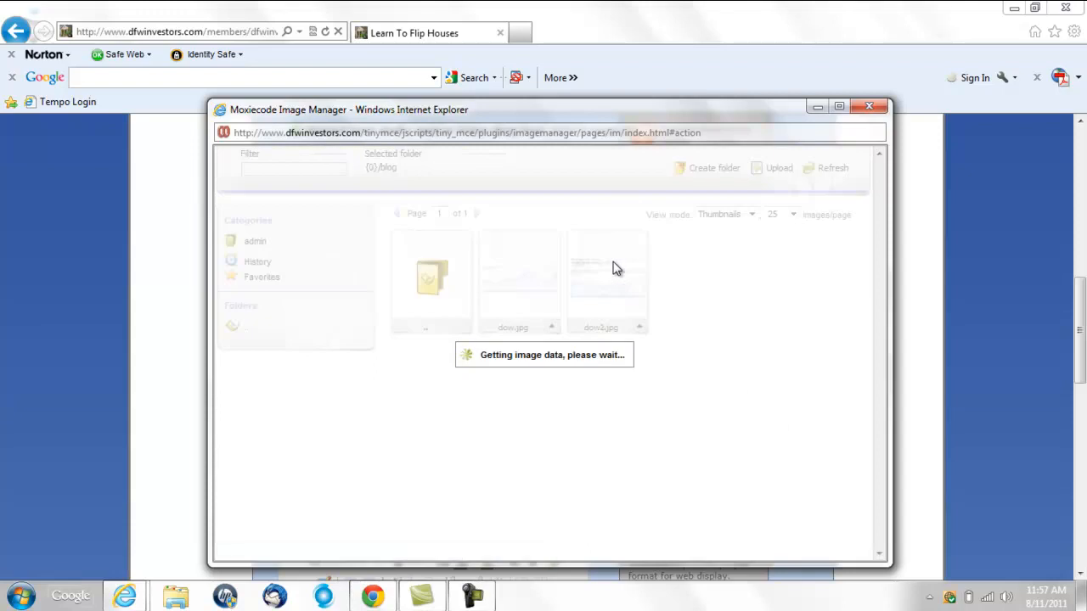
pyautogui.click(869, 105)
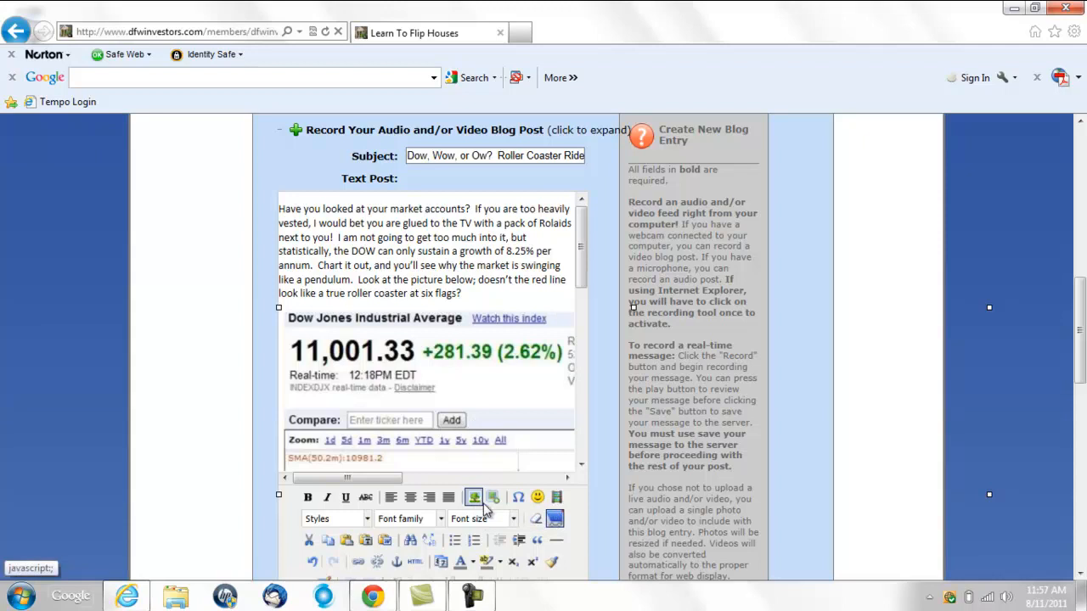
pyautogui.moveTo(473, 312)
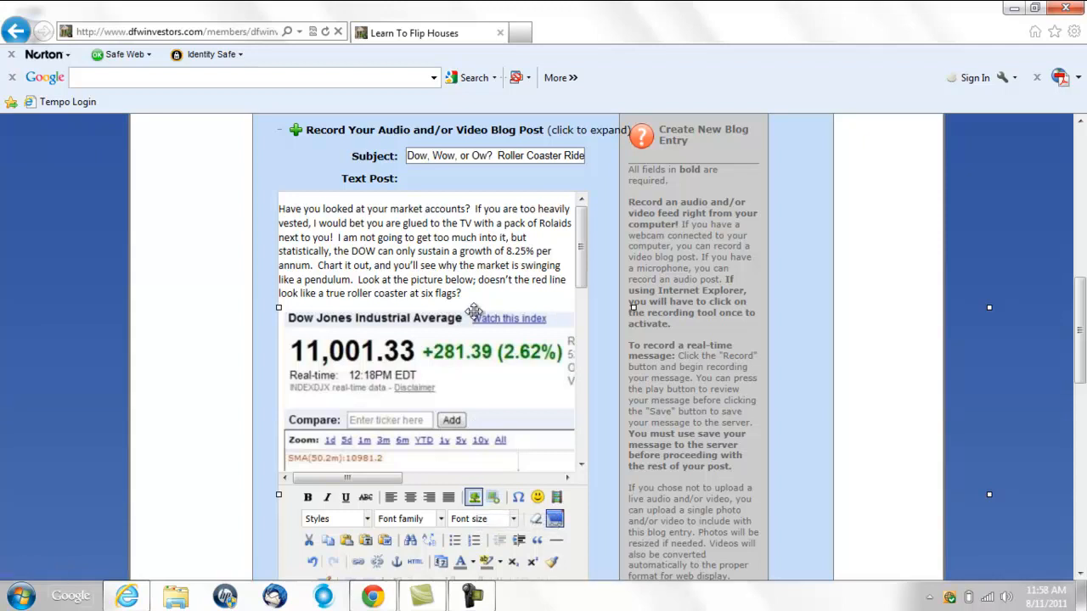
pyautogui.moveTo(666, 312)
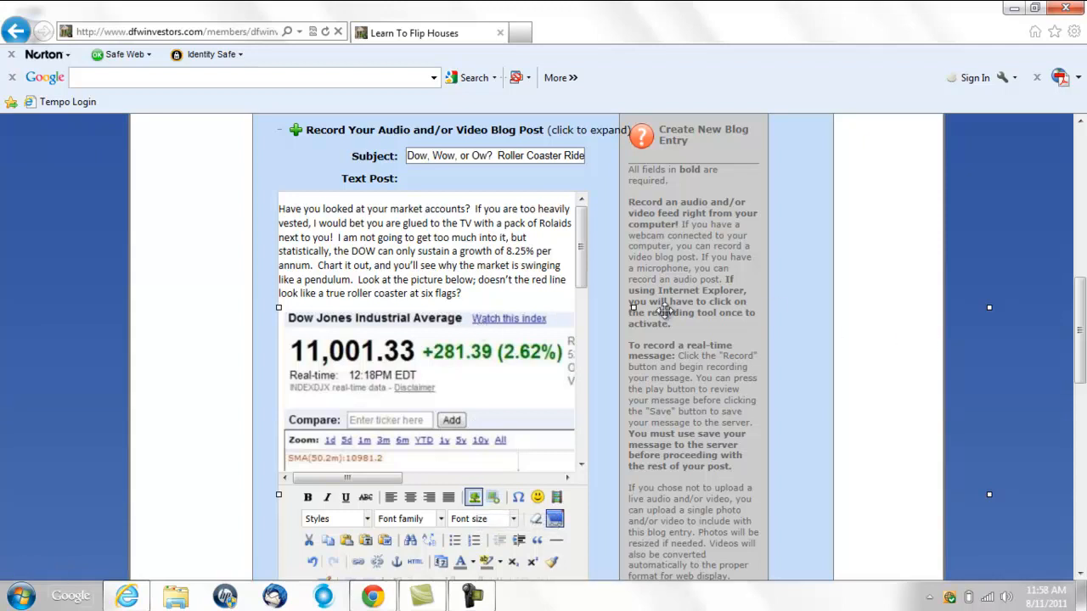
pyautogui.moveTo(543, 382)
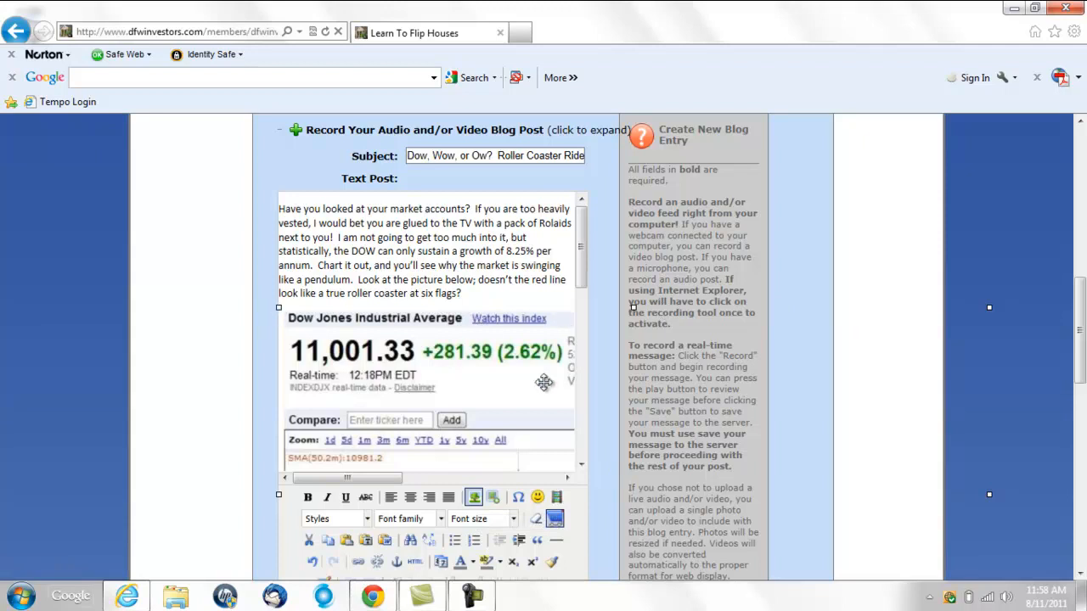
pyautogui.moveTo(991, 315)
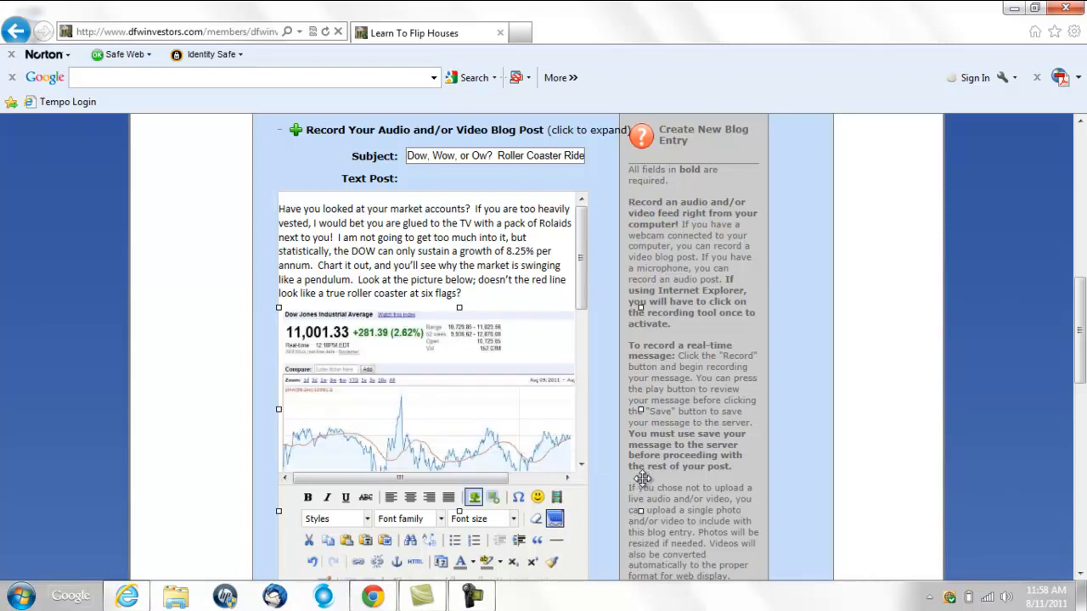
pyautogui.moveTo(644, 499)
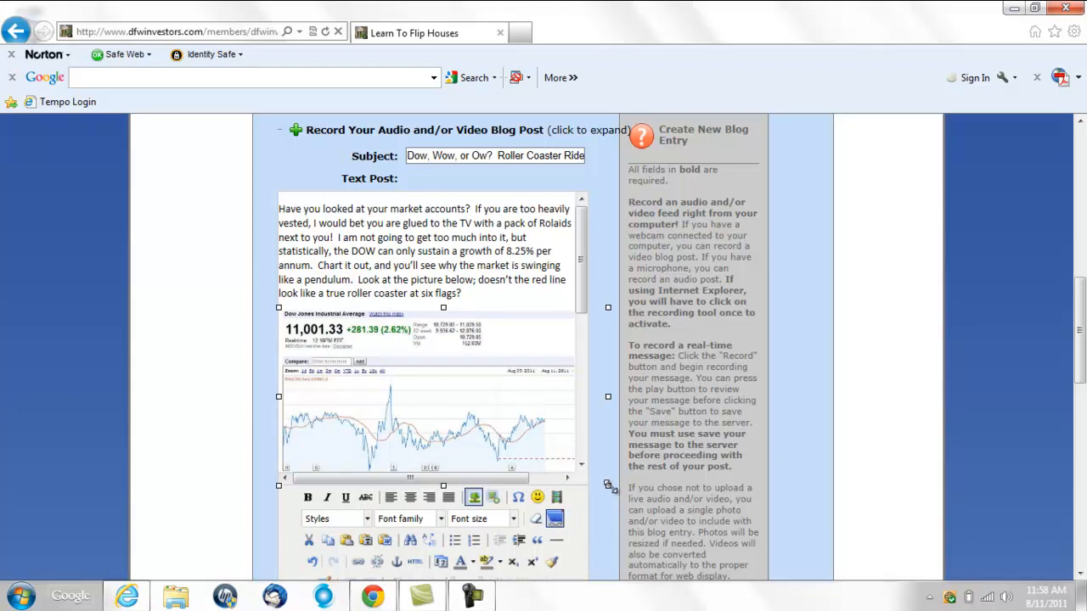
pyautogui.moveTo(588, 472)
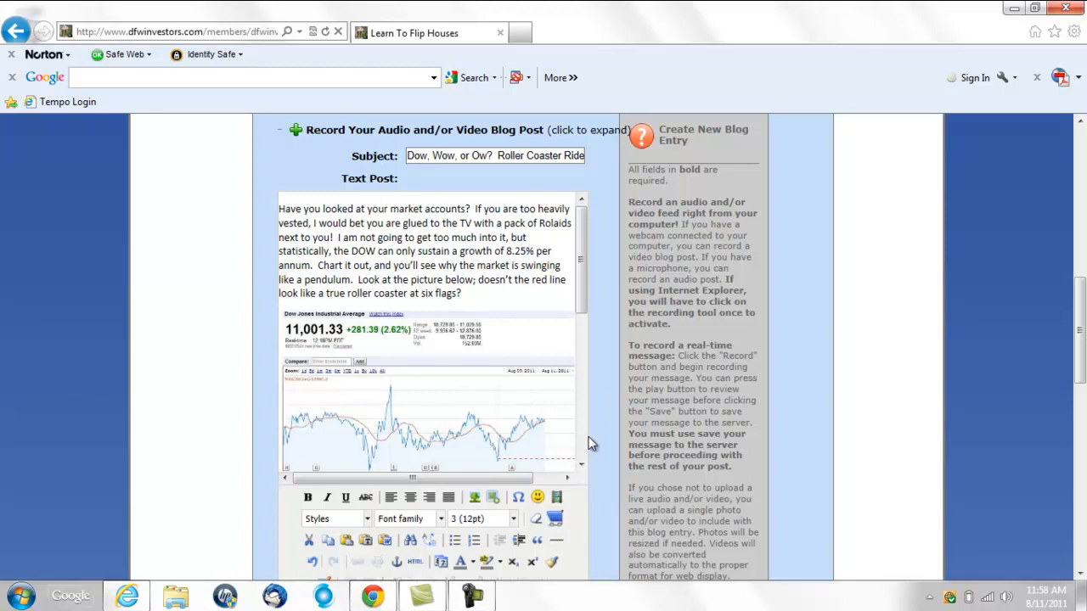
pyautogui.scroll(-3)
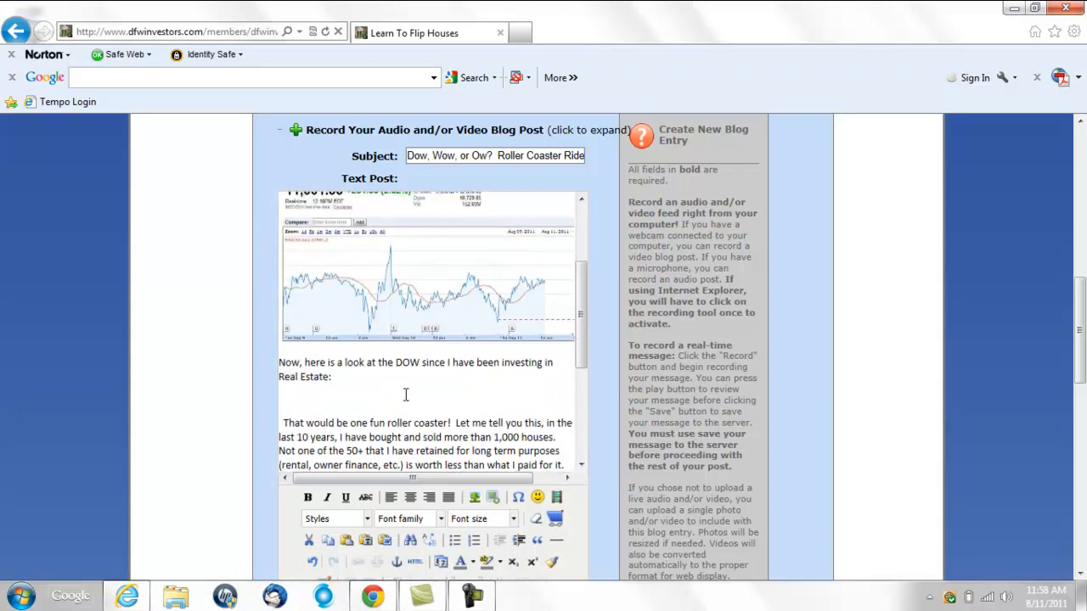
pyautogui.moveTo(493, 497)
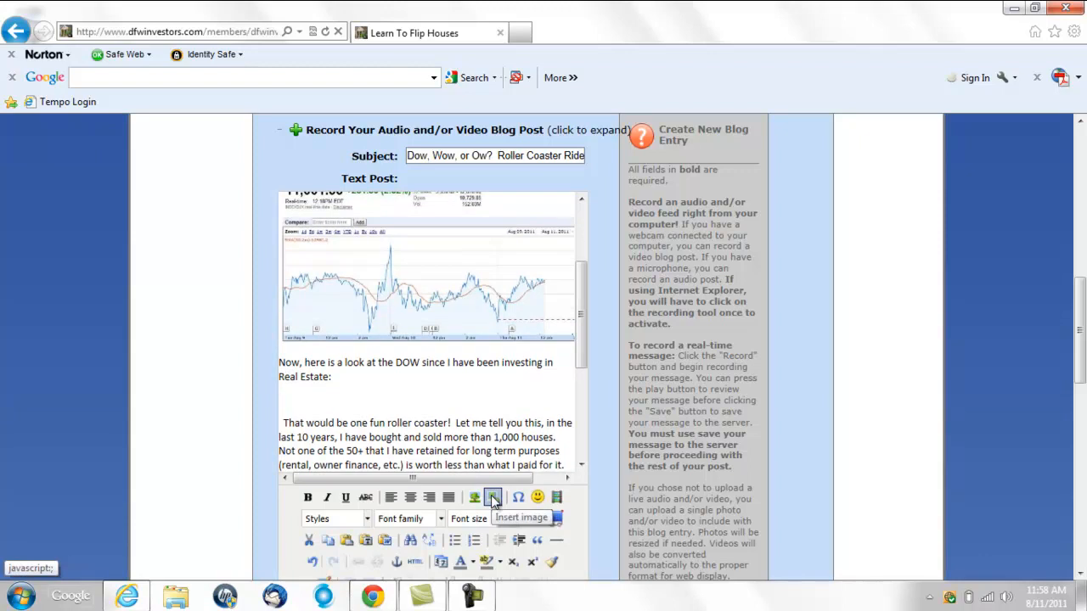
# Insert the second Dow chart below the real-estate line and scroll to the keyword fields
pyautogui.click(492, 496)
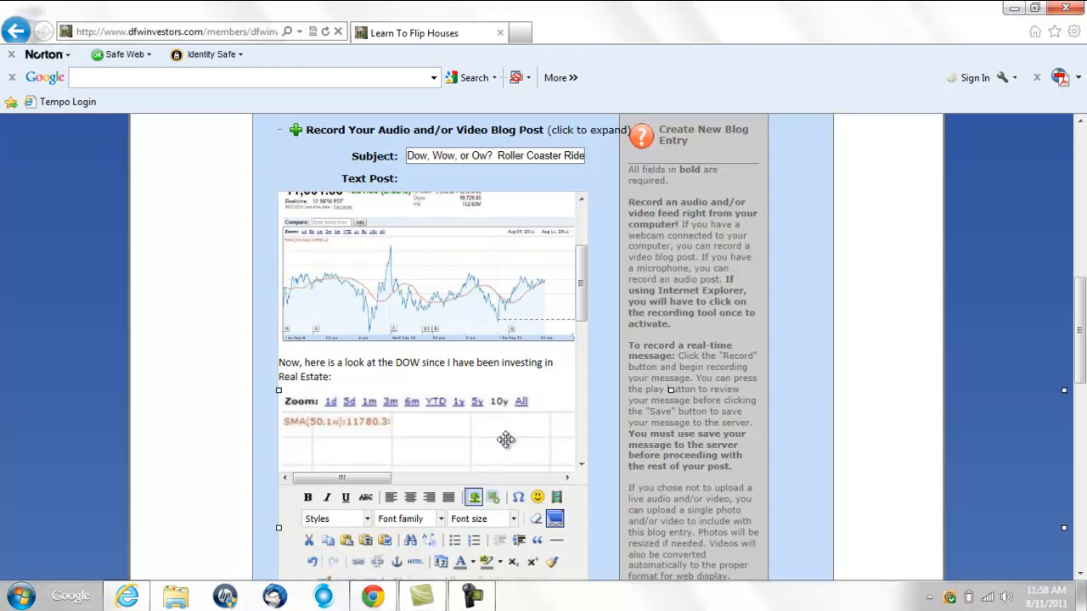
pyautogui.moveTo(282, 399)
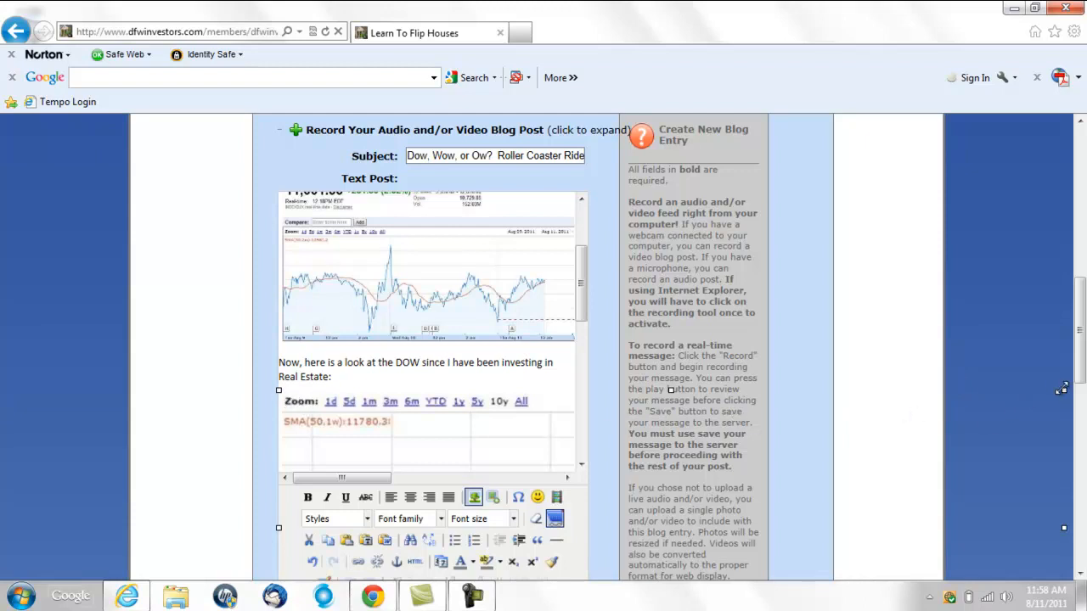
pyautogui.moveTo(1027, 444)
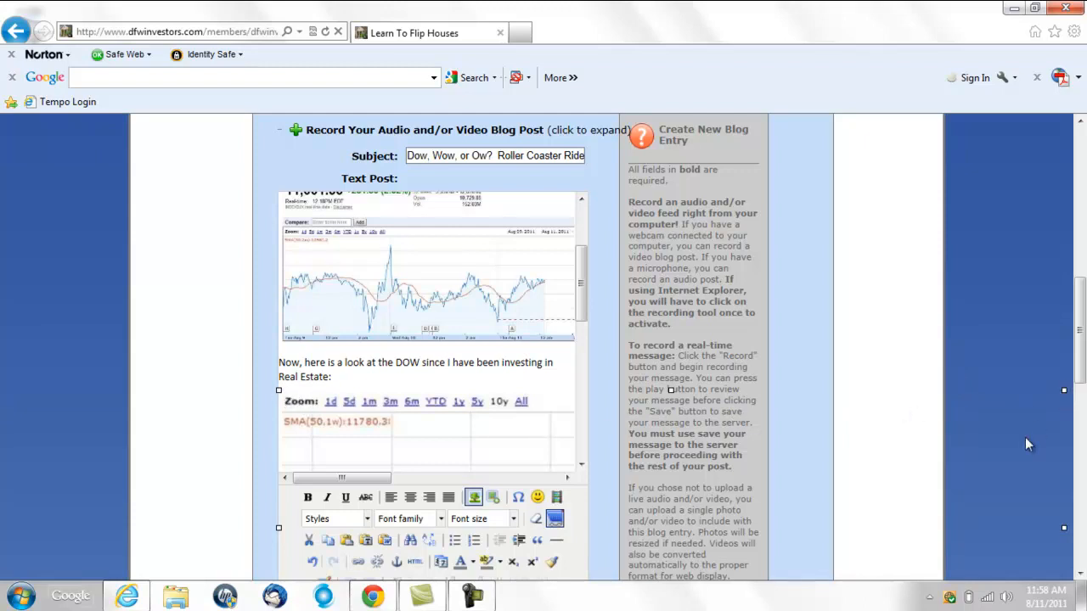
pyautogui.moveTo(675, 539)
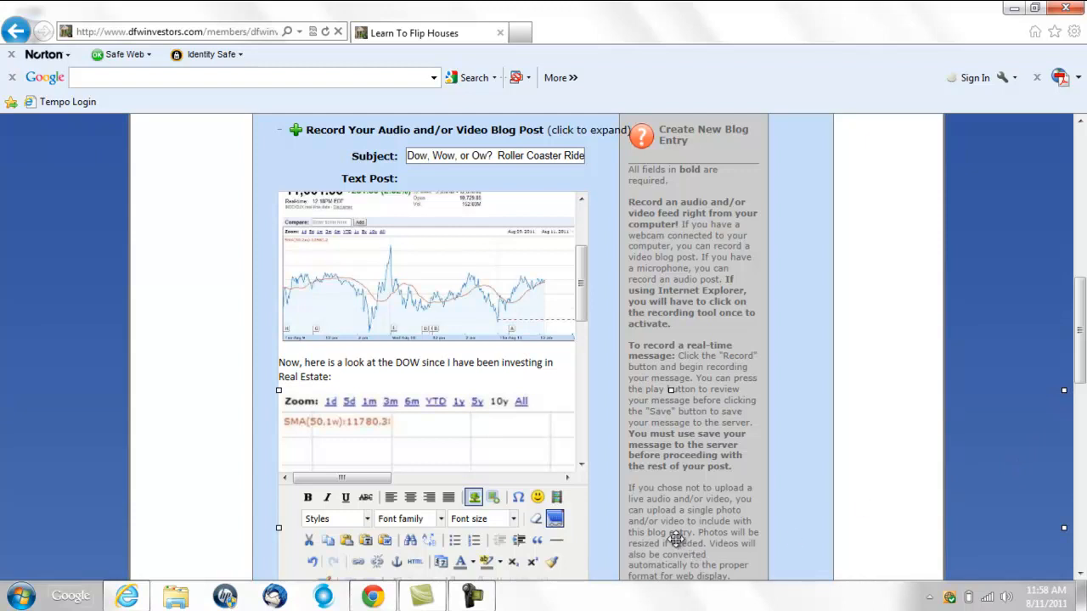
pyautogui.moveTo(1029, 409)
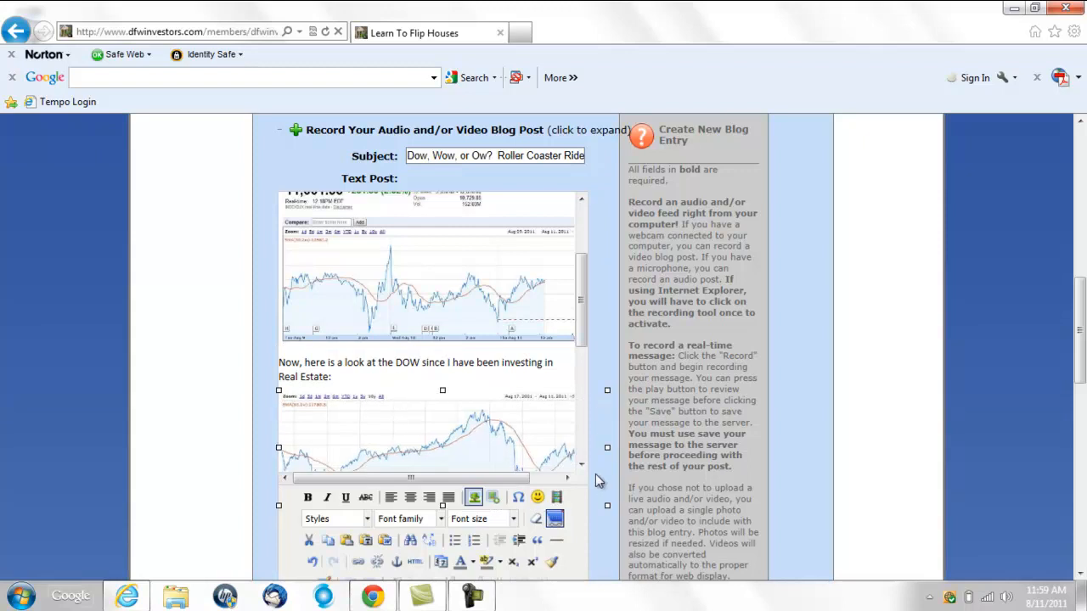
pyautogui.moveTo(581, 469)
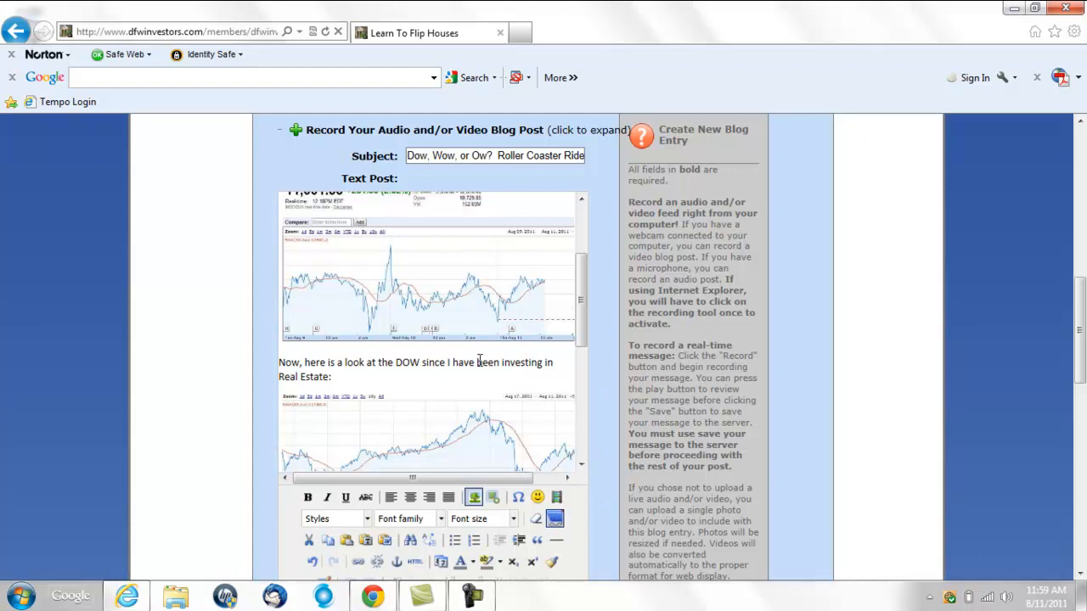
pyautogui.scroll(-3)
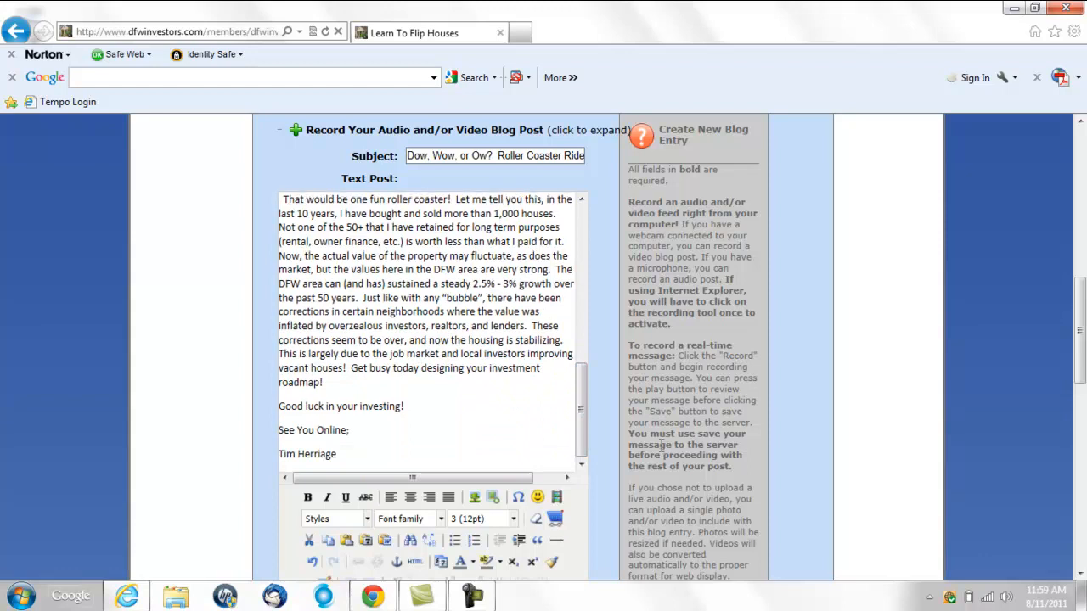
pyautogui.scroll(-3)
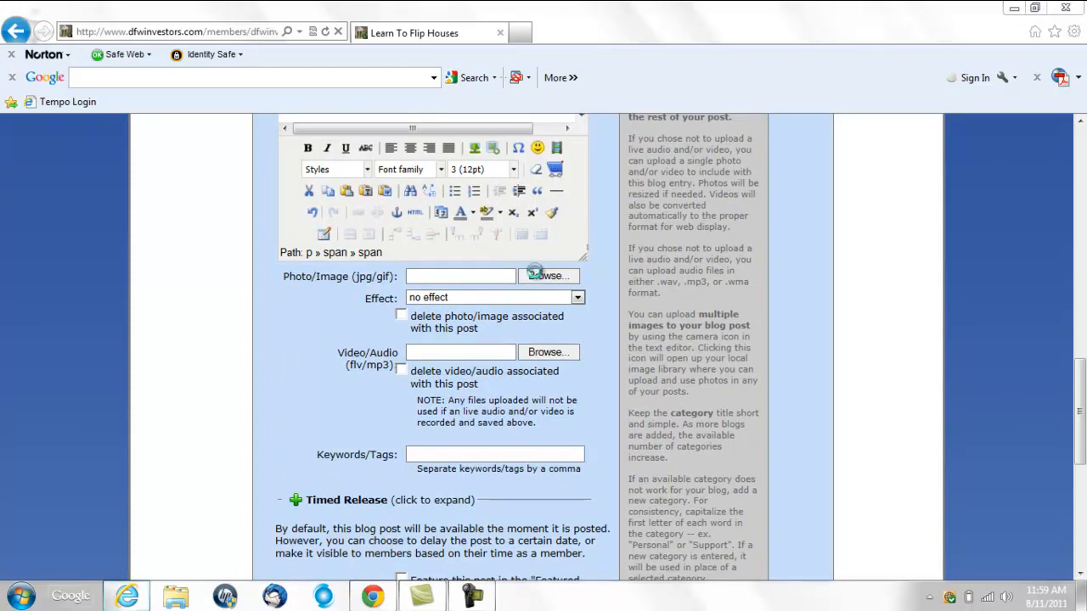
# Attach a picture from the Pictures library as the post's Photo/Image
pyautogui.click(549, 275)
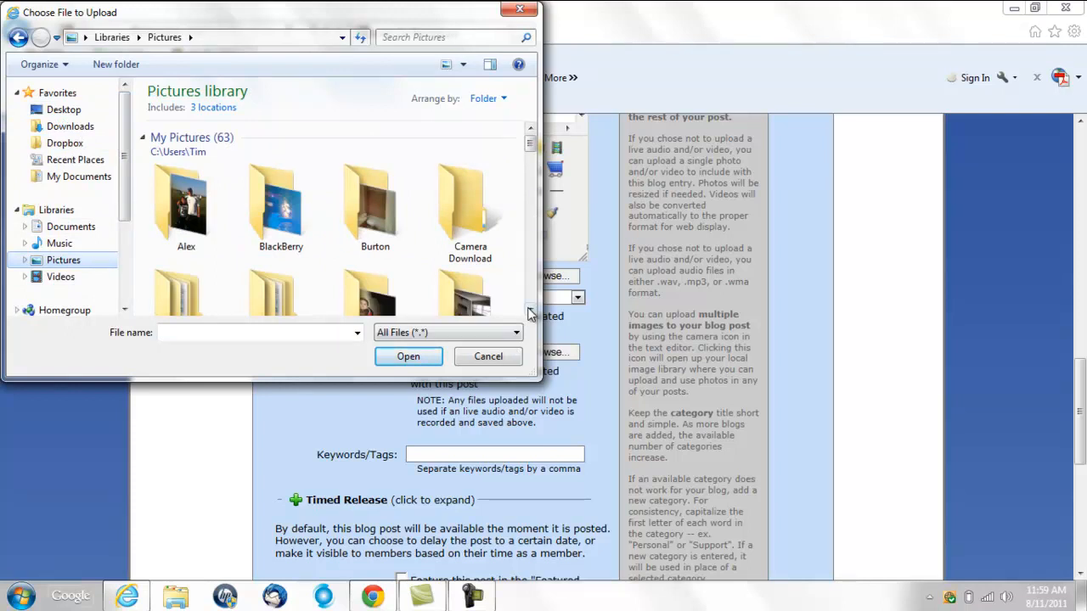
pyautogui.scroll(-3)
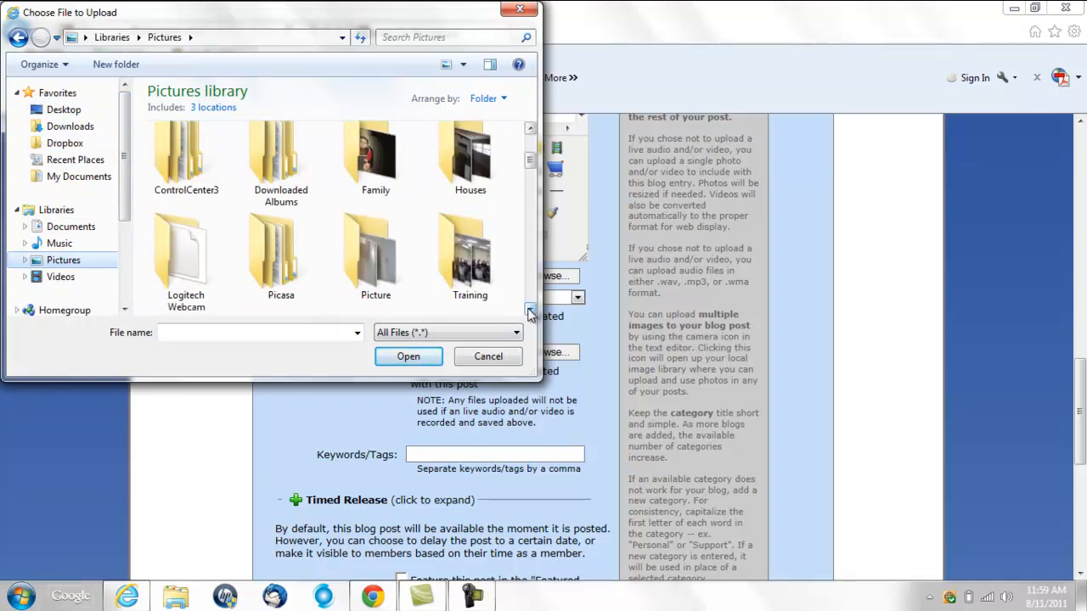
pyautogui.moveTo(470, 247)
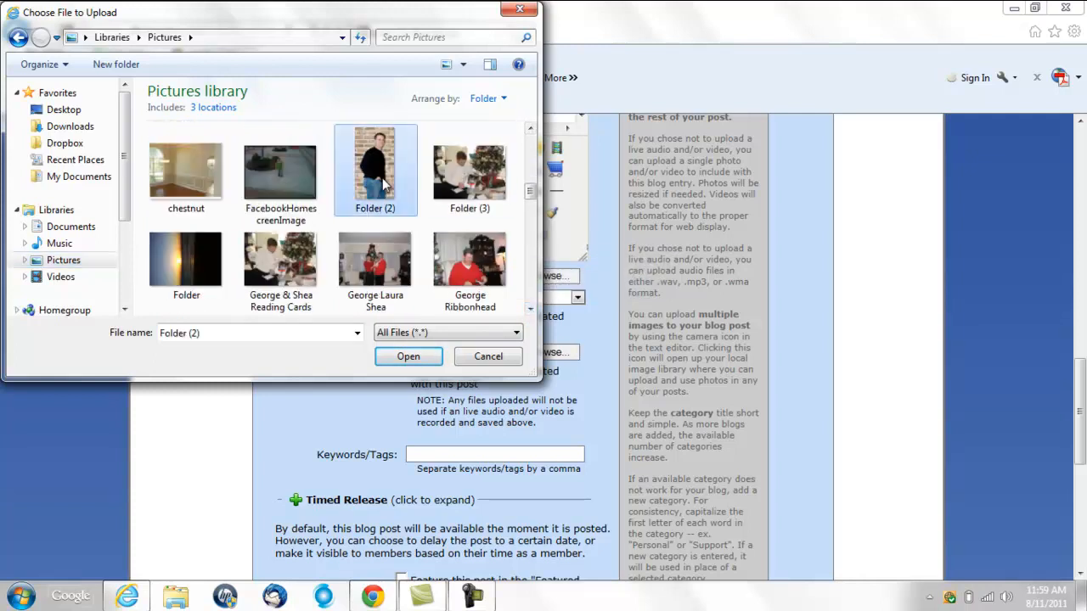
pyautogui.click(407, 356)
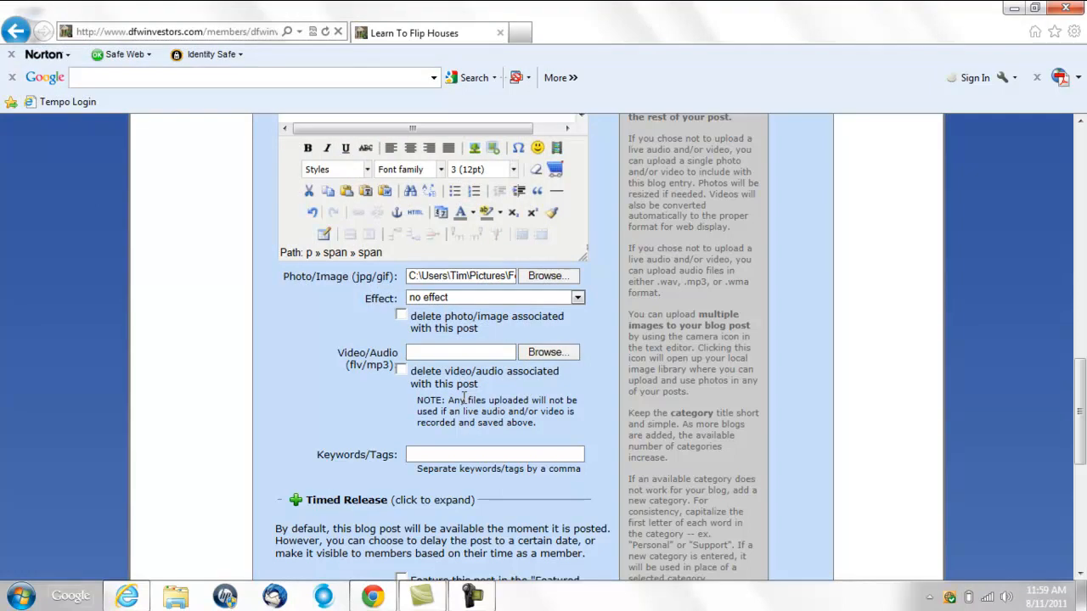
pyautogui.click(445, 454)
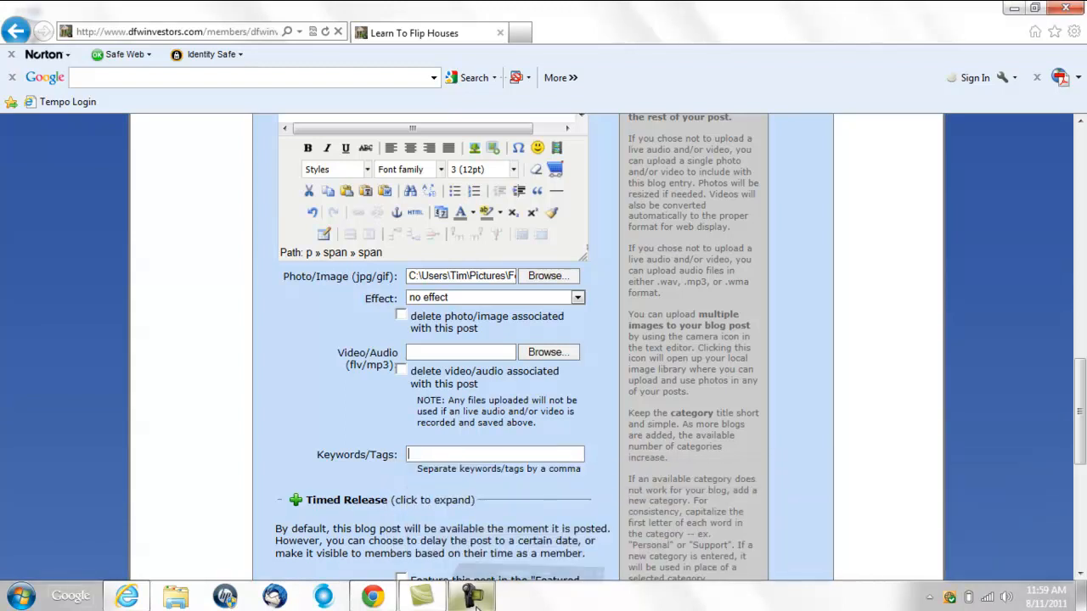
# Enter keywords such as foreclosures, owner financing, cash for houses, reo, hud, reia, investor club
pyautogui.write('real estate')
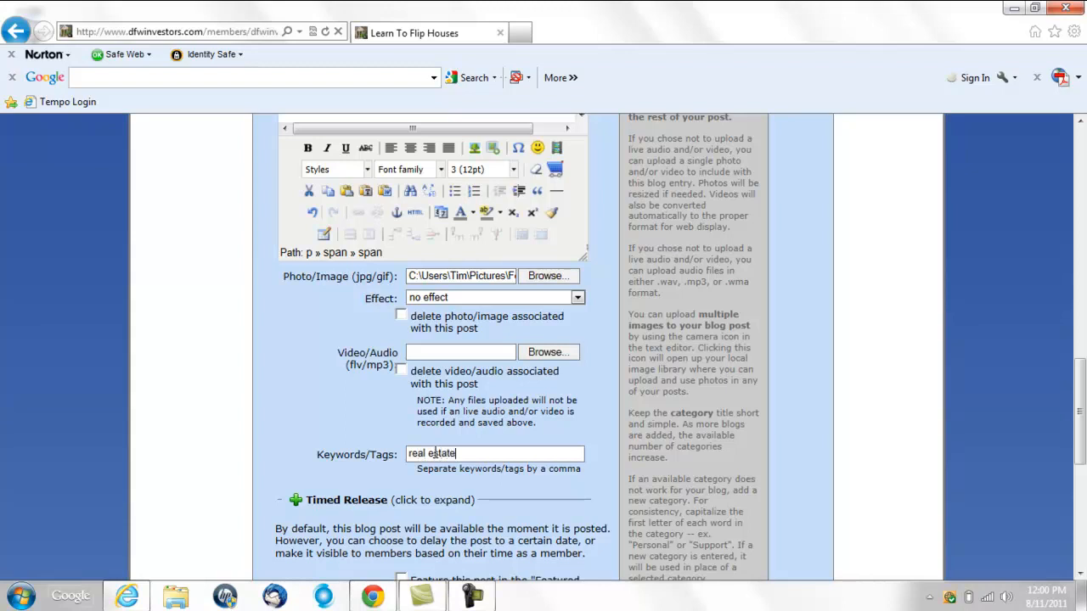
pyautogui.write(', investing, b')
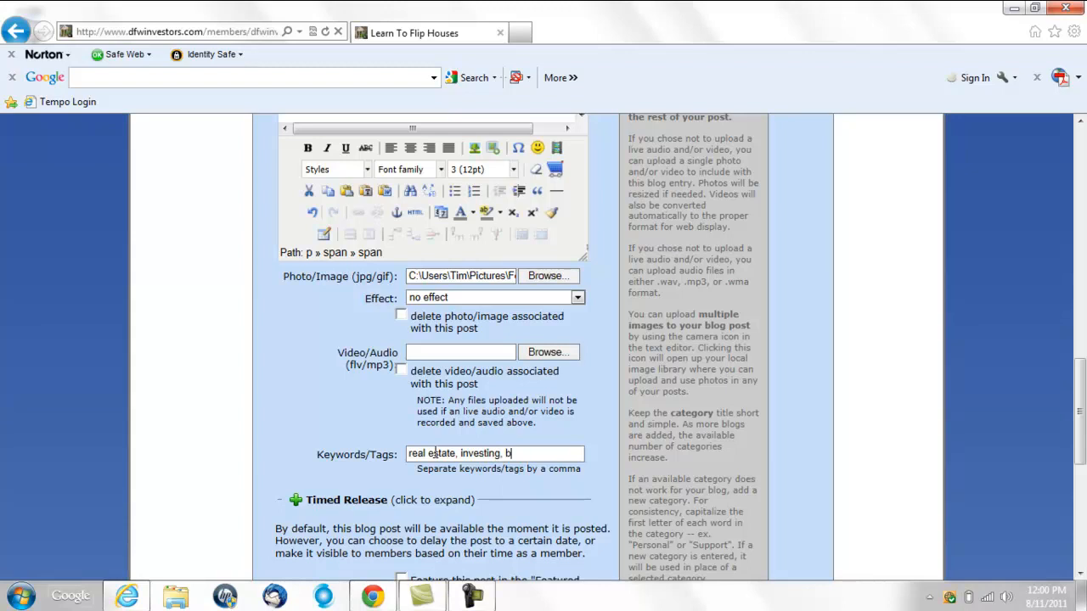
pyautogui.write('uy and hold, foreclosures')
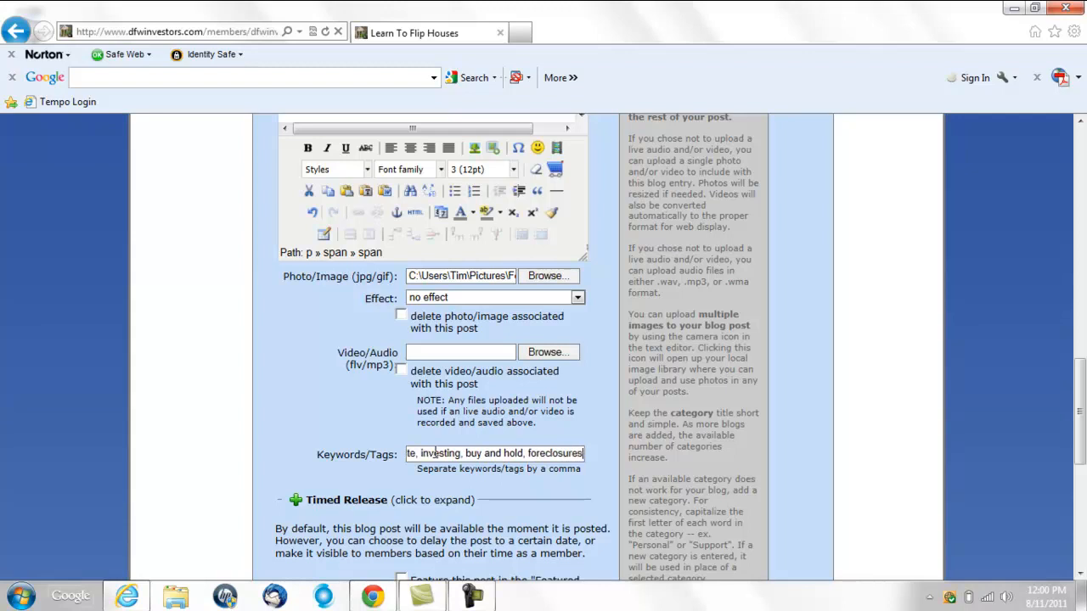
pyautogui.write(', owner financing, cash for f')
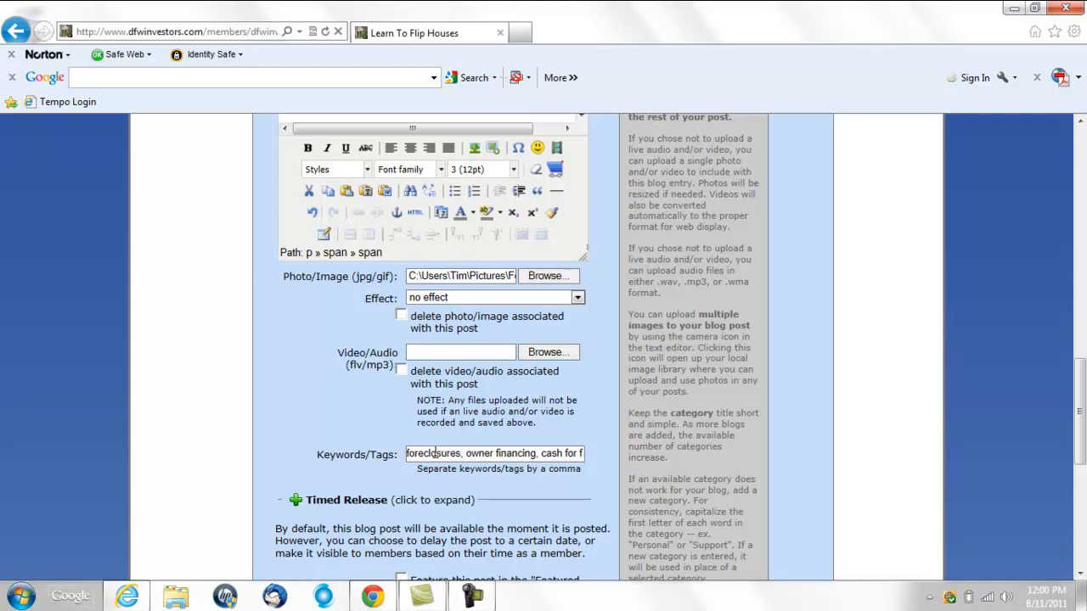
pyautogui.write('houses,')
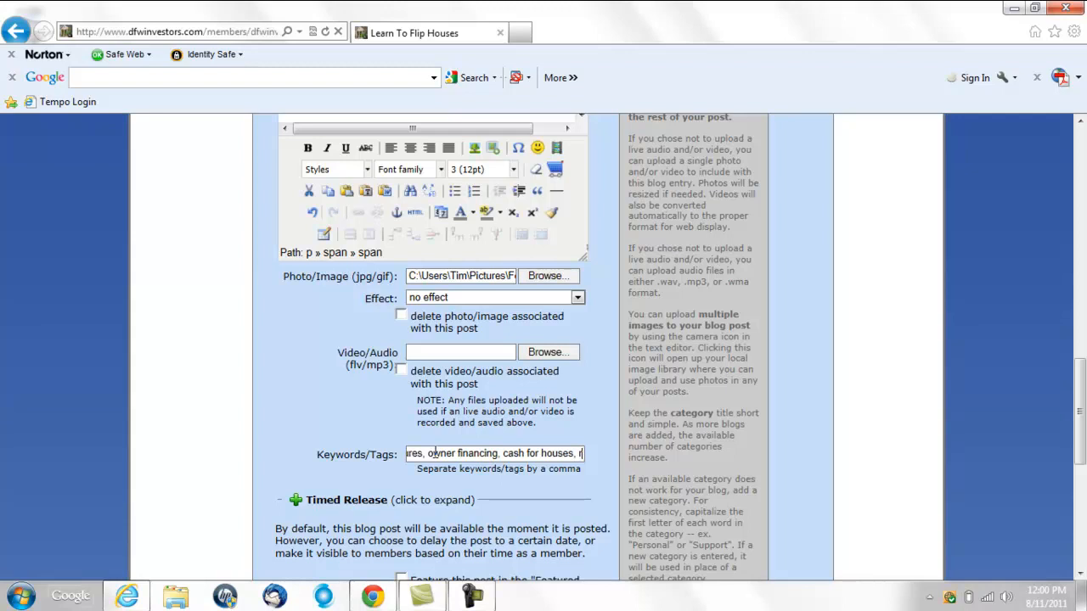
pyautogui.write('reo,')
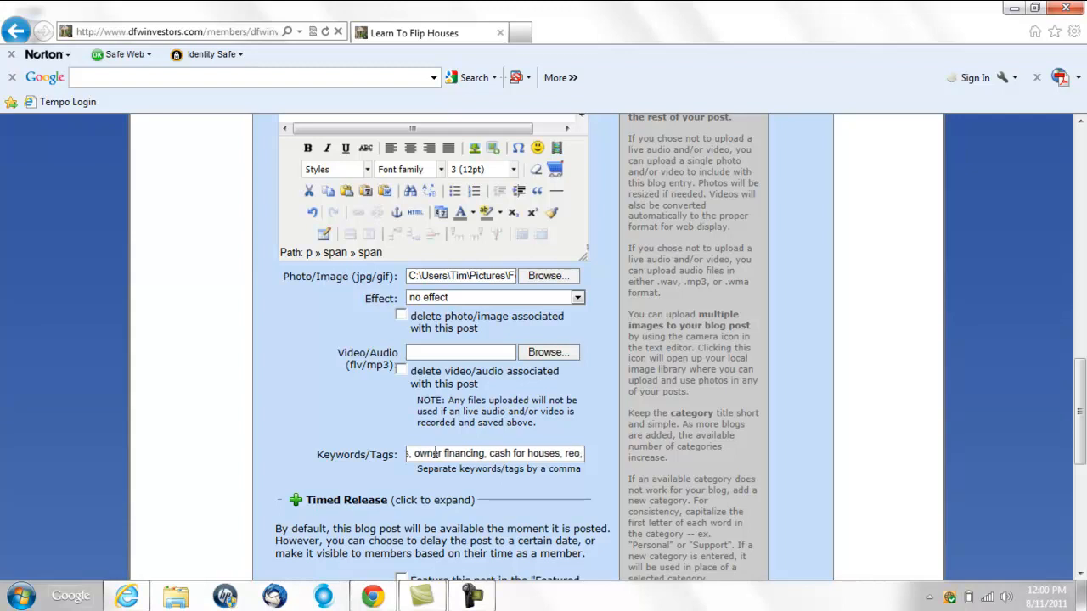
pyautogui.write('hud, l')
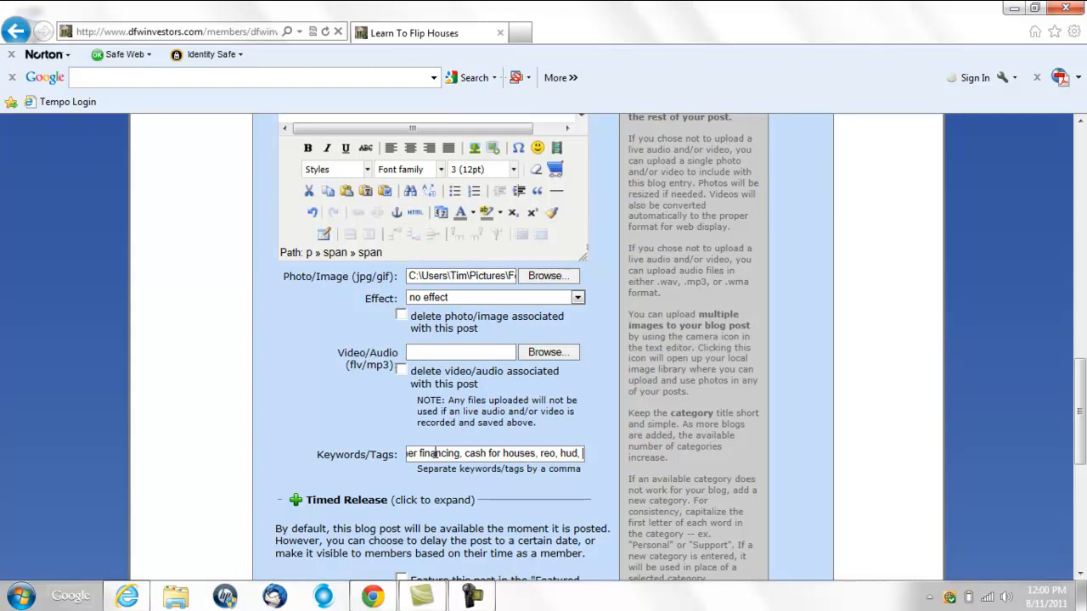
pyautogui.write('reia,')
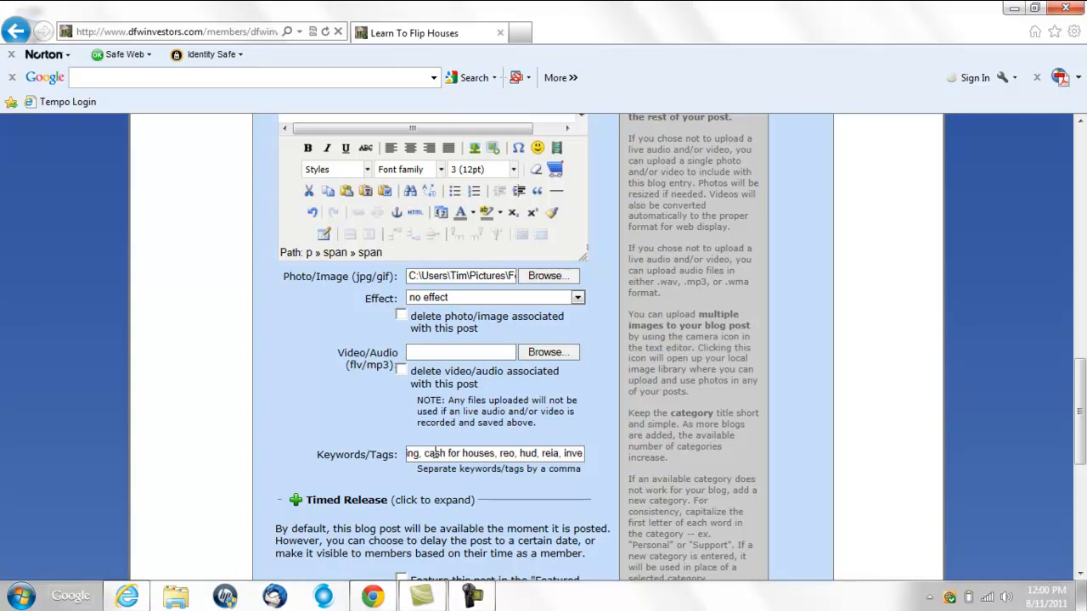
pyautogui.write('investor club')
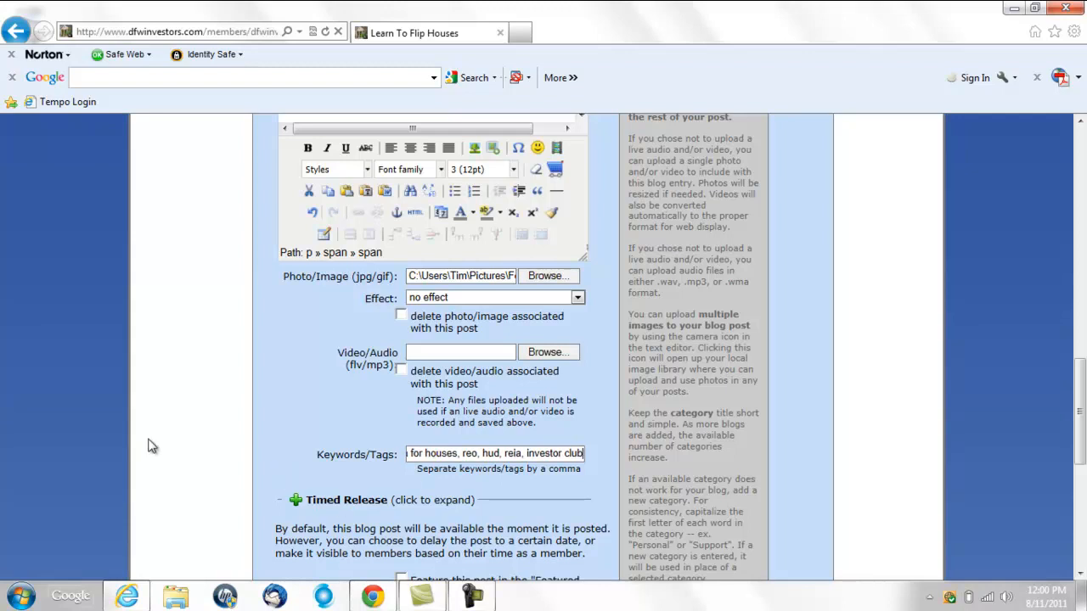
pyautogui.scroll(-3)
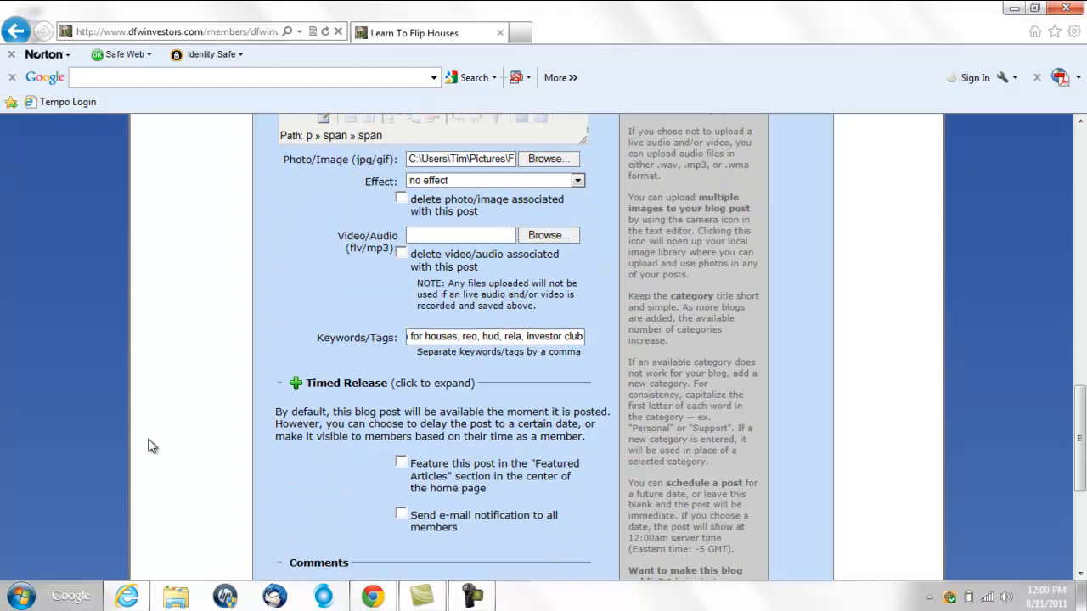
# Mark the post as featured on the home page, e-mail all members, and submit it
pyautogui.scroll(-3)
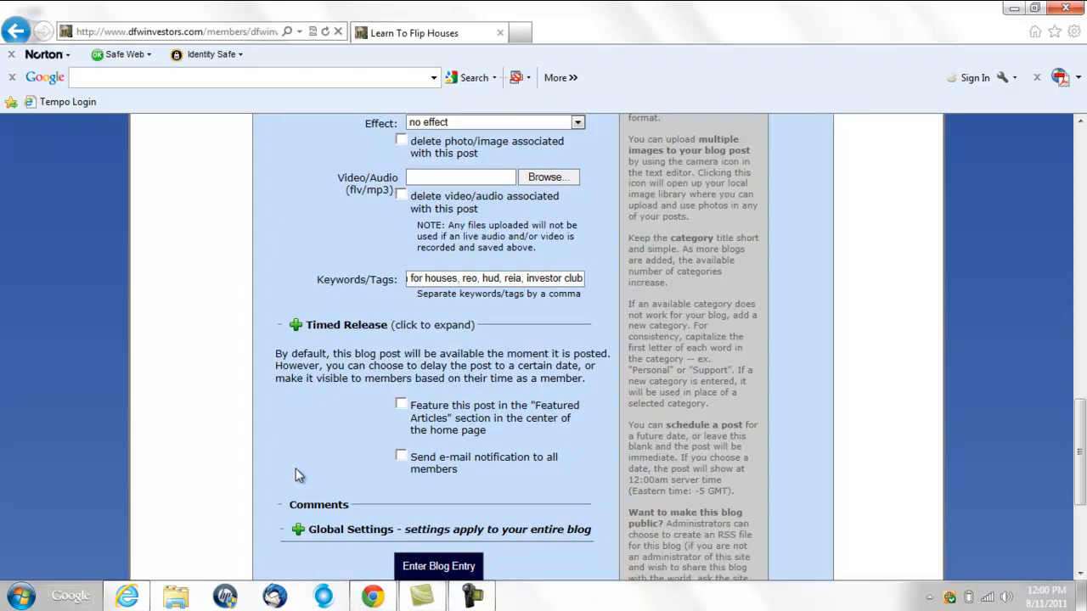
pyautogui.moveTo(553, 295)
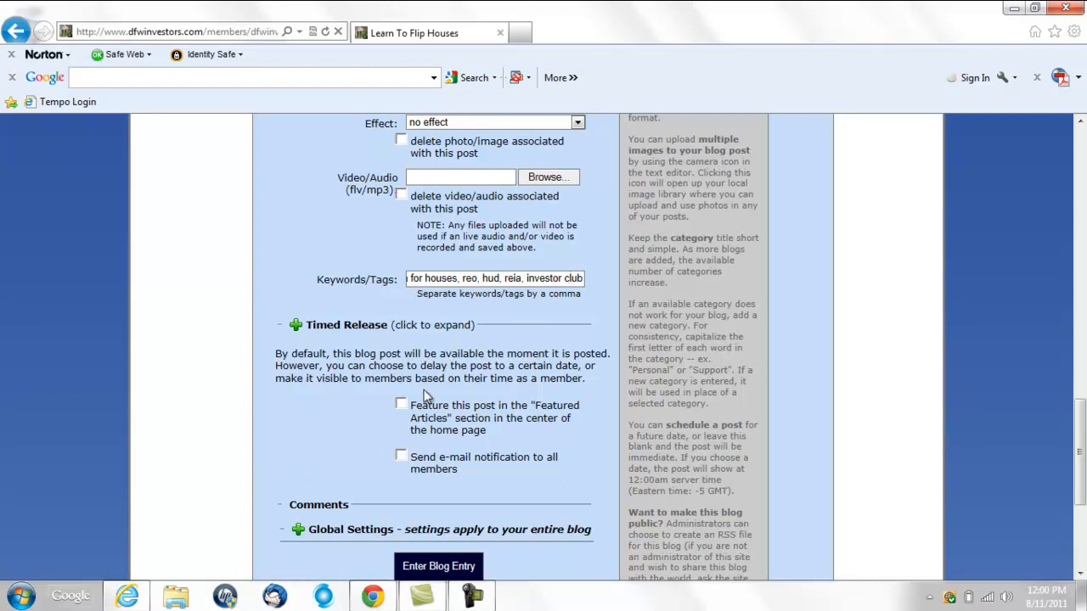
pyautogui.click(401, 403)
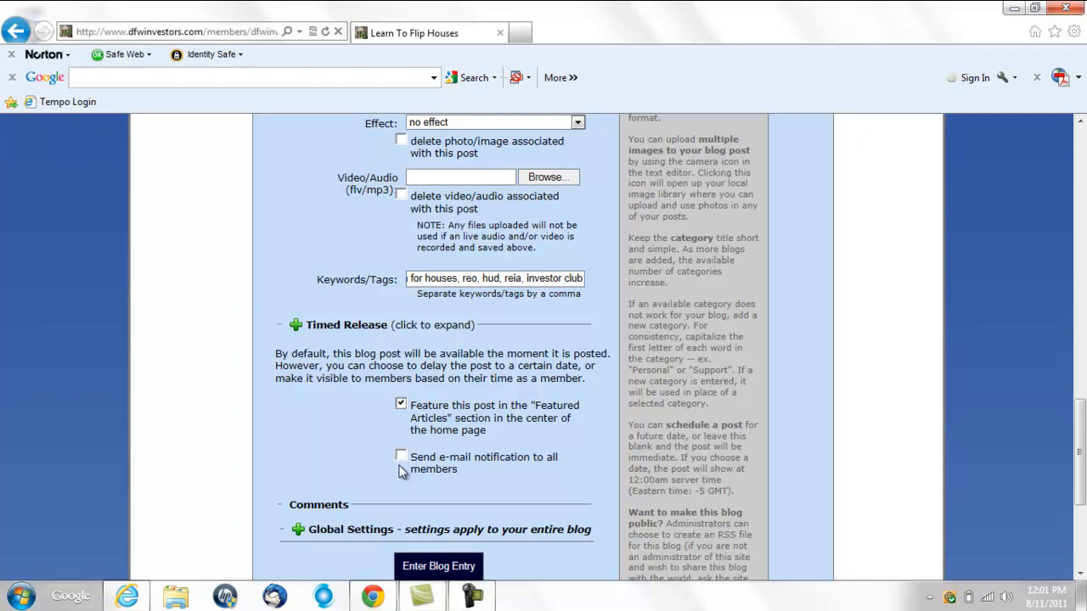
pyautogui.moveTo(405, 463)
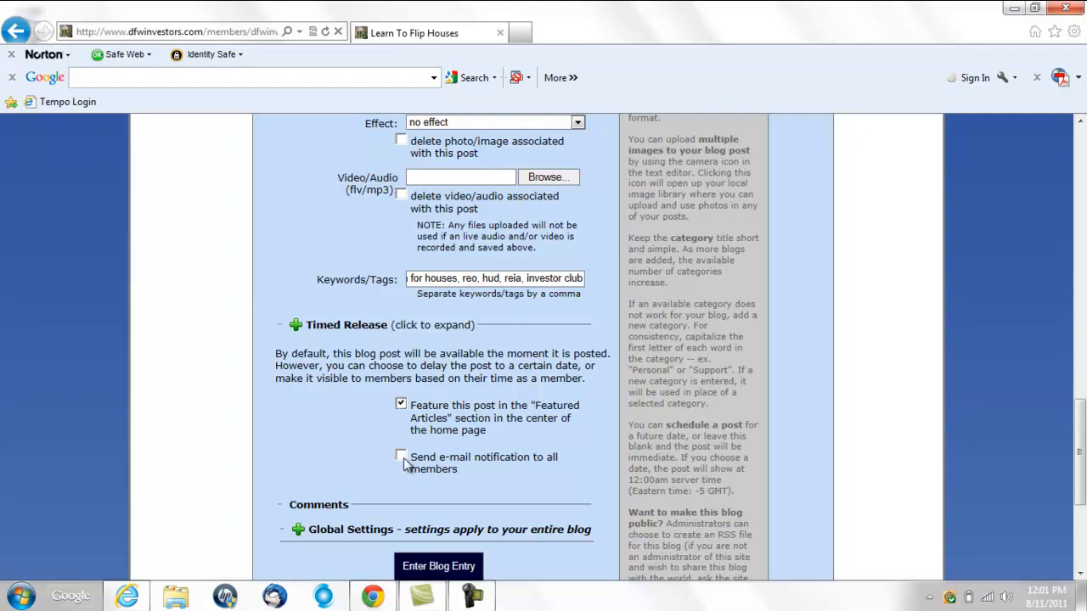
pyautogui.click(401, 455)
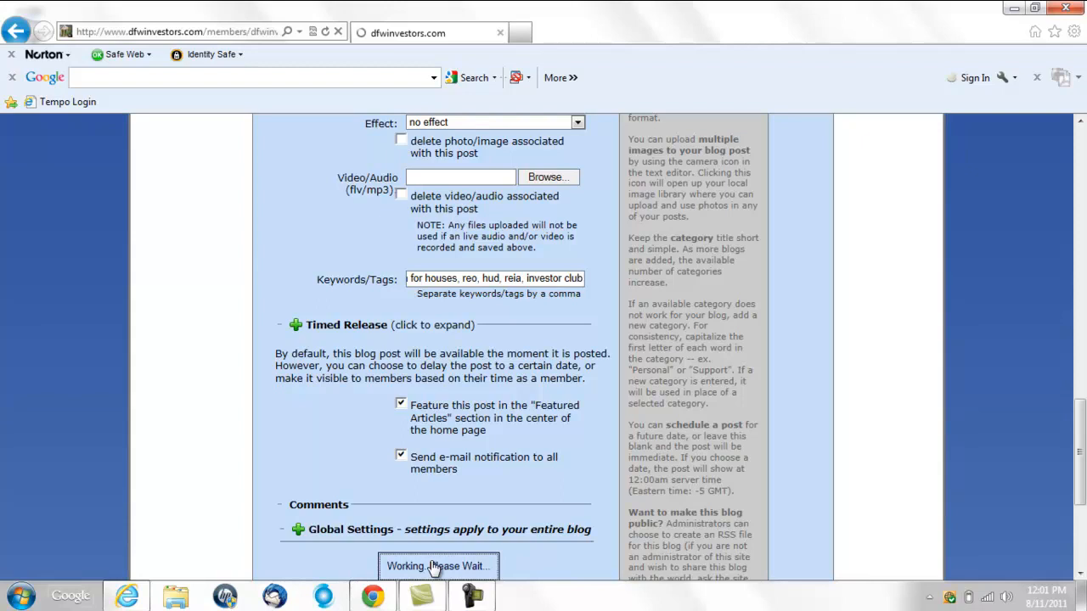
pyautogui.click(438, 566)
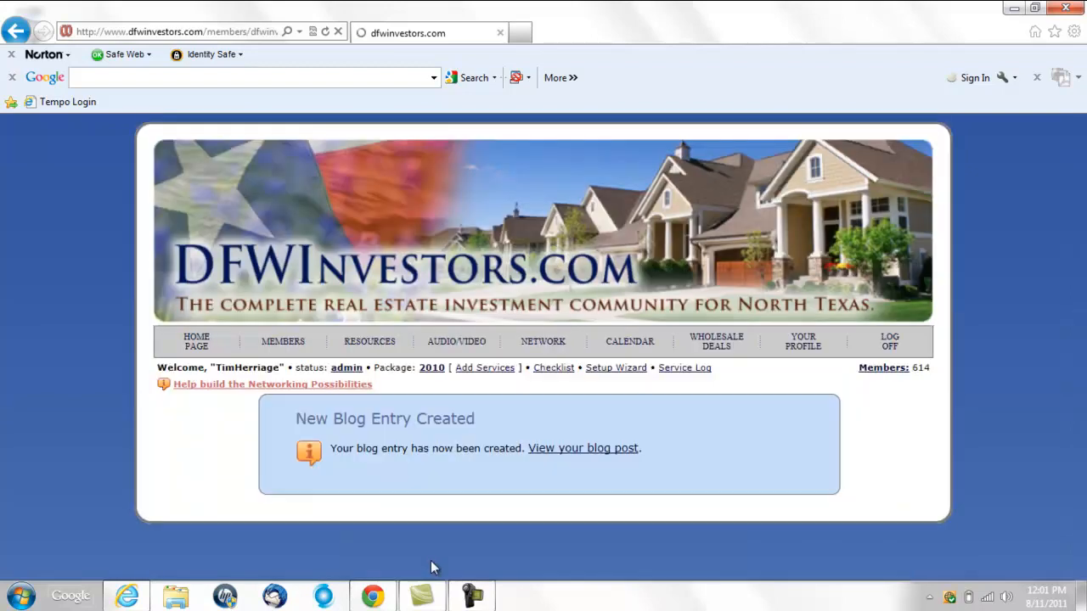
# Confirm the entry so the 'New Blog Entry Created' page loads with the Blogs directory
pyautogui.scroll(-3)
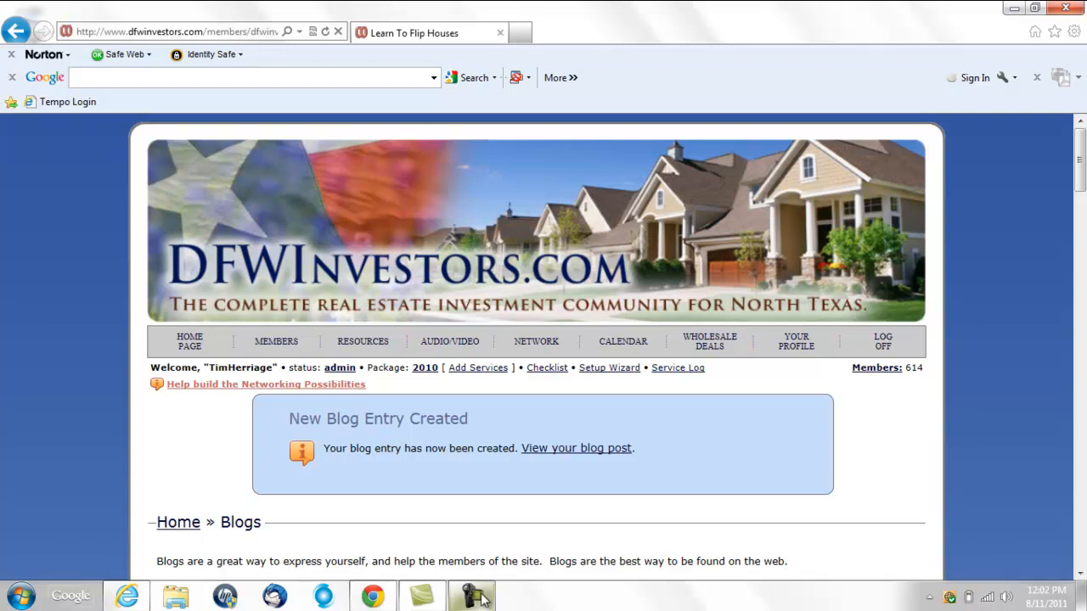
pyautogui.click(472, 595)
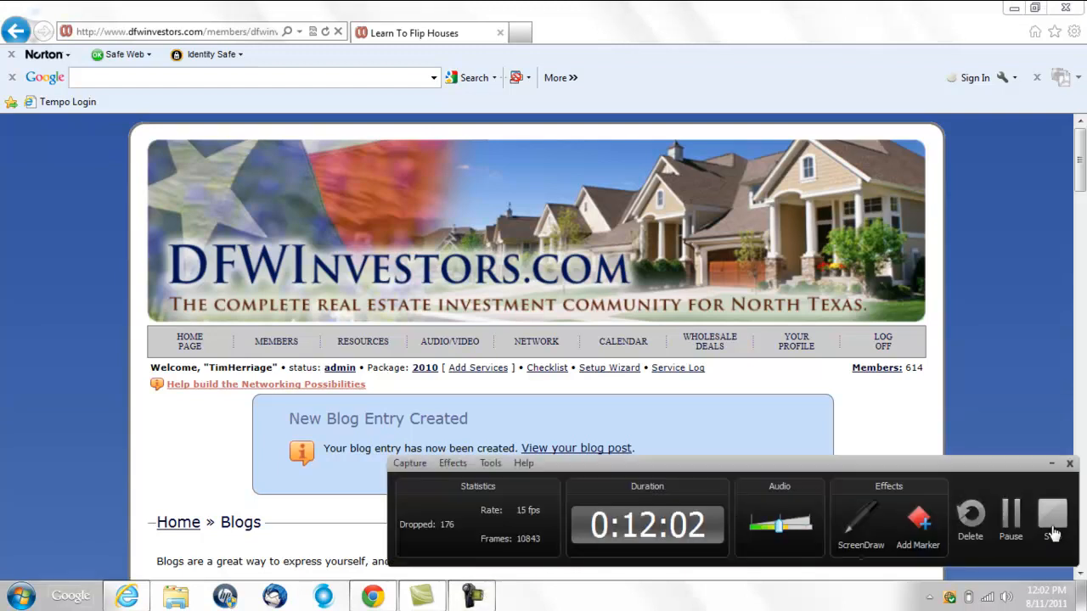